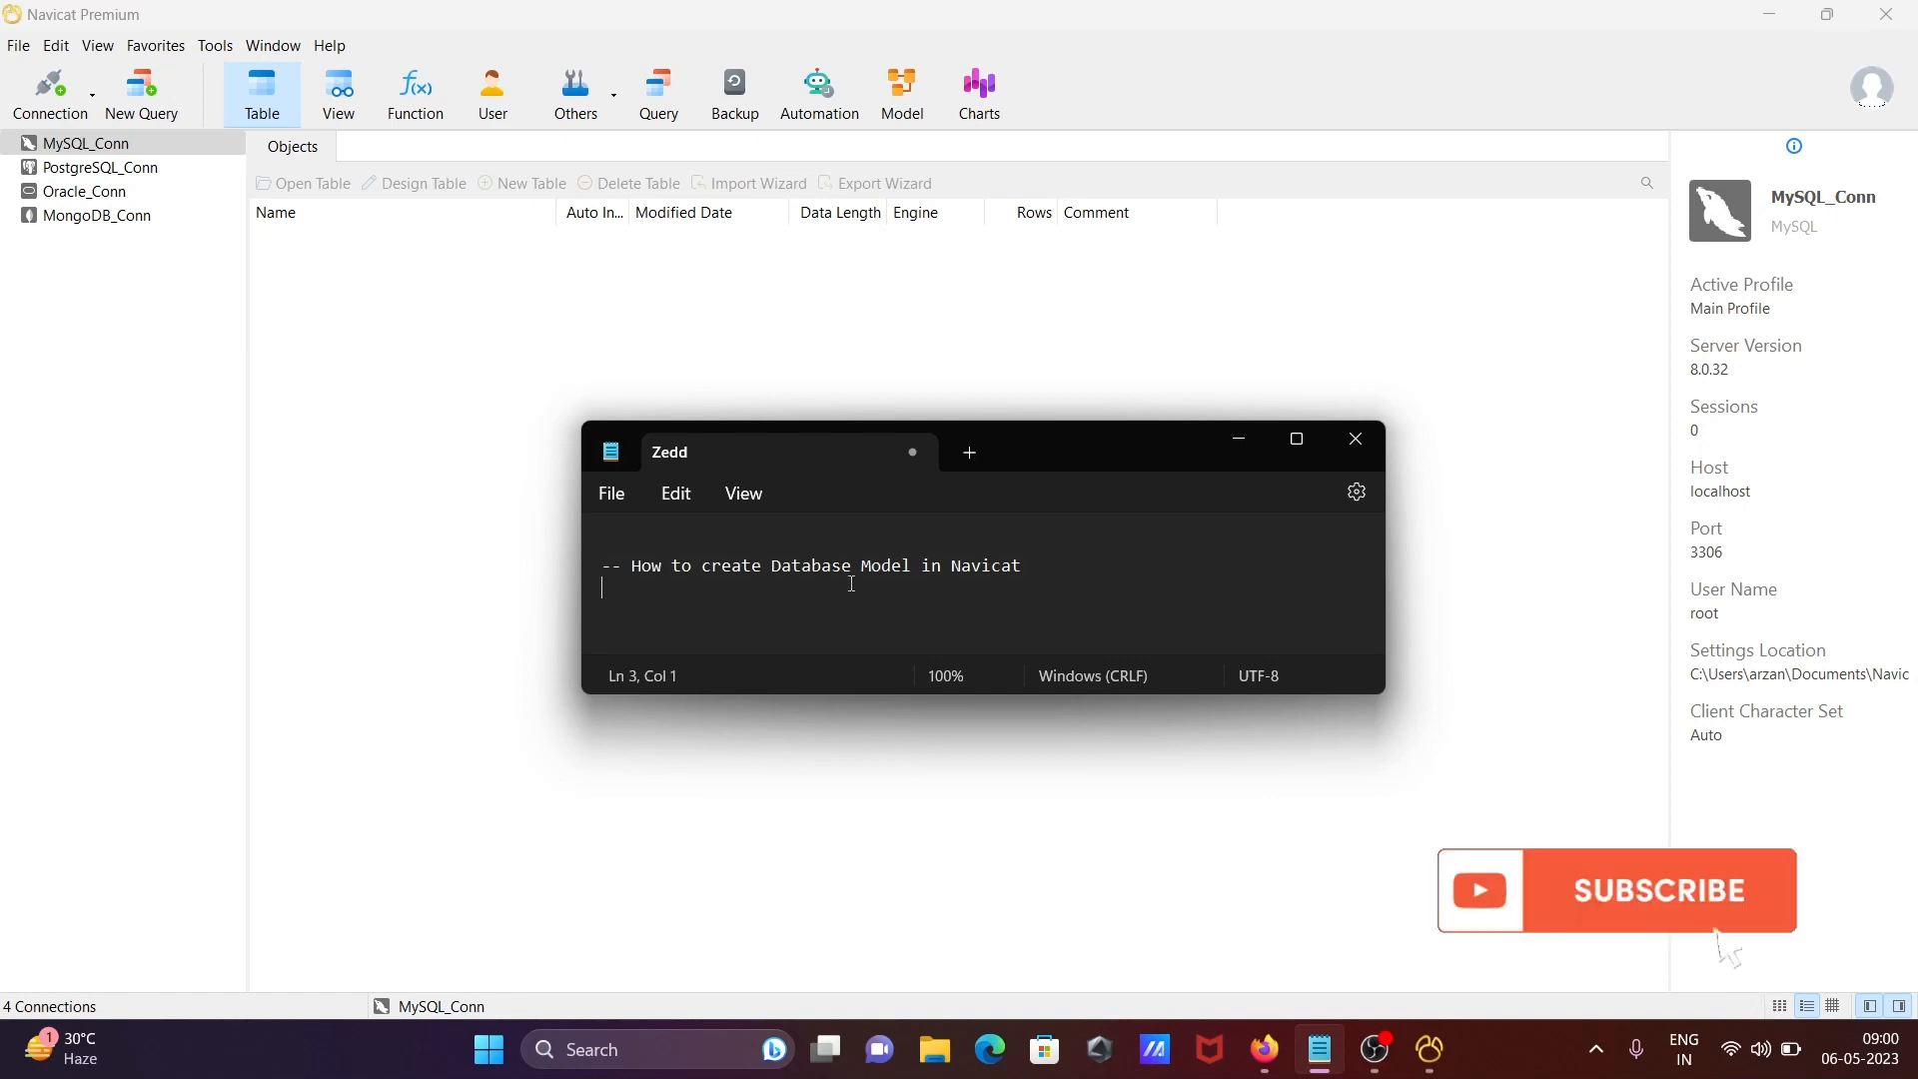
{"action": "mouse_move", "coordinate": [1237, 438]}
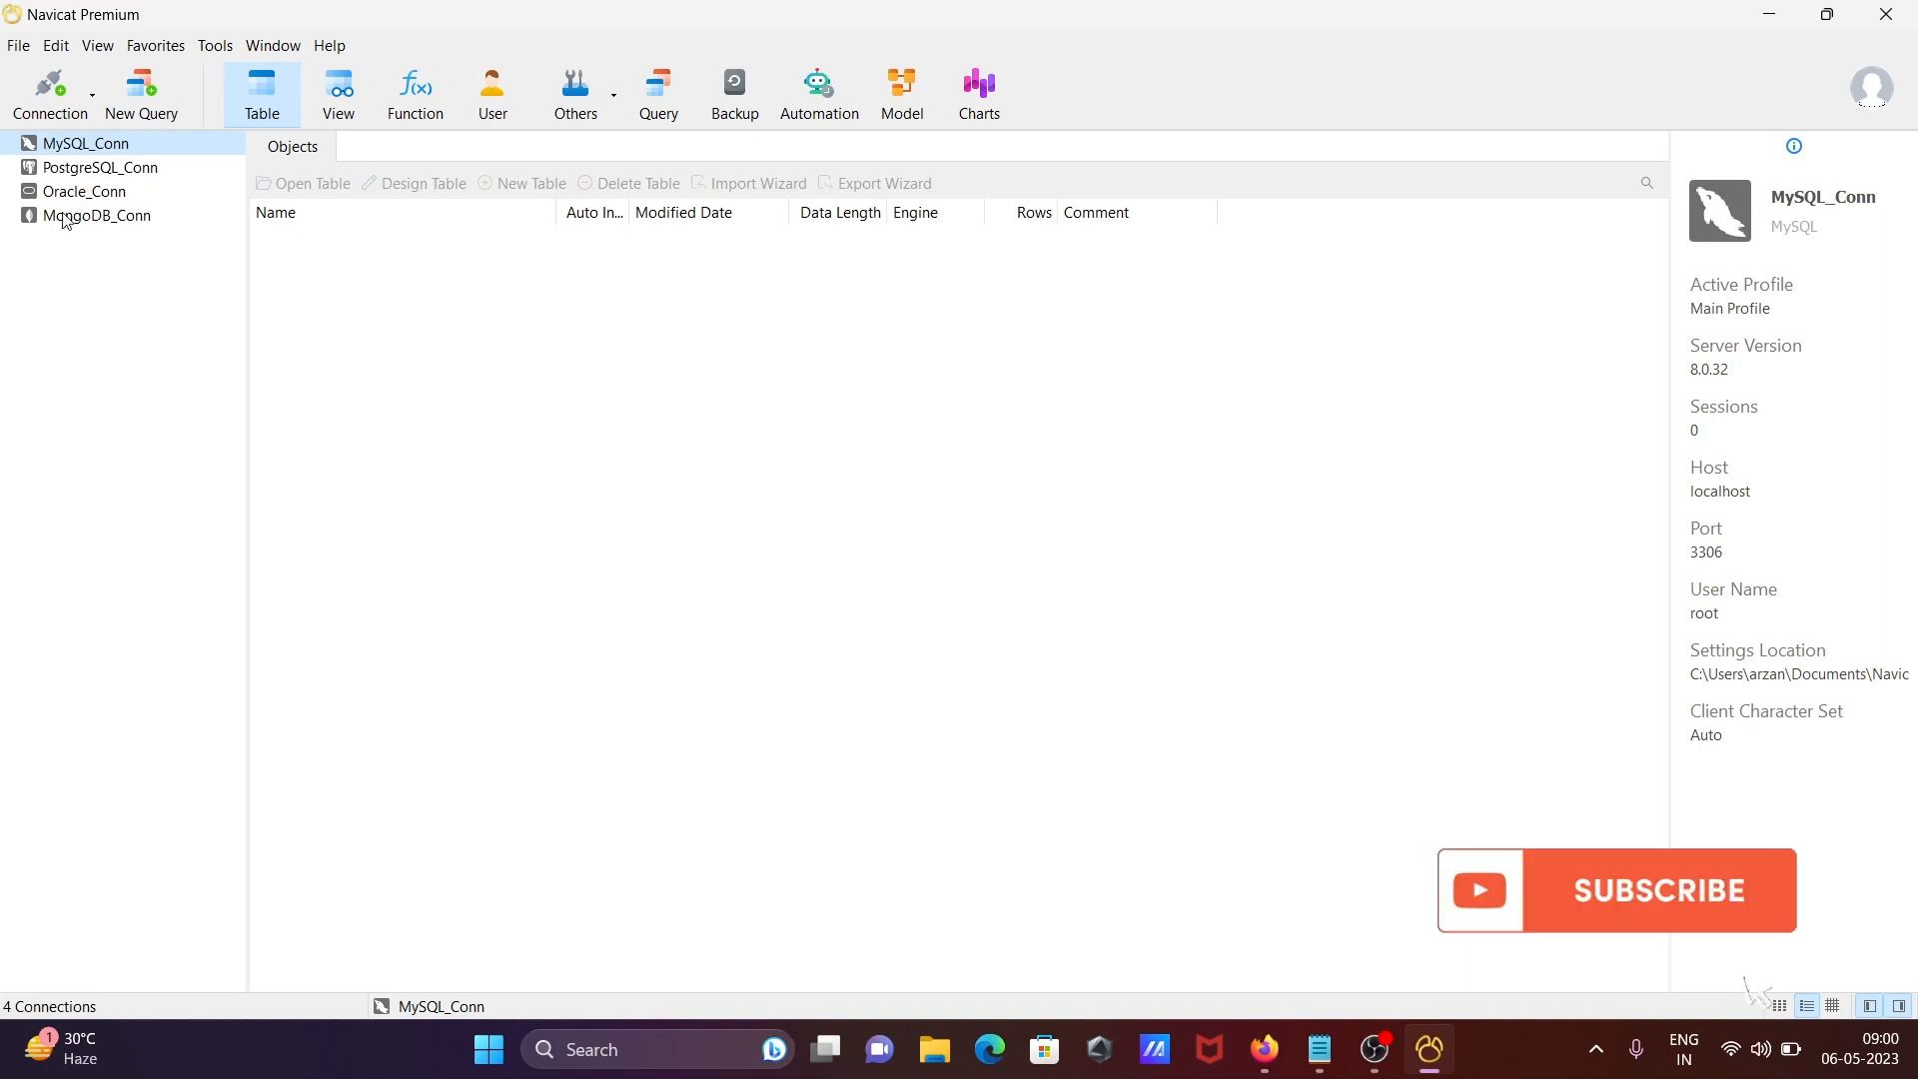
- Open Oracle_Conn, list the HR schema's eight tables and bring up HR's context actions
{"action": "left_click", "coordinate": [84, 192]}
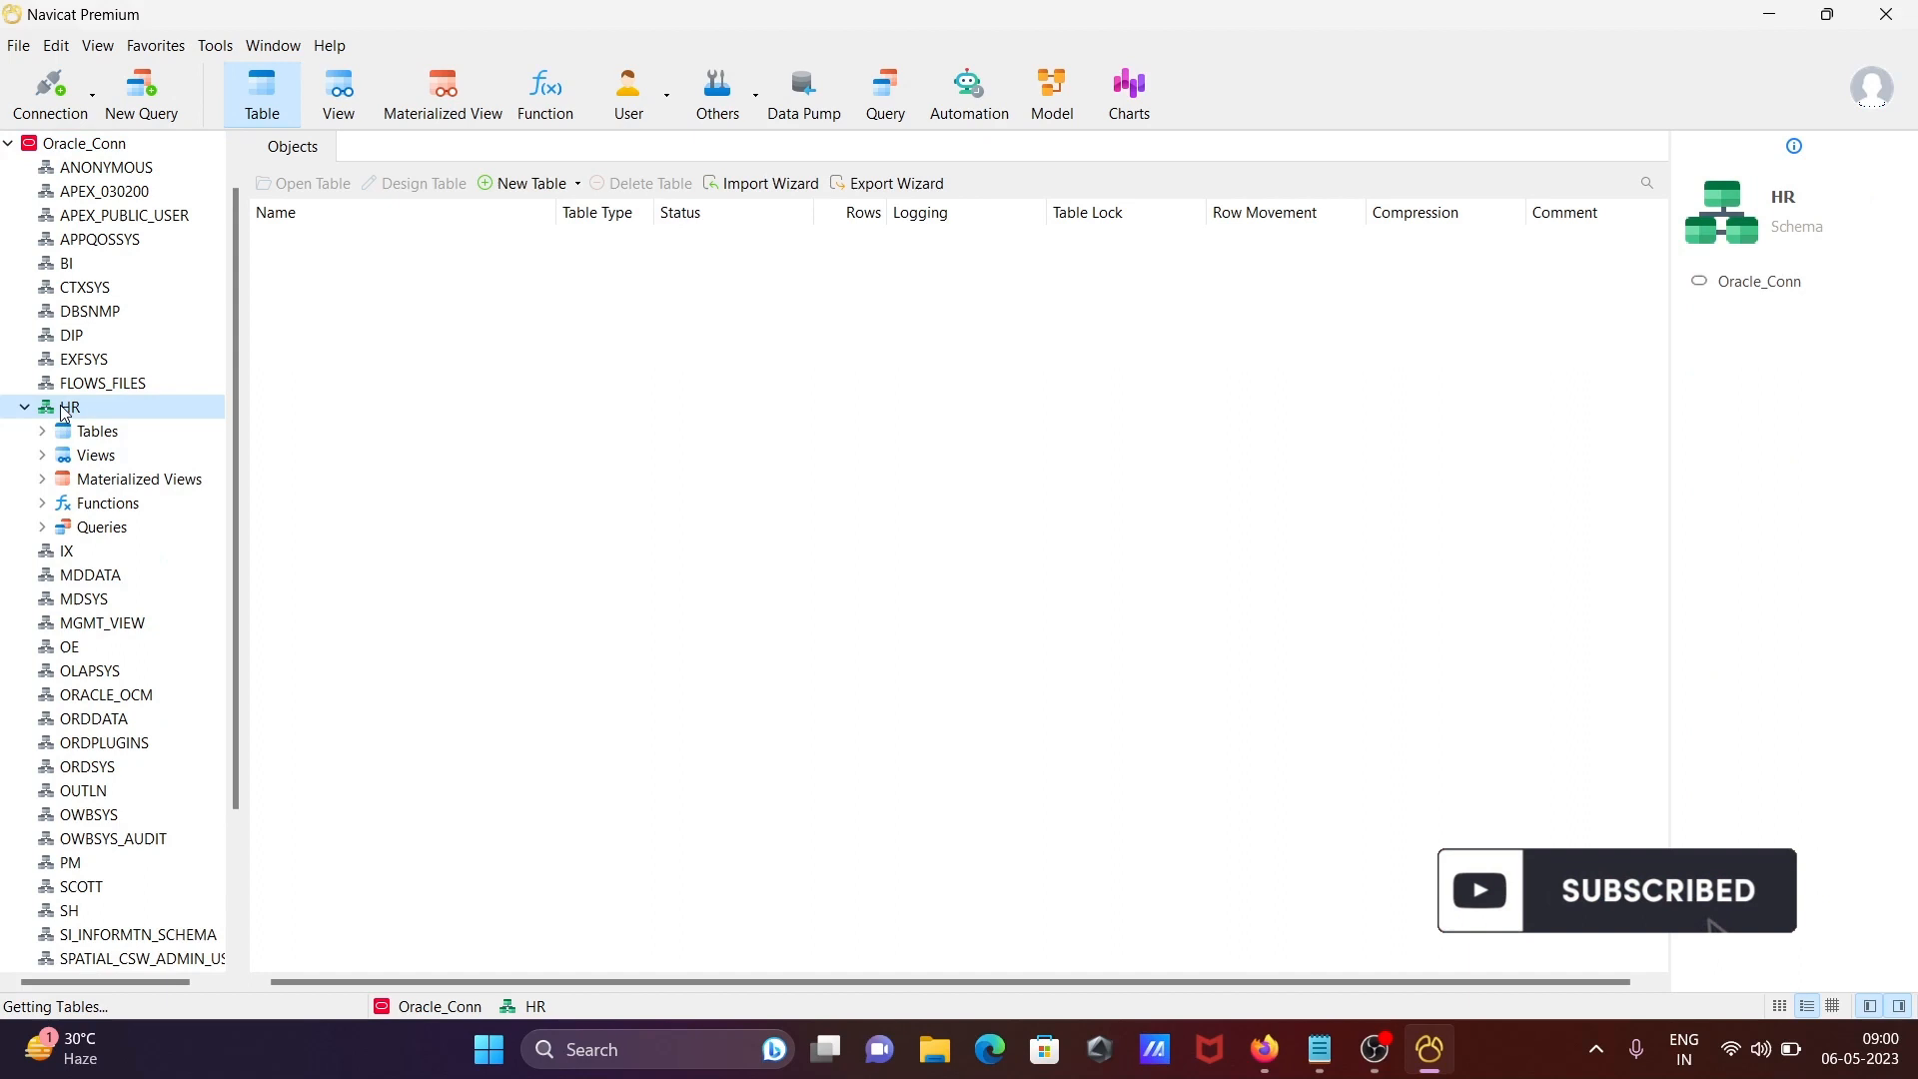
{"action": "left_click", "coordinate": [95, 432]}
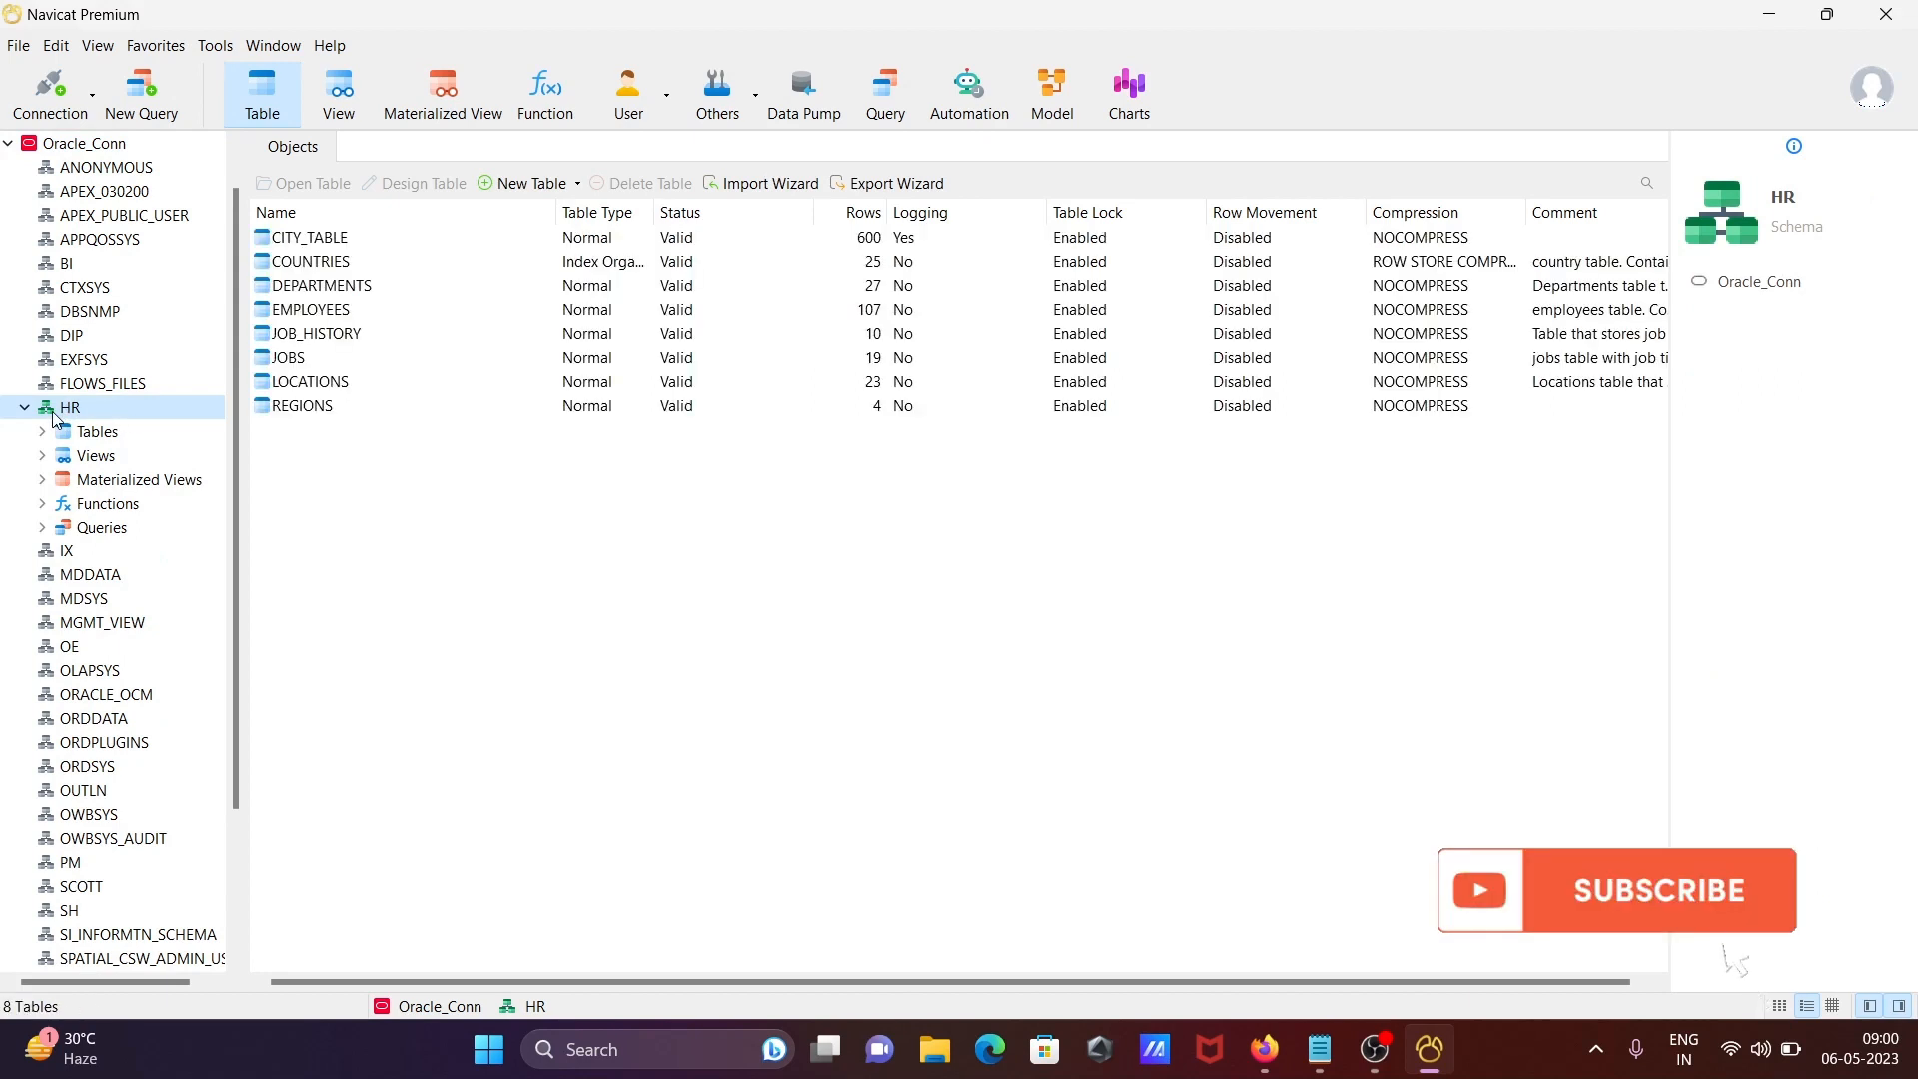
{"action": "right_click", "coordinate": [67, 408]}
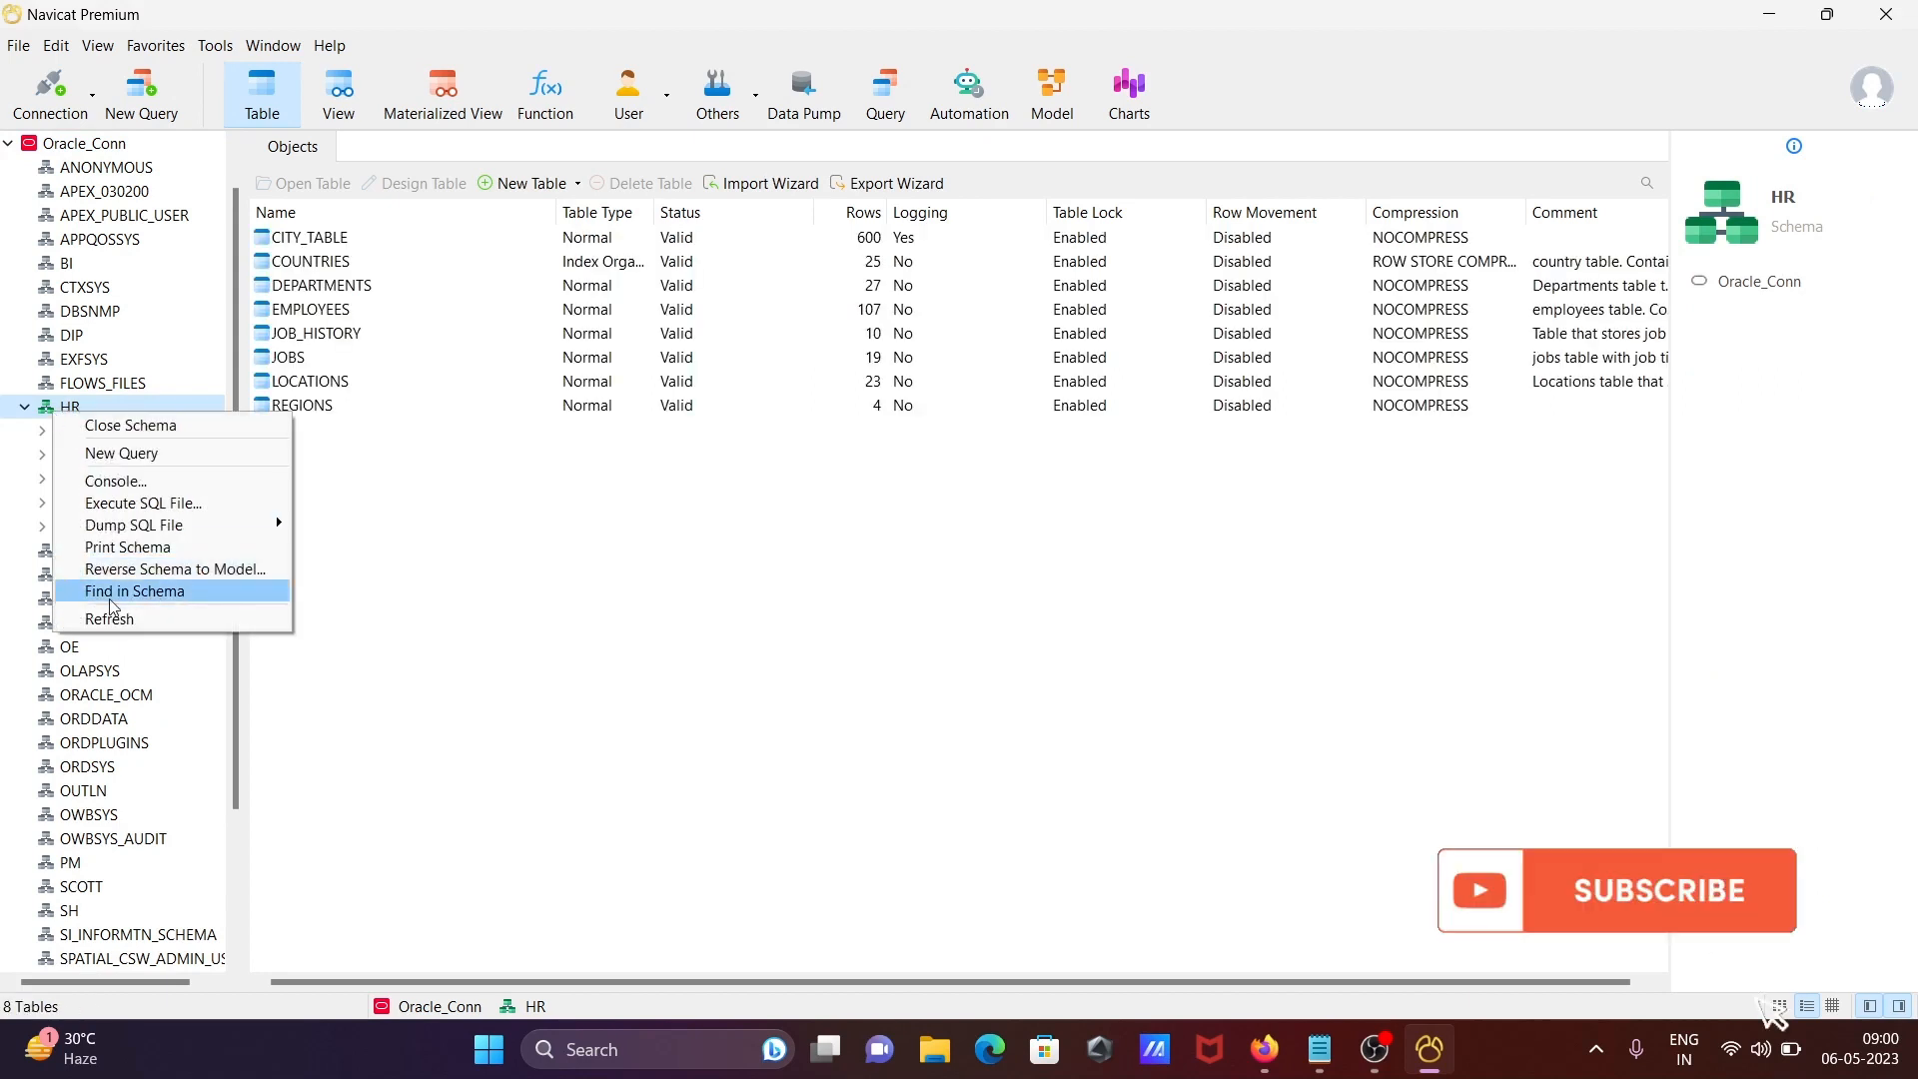
{"action": "mouse_move", "coordinate": [172, 569]}
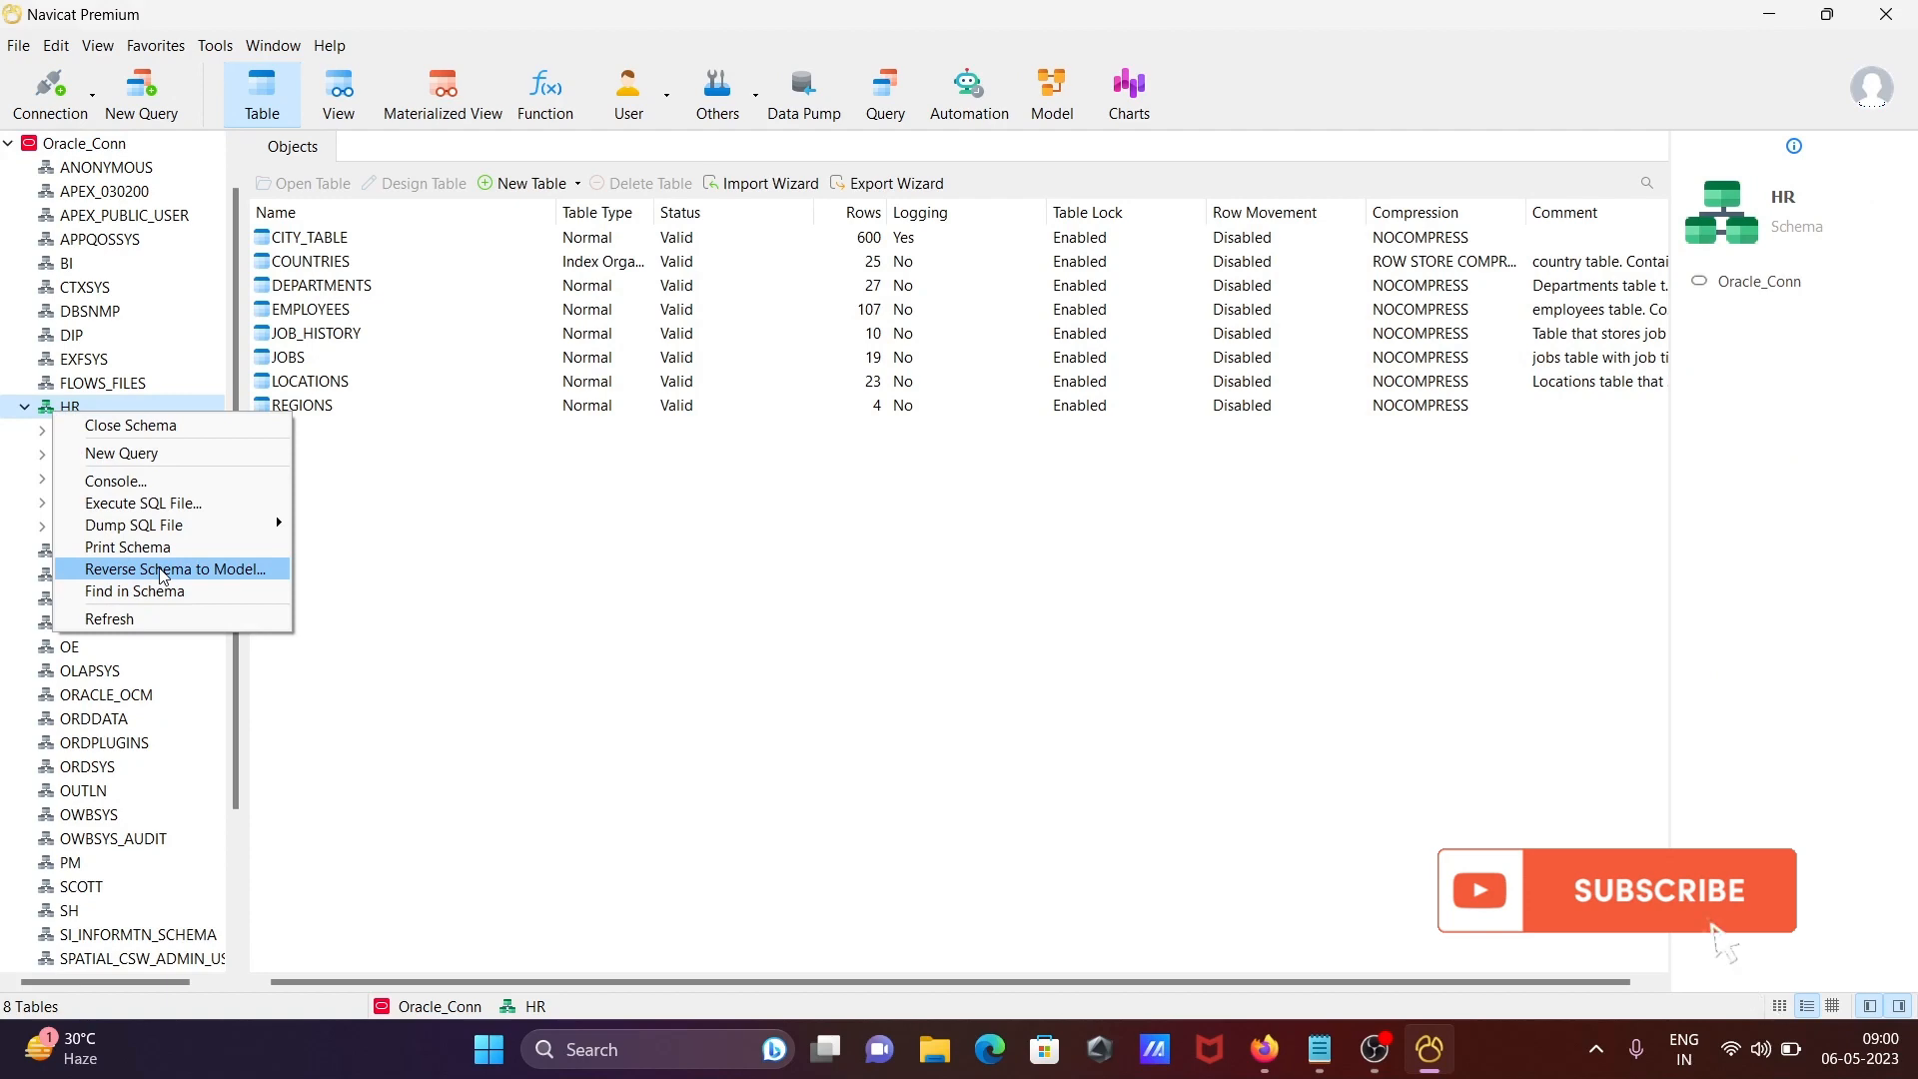
- Reverse the HR schema to a model diagram and maximize the Model window
{"action": "left_click", "coordinate": [177, 569]}
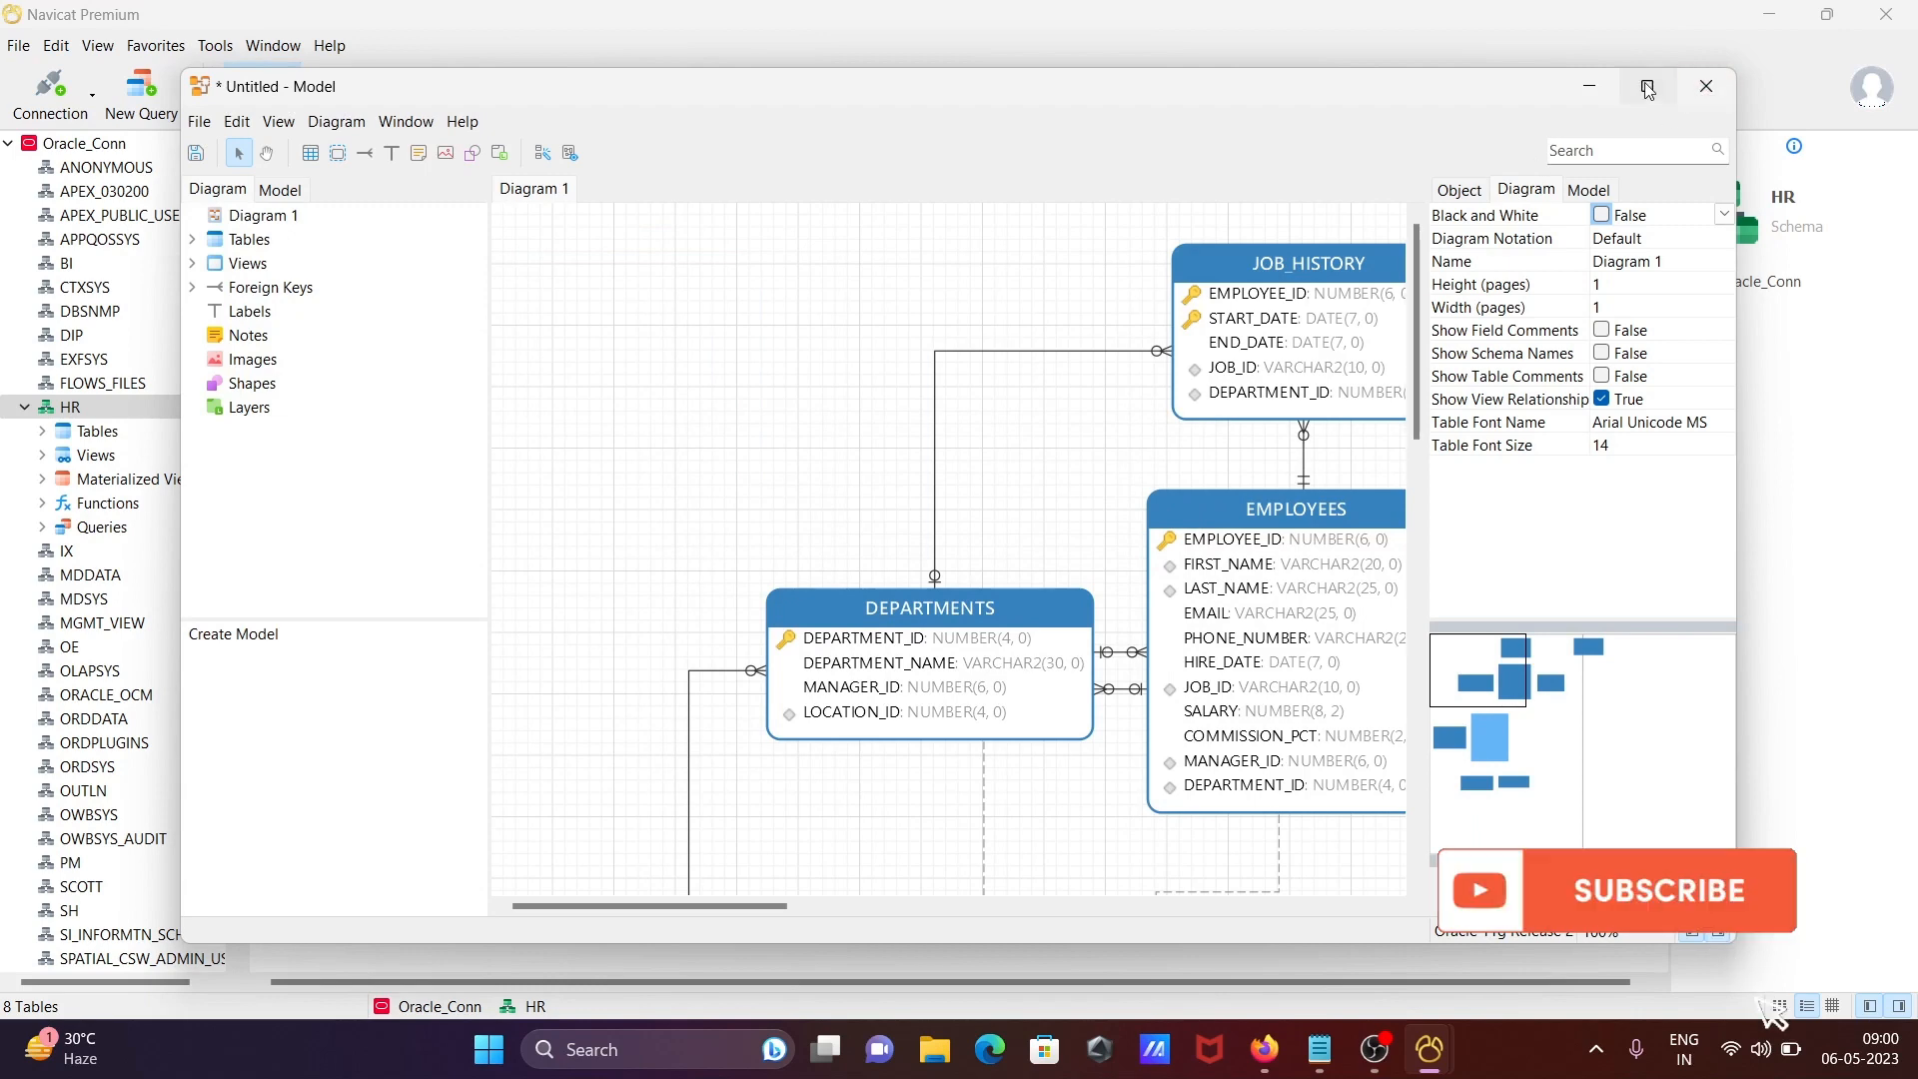
{"action": "left_click", "coordinate": [1645, 86]}
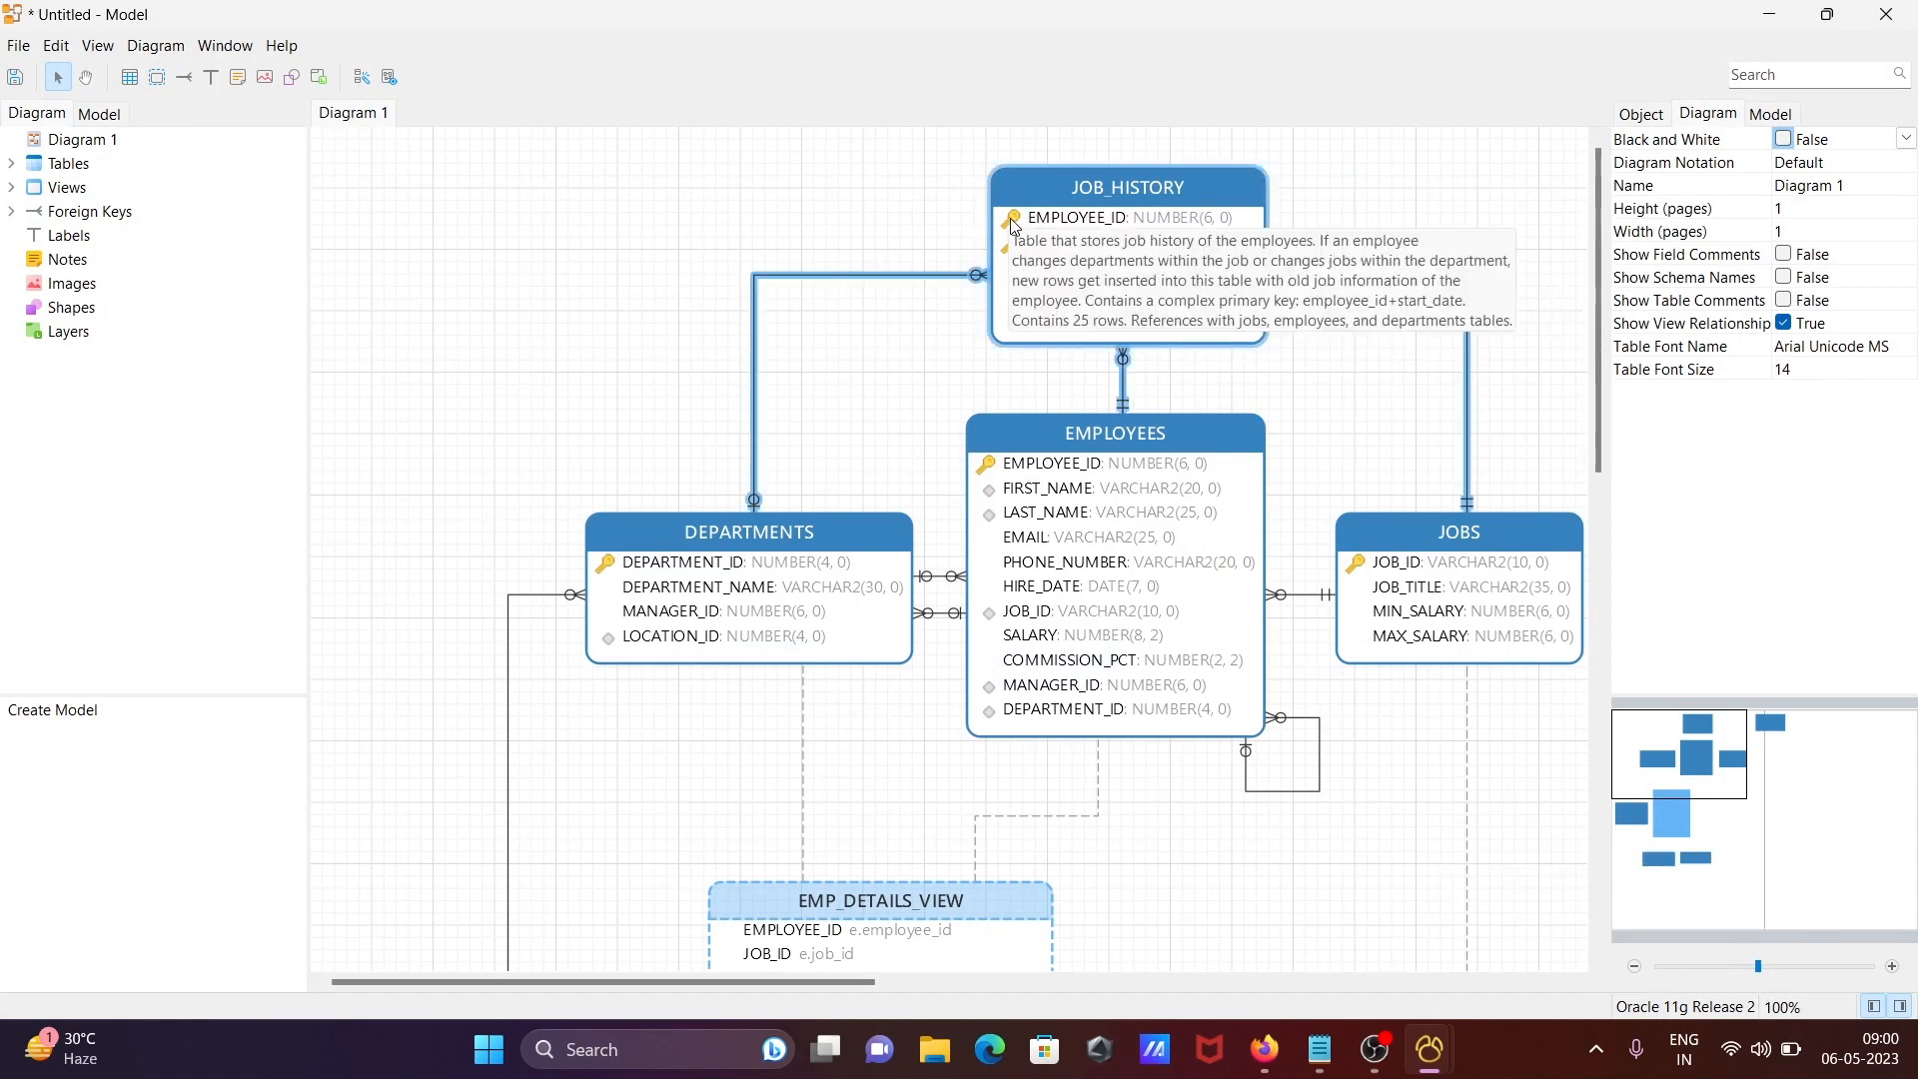
{"action": "mouse_move", "coordinate": [633, 260]}
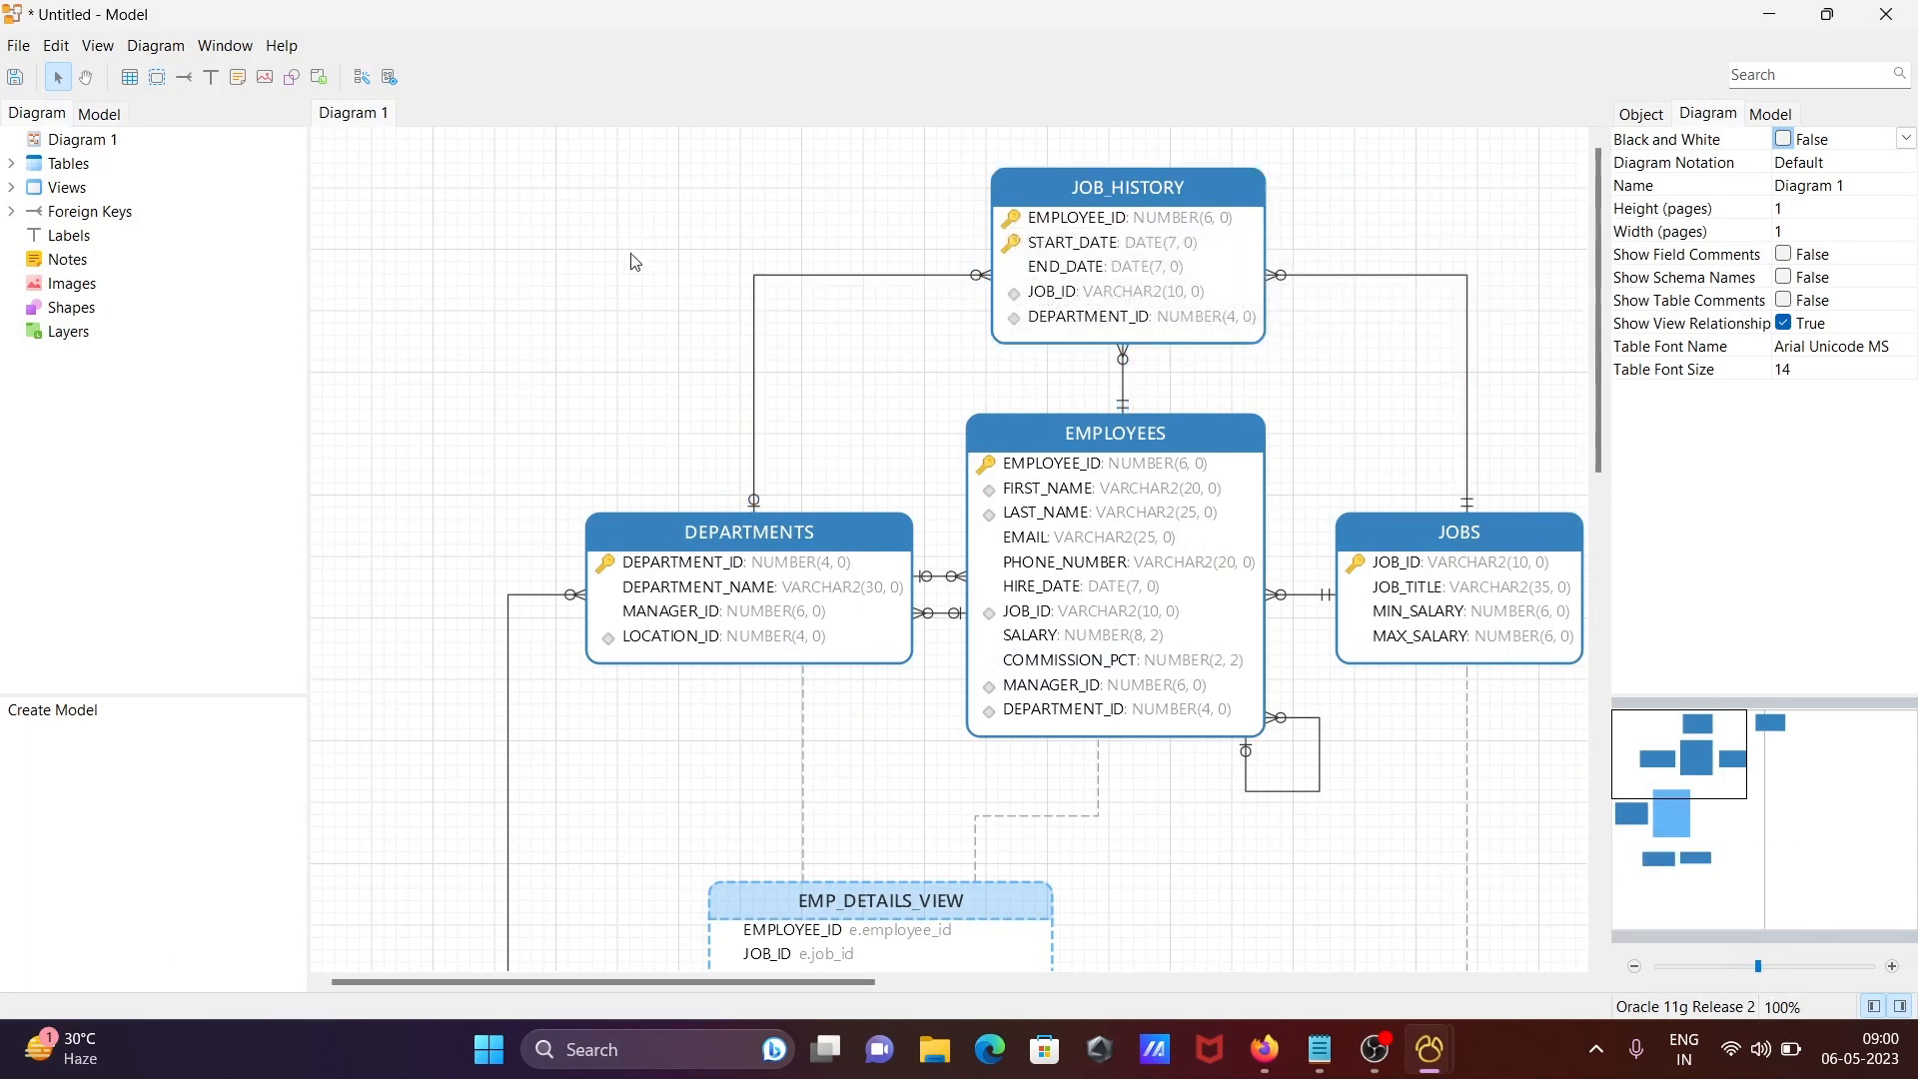
{"action": "mouse_move", "coordinate": [1373, 265]}
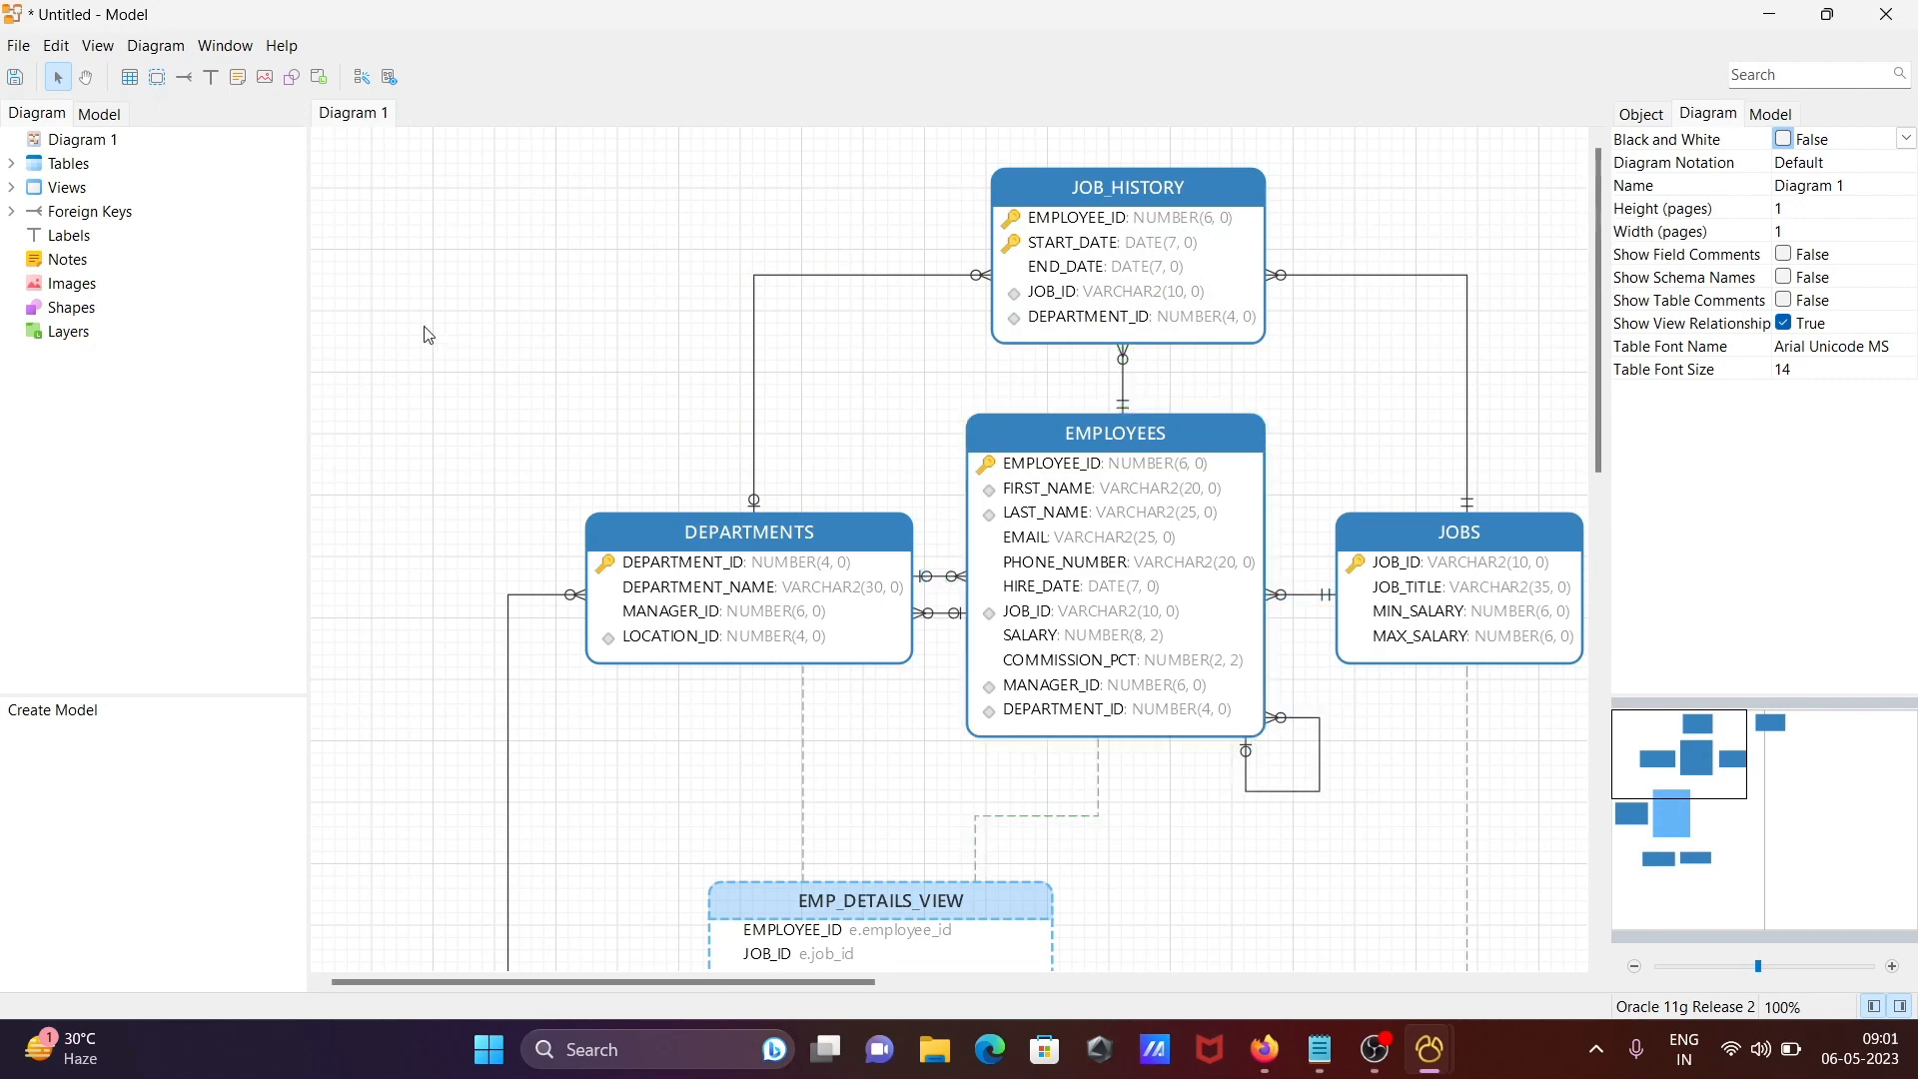
- Expand Foreign Keys, select the JOBS table, and zoom the diagram out to 75%
{"action": "left_click", "coordinate": [12, 214]}
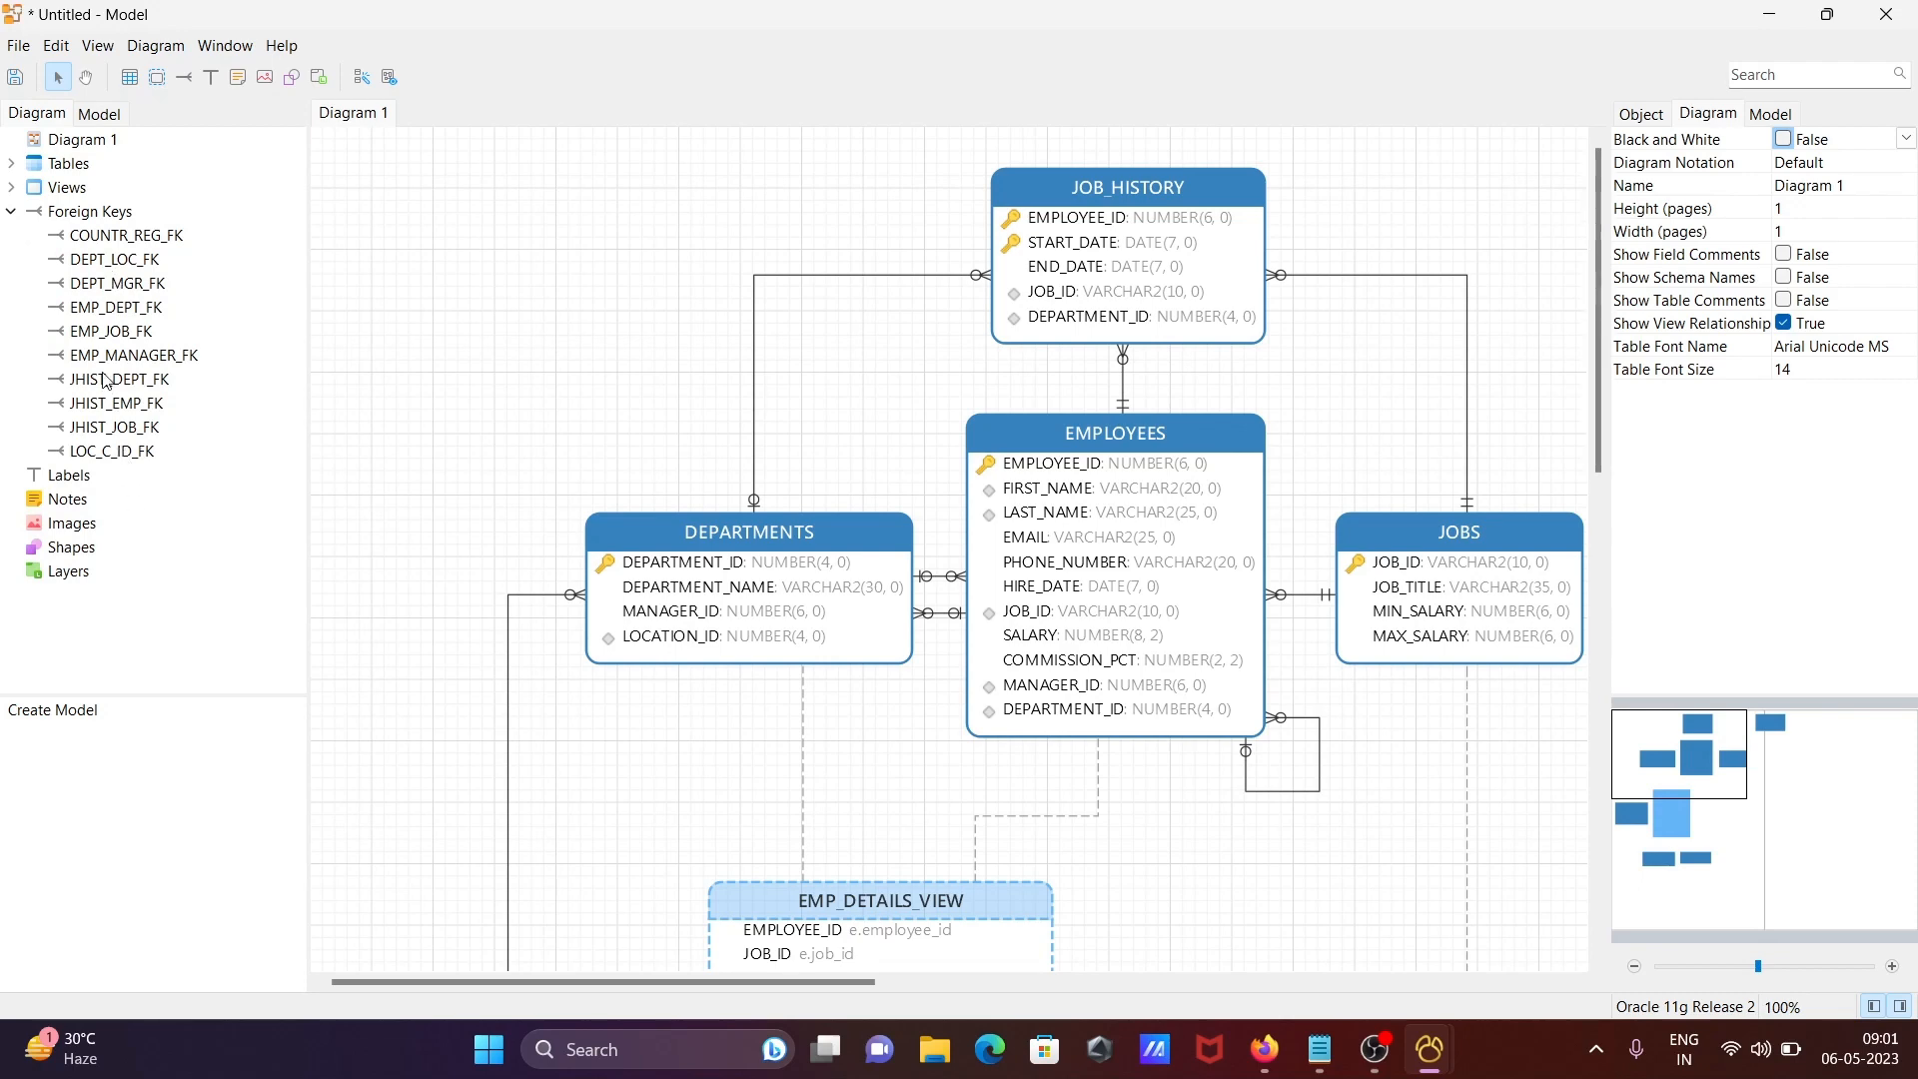
{"action": "mouse_move", "coordinate": [903, 438]}
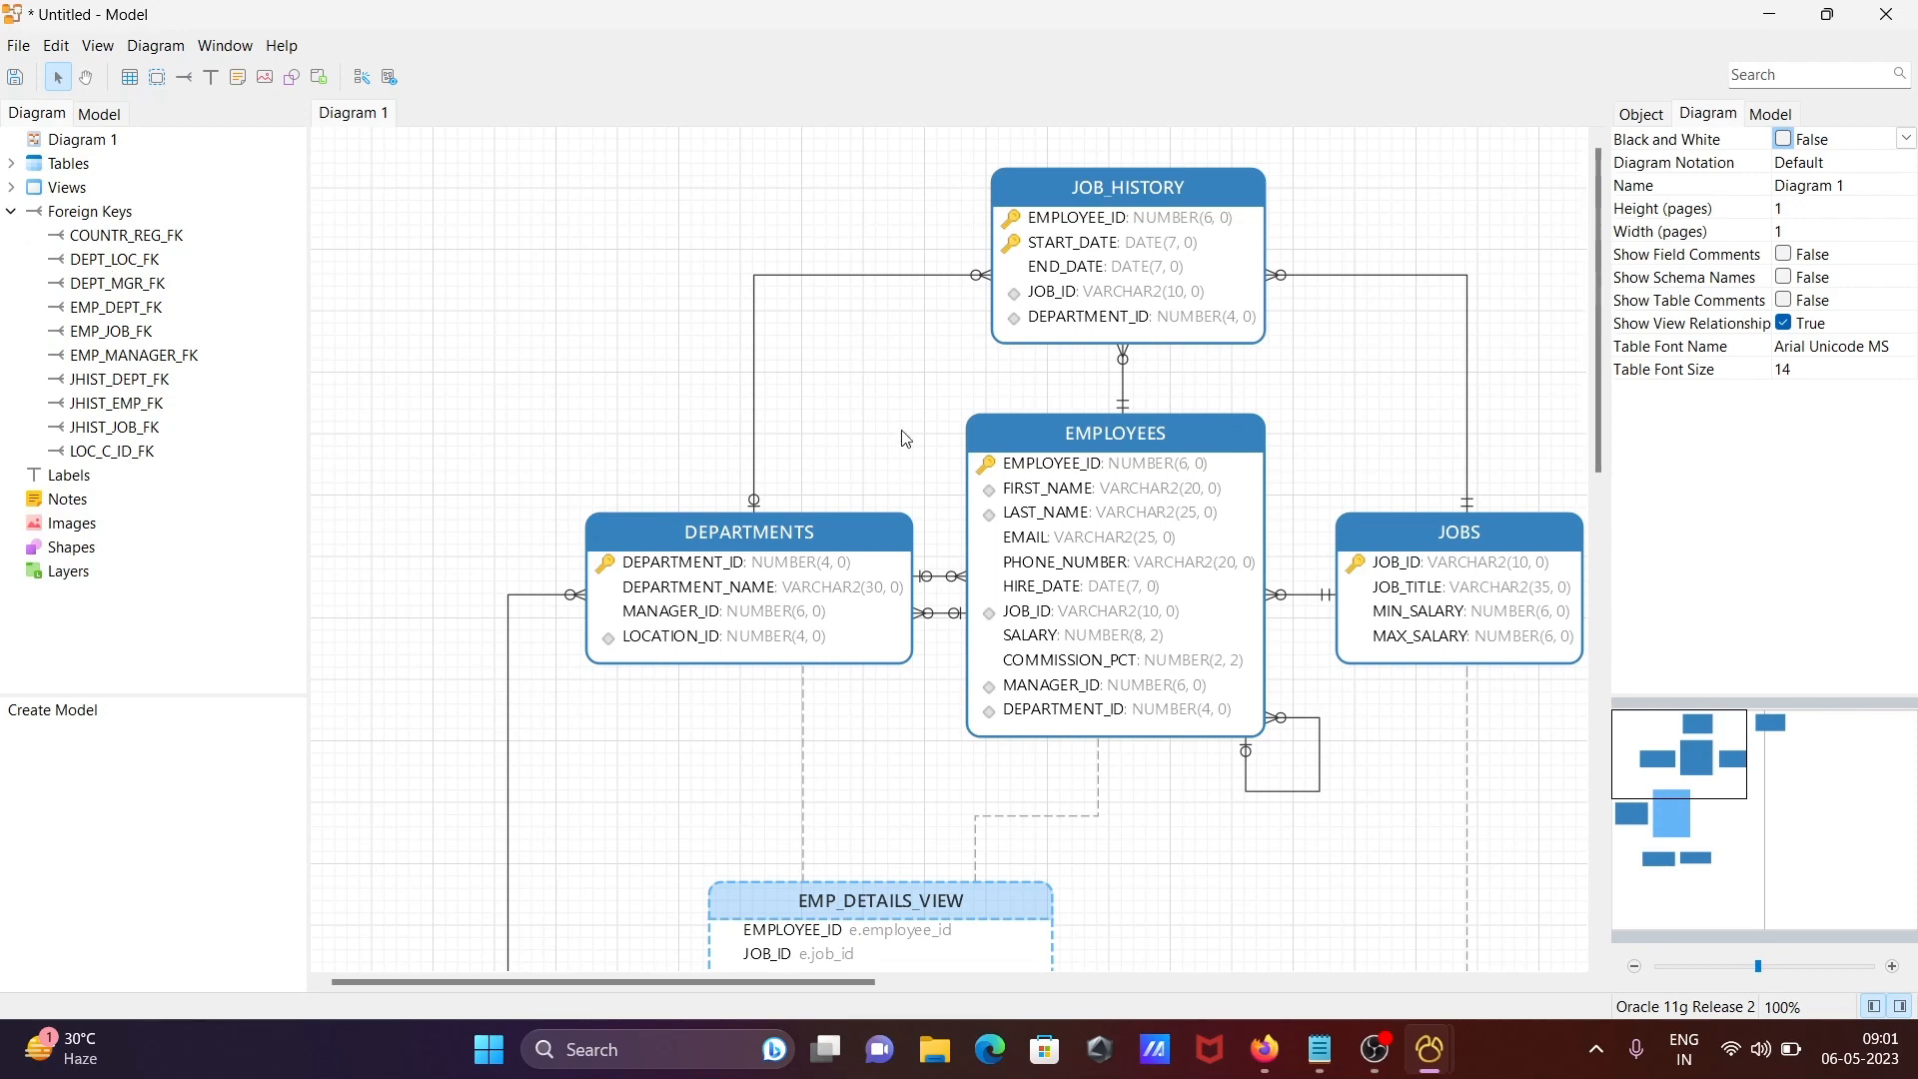
{"action": "left_click", "coordinate": [1456, 531]}
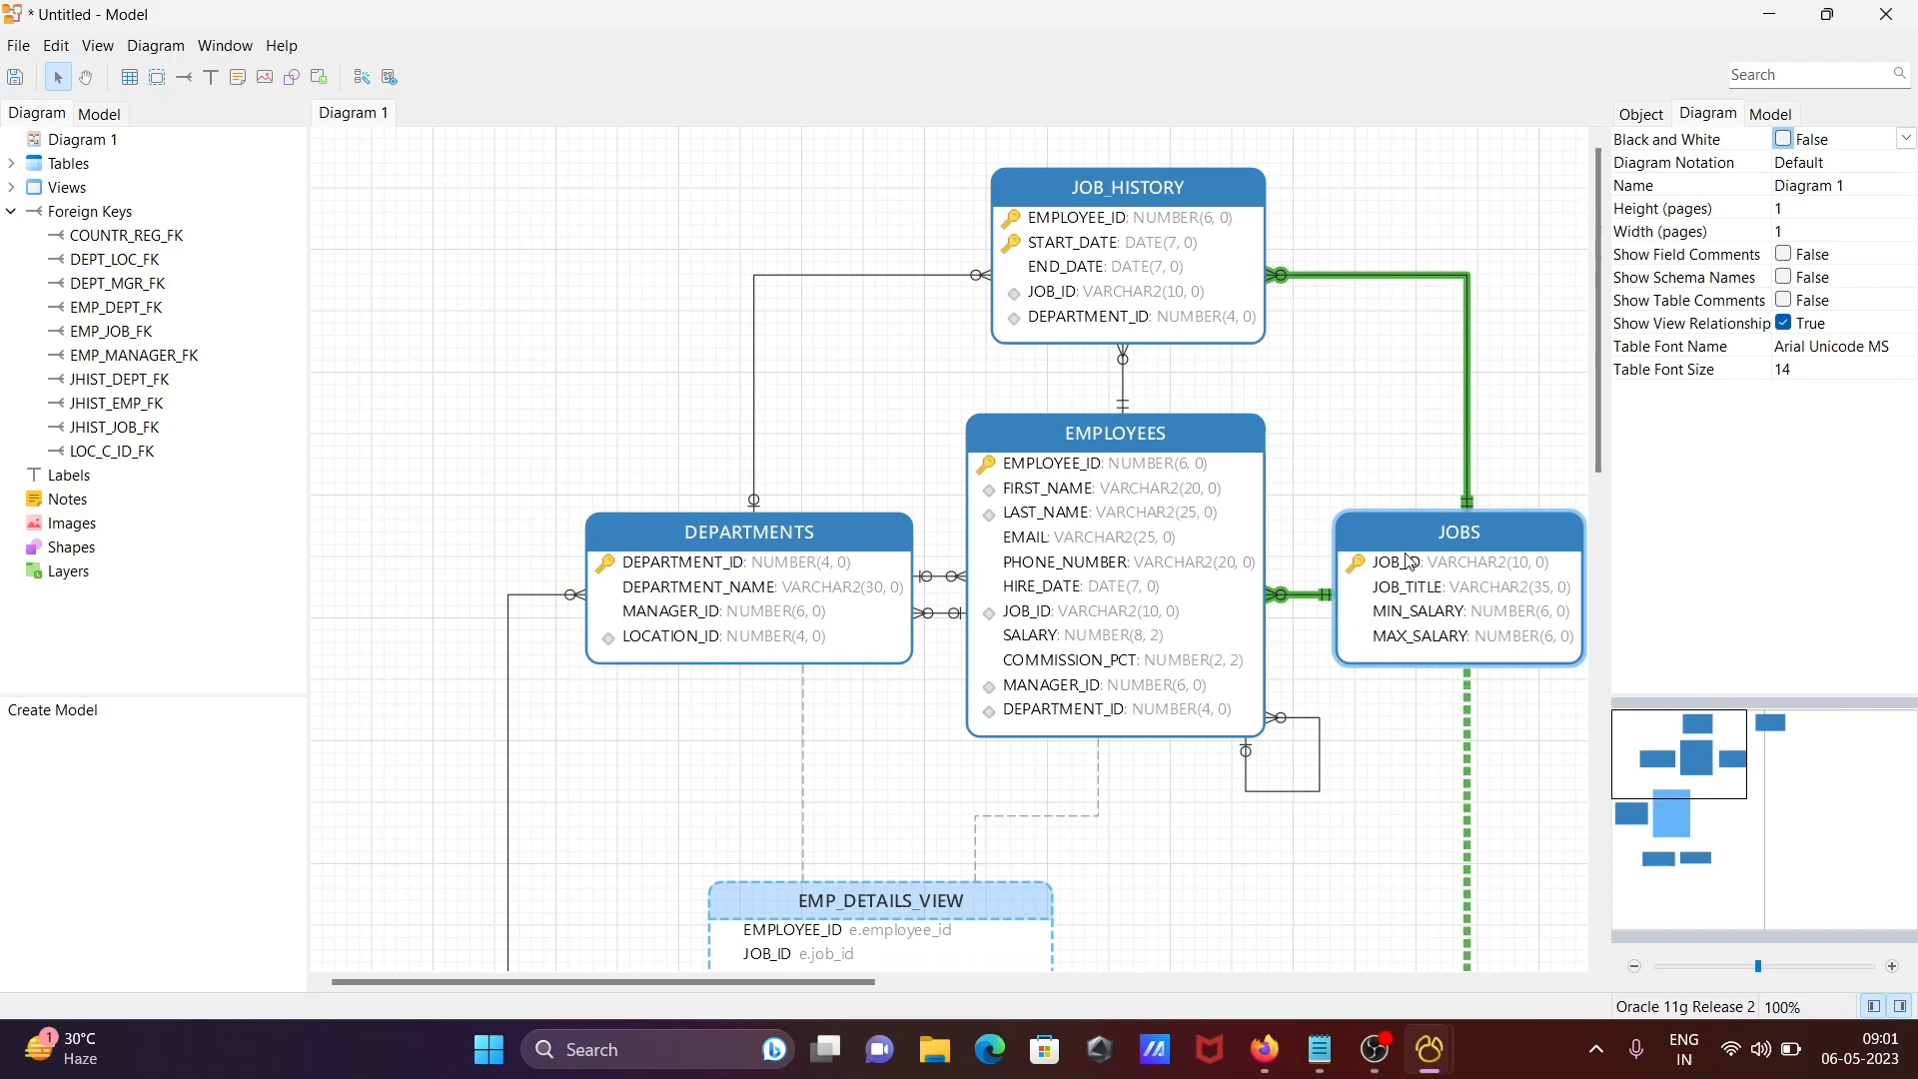
{"action": "mouse_move", "coordinate": [1405, 561]}
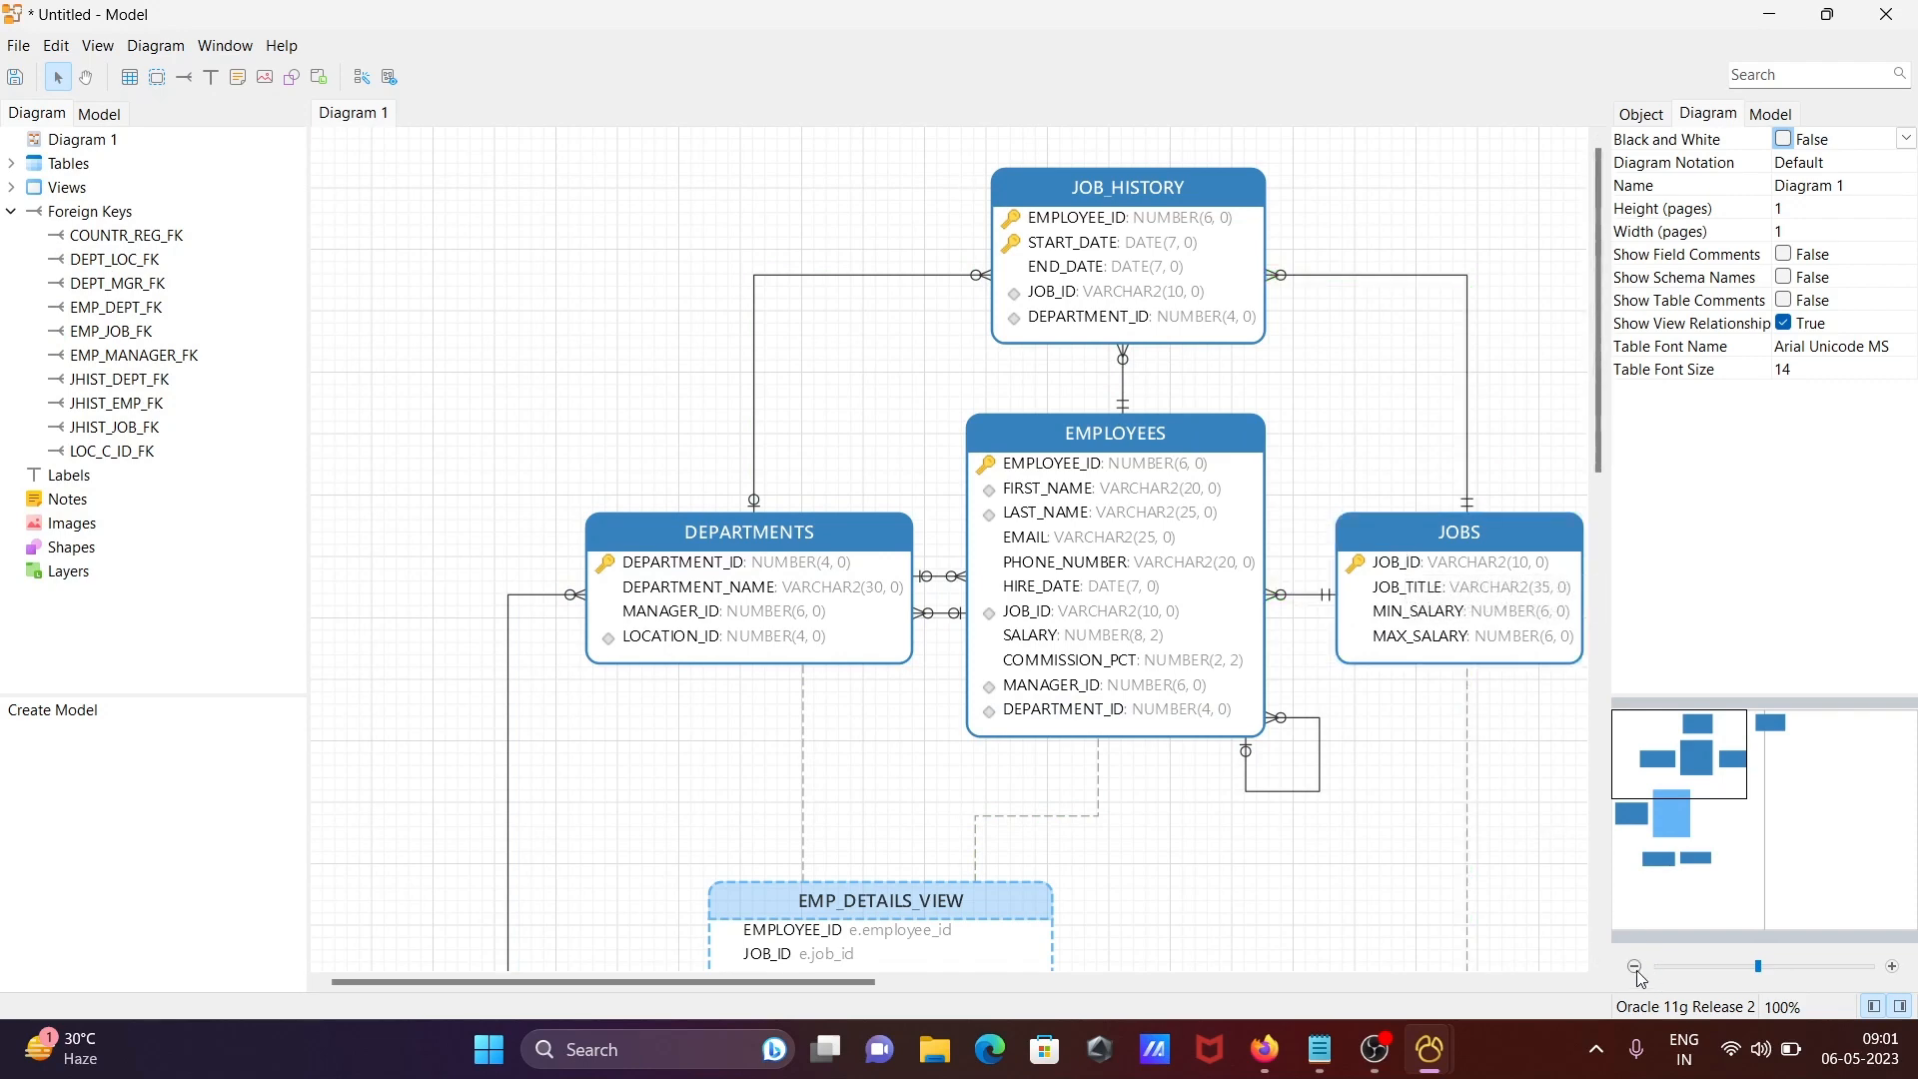
{"action": "left_click", "coordinate": [1637, 967]}
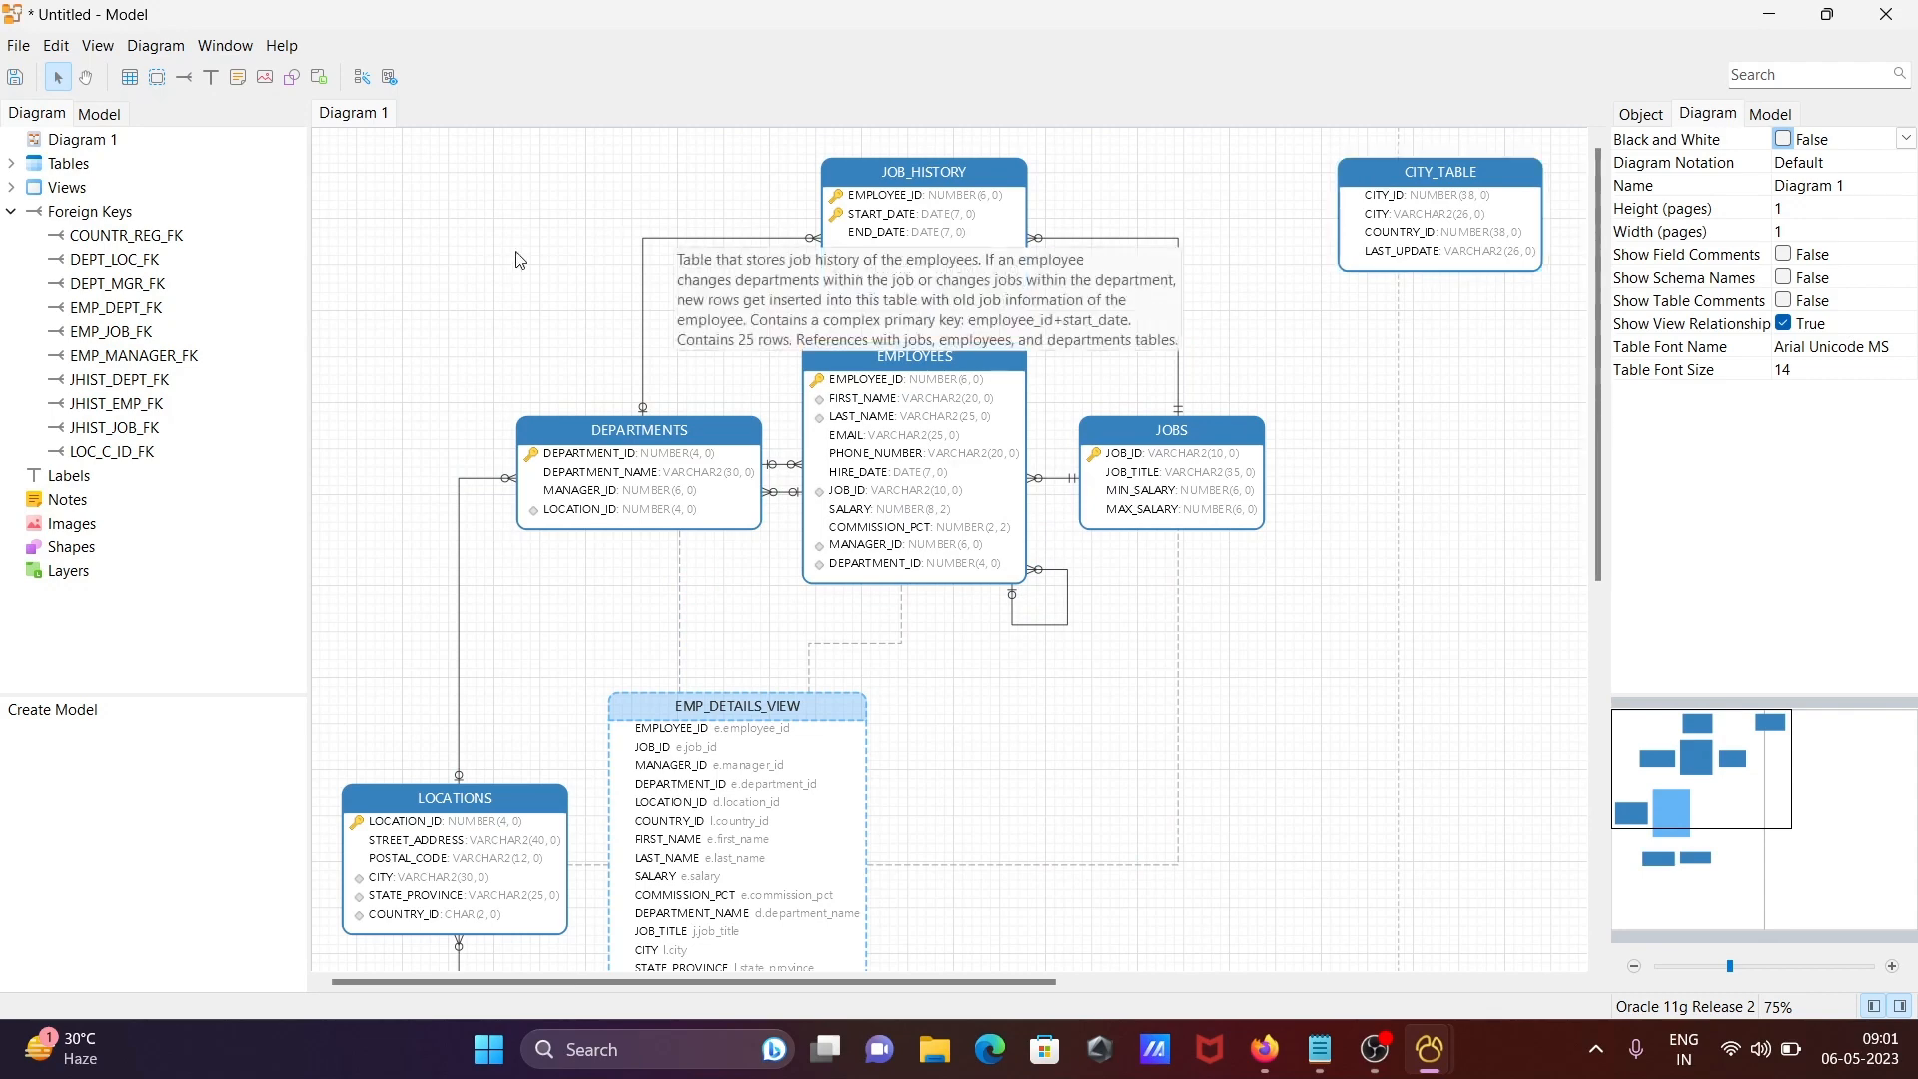
- Expand the Views and Tables nodes to list EMP_DETAILS_VIEW and all eight tables
{"action": "left_click", "coordinate": [12, 188]}
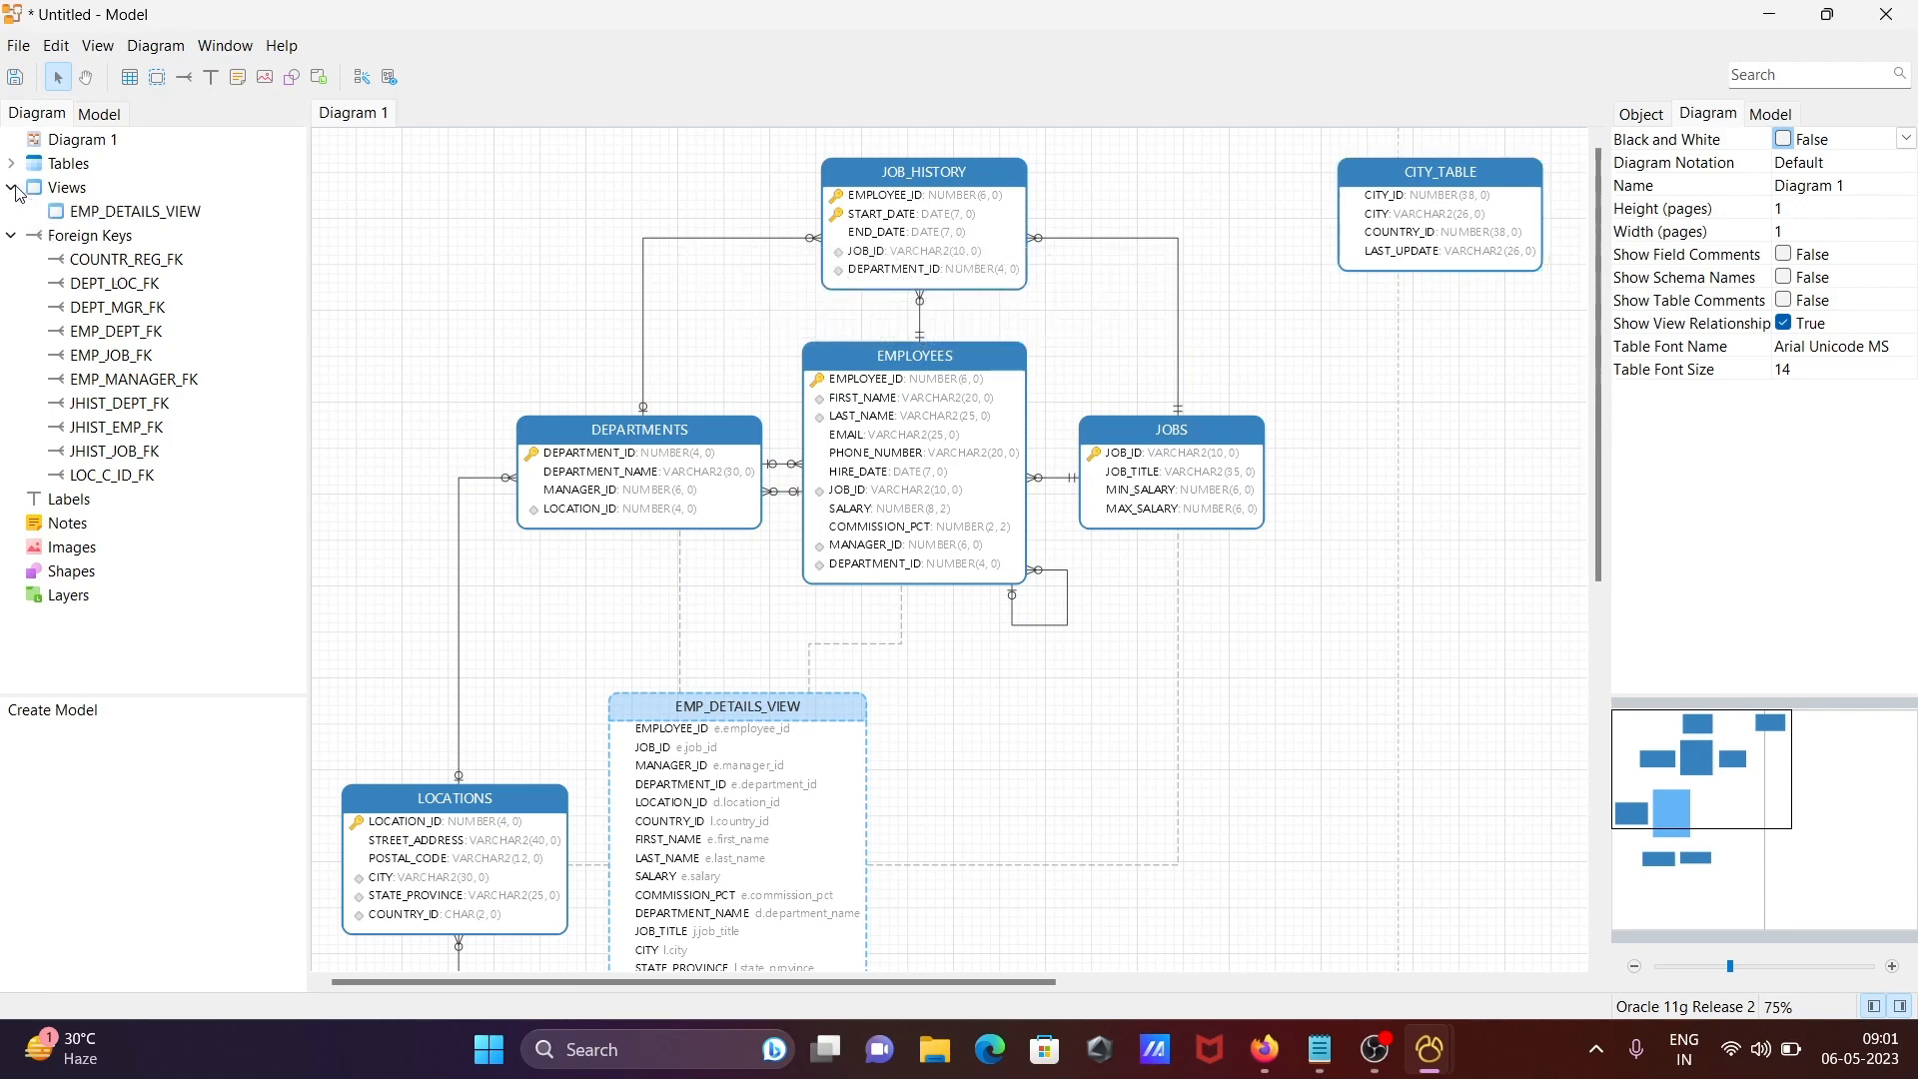
{"action": "left_click", "coordinate": [12, 162]}
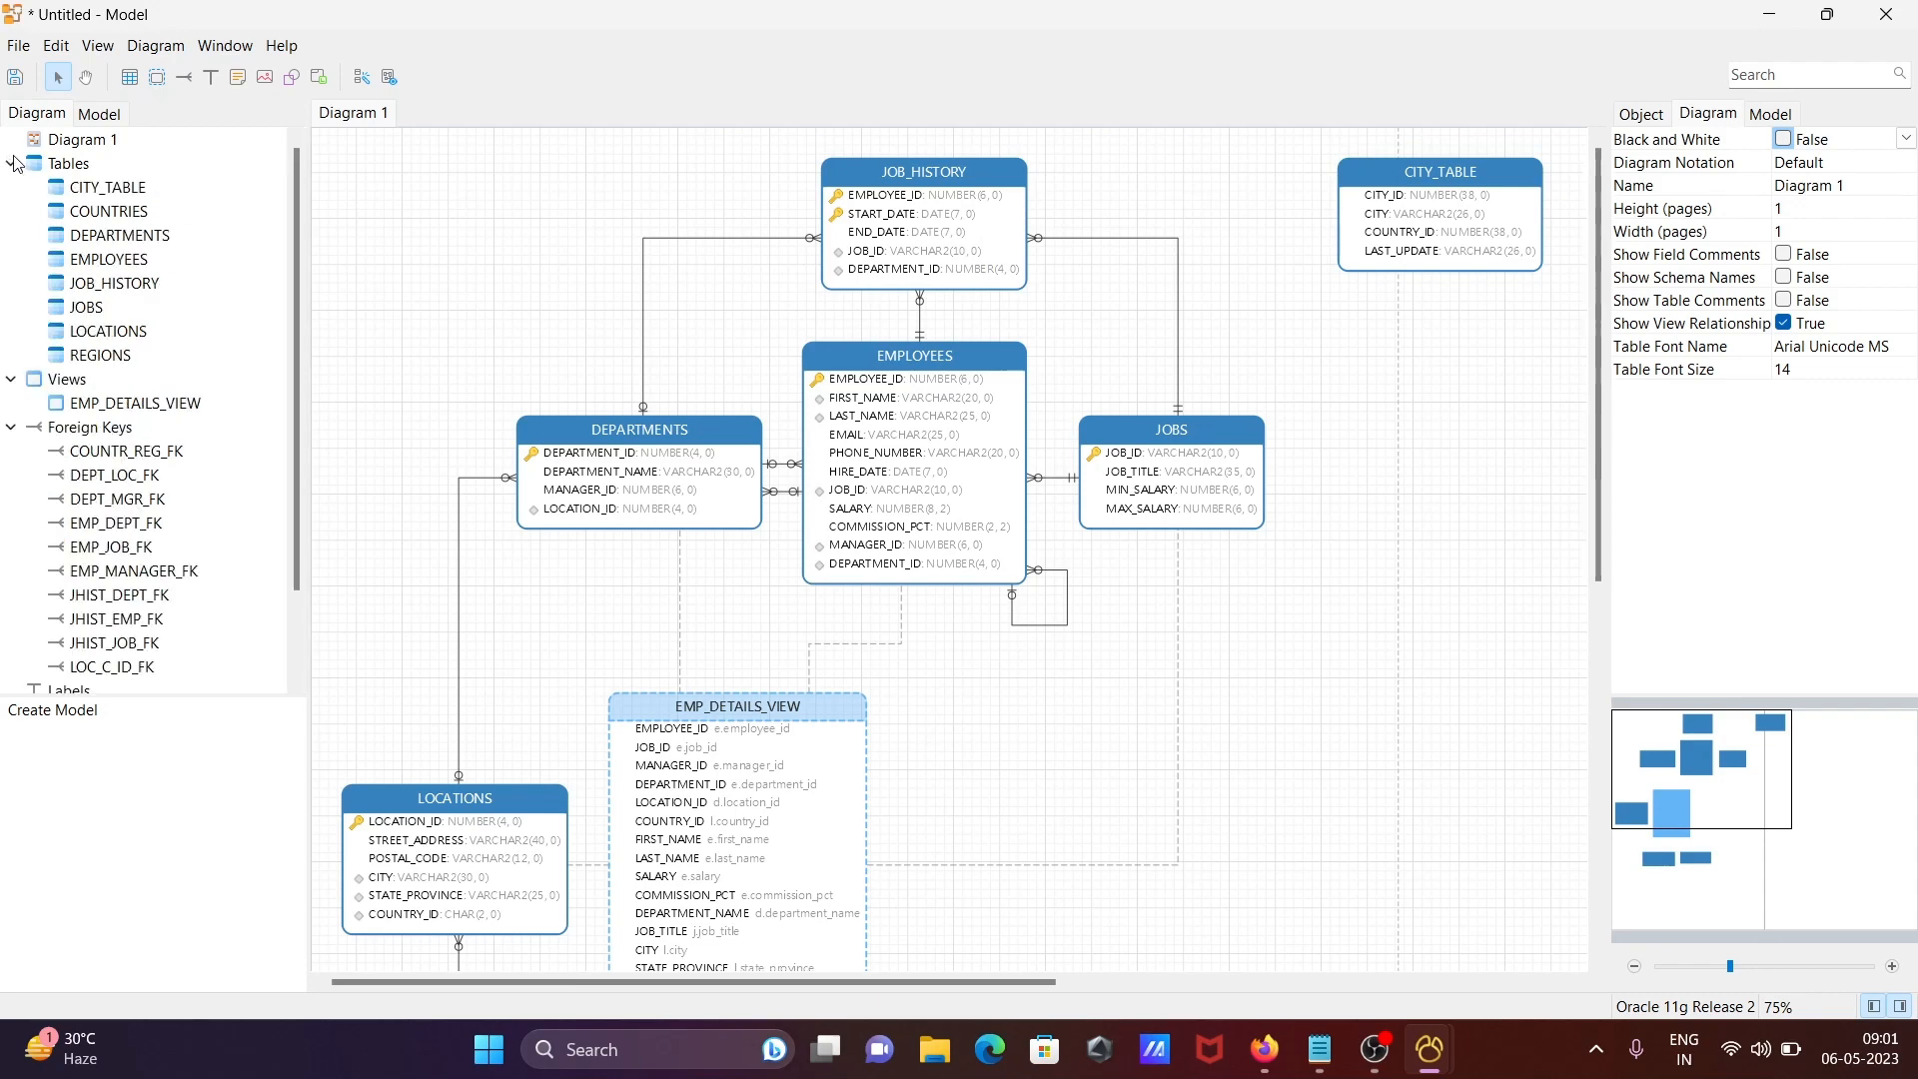
{"action": "mouse_move", "coordinate": [132, 184]}
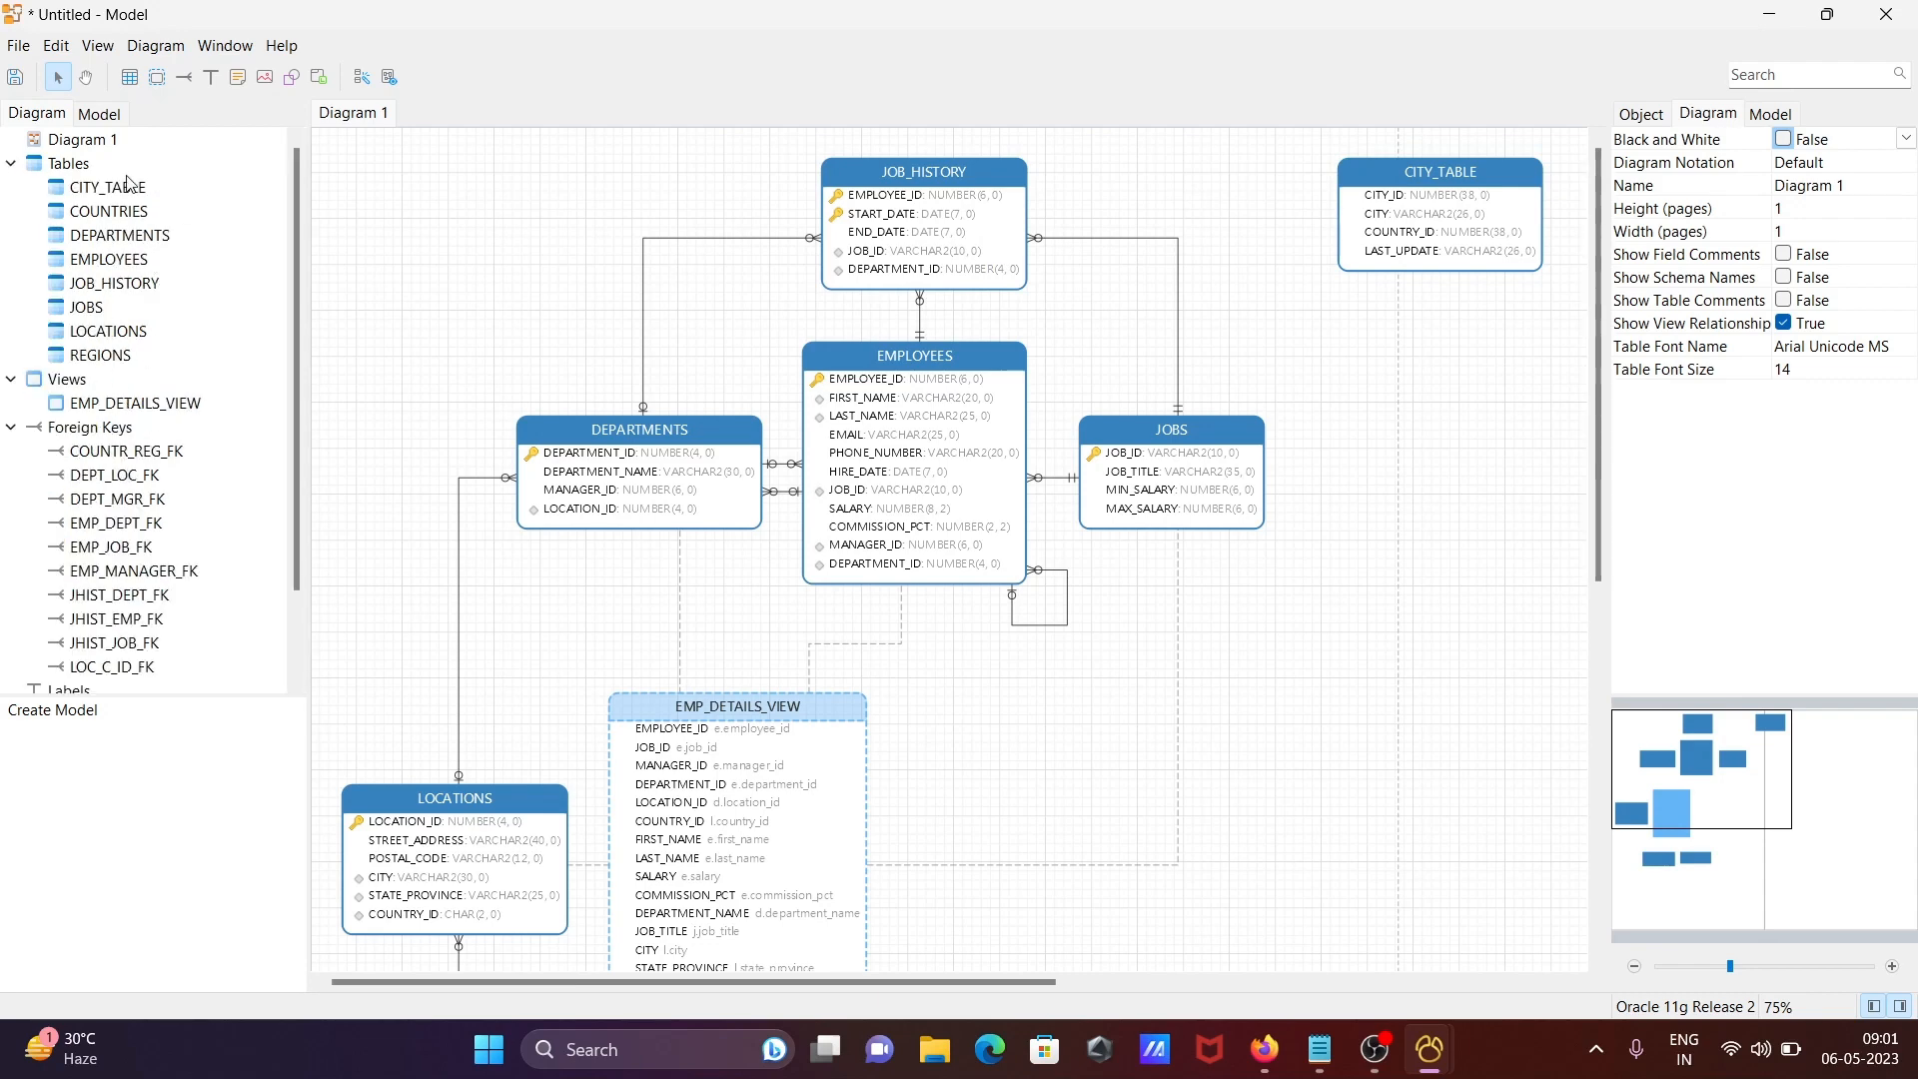
{"action": "mouse_move", "coordinate": [131, 407]}
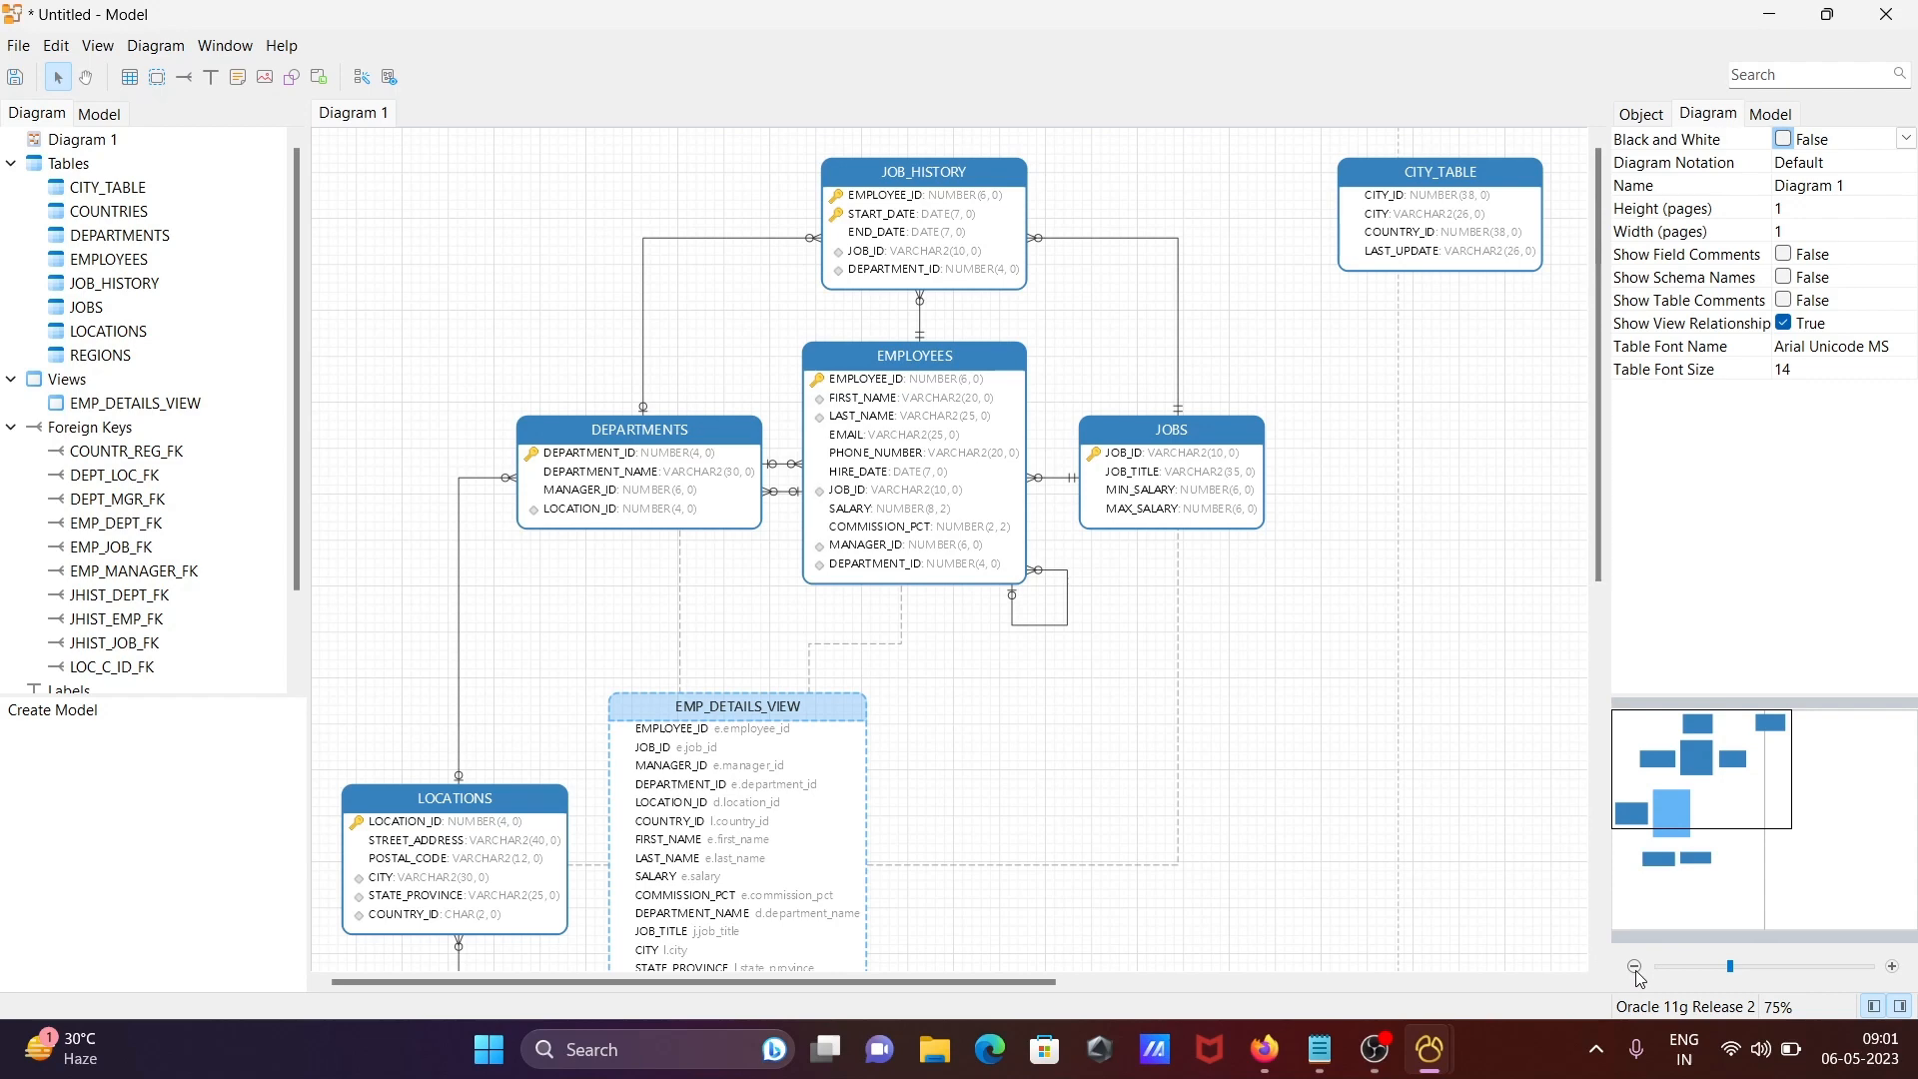
- Zoom the diagram to 50% so COUNTRIES and REGIONS come into view
{"action": "left_click", "coordinate": [1634, 967]}
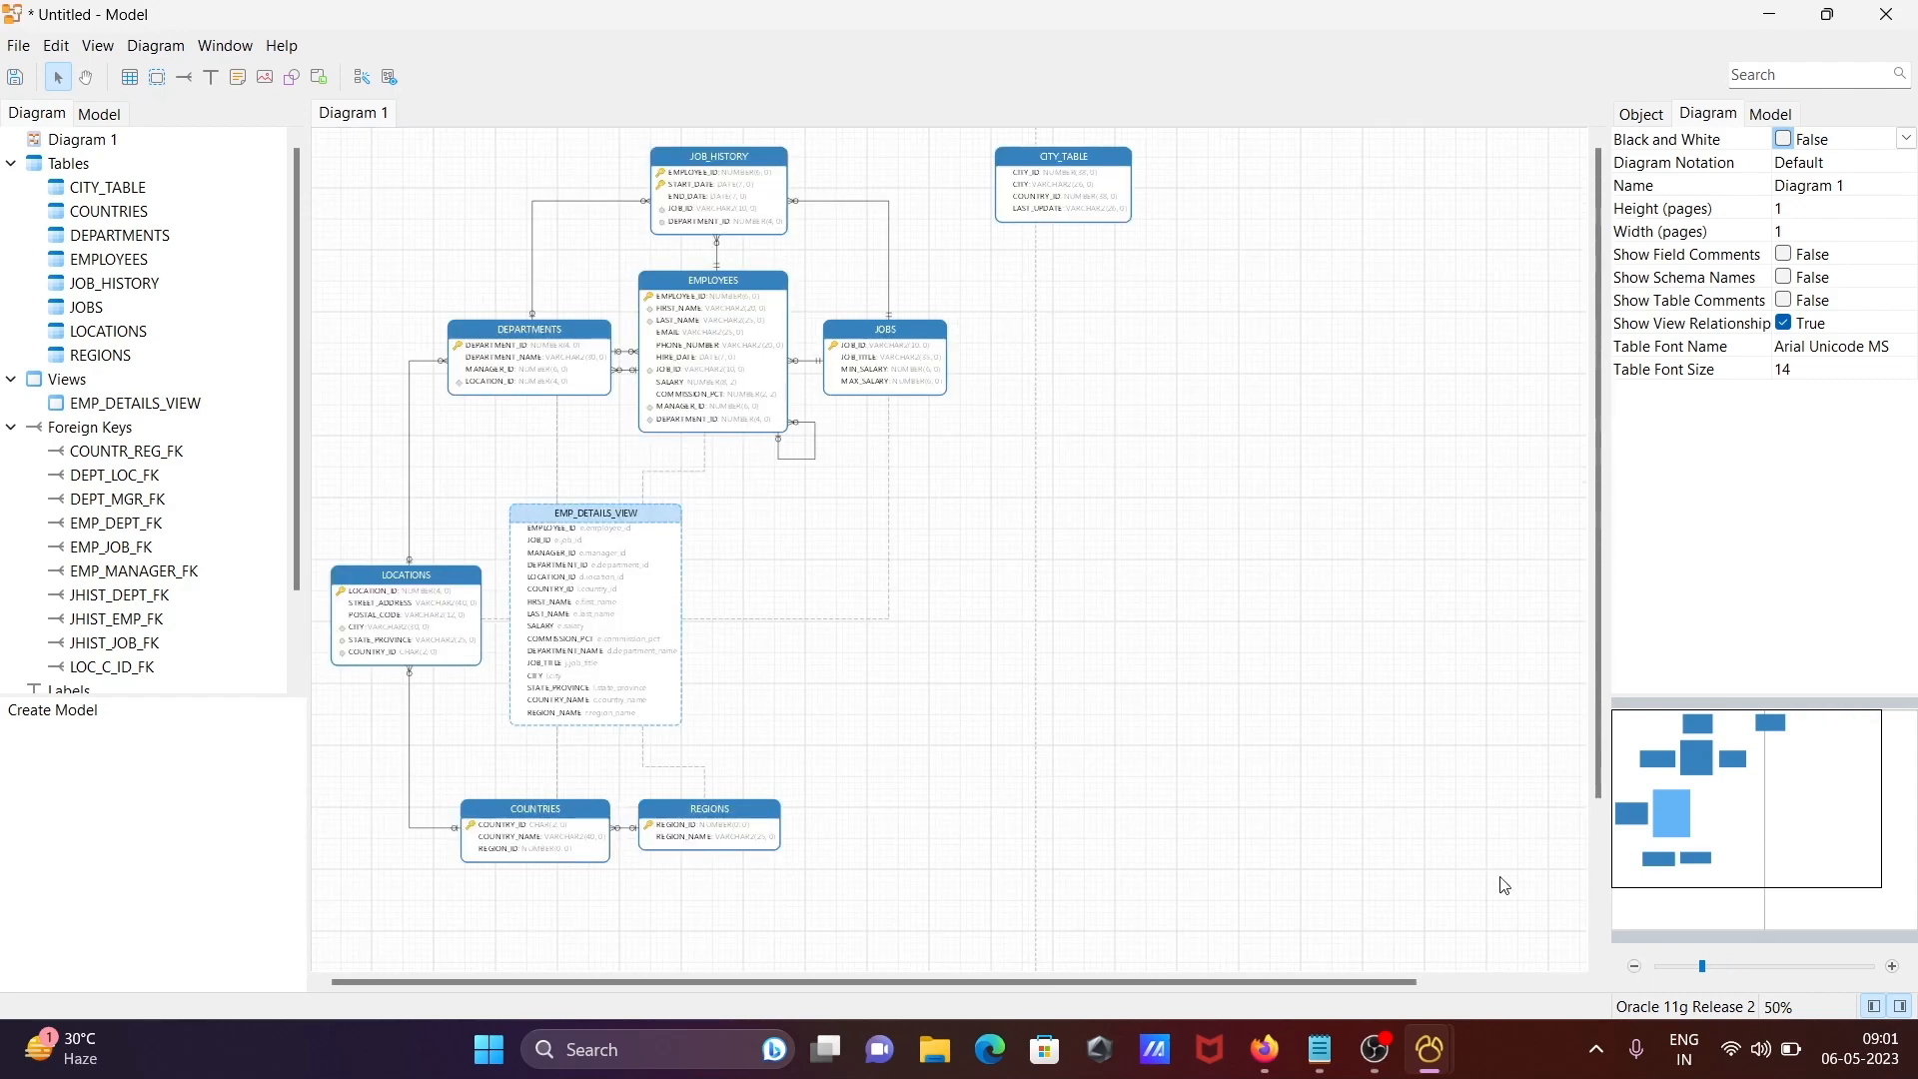
{"action": "mouse_move", "coordinate": [1252, 674]}
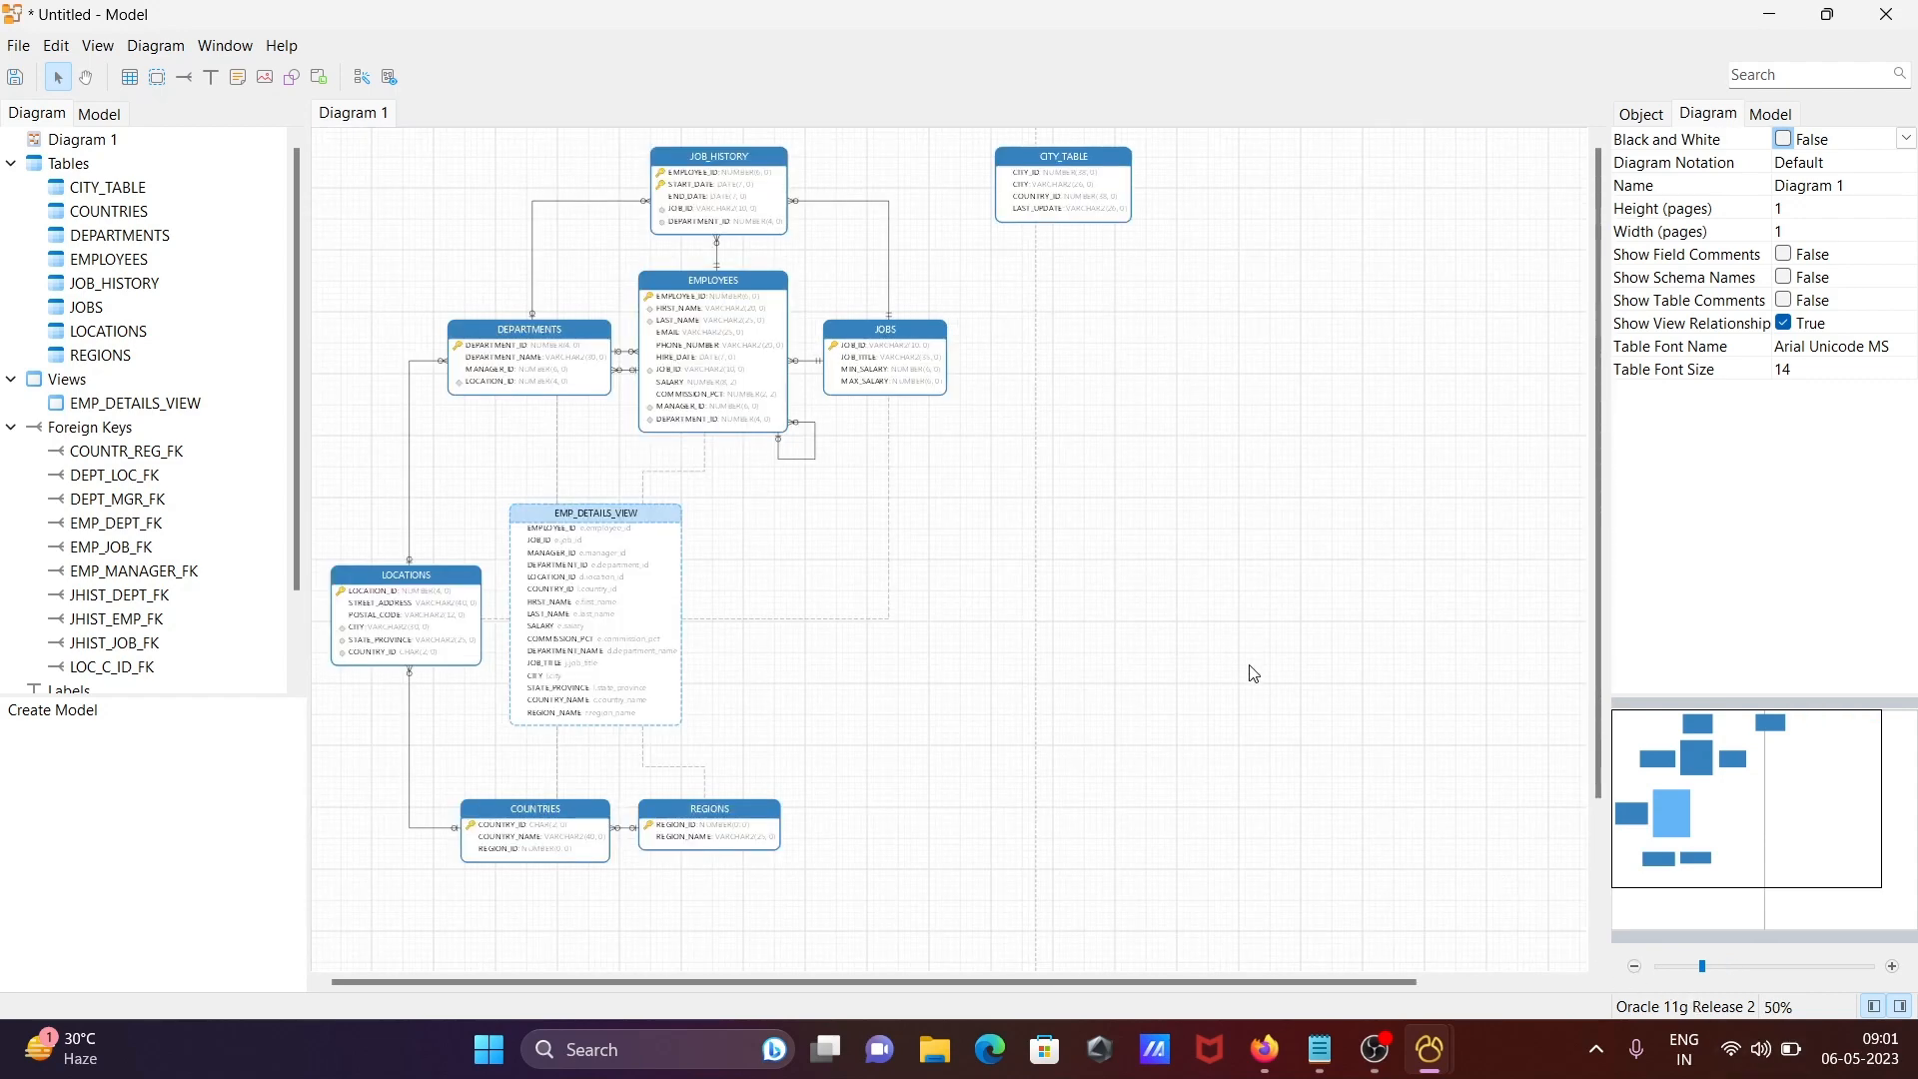
{"action": "mouse_move", "coordinate": [502, 253]}
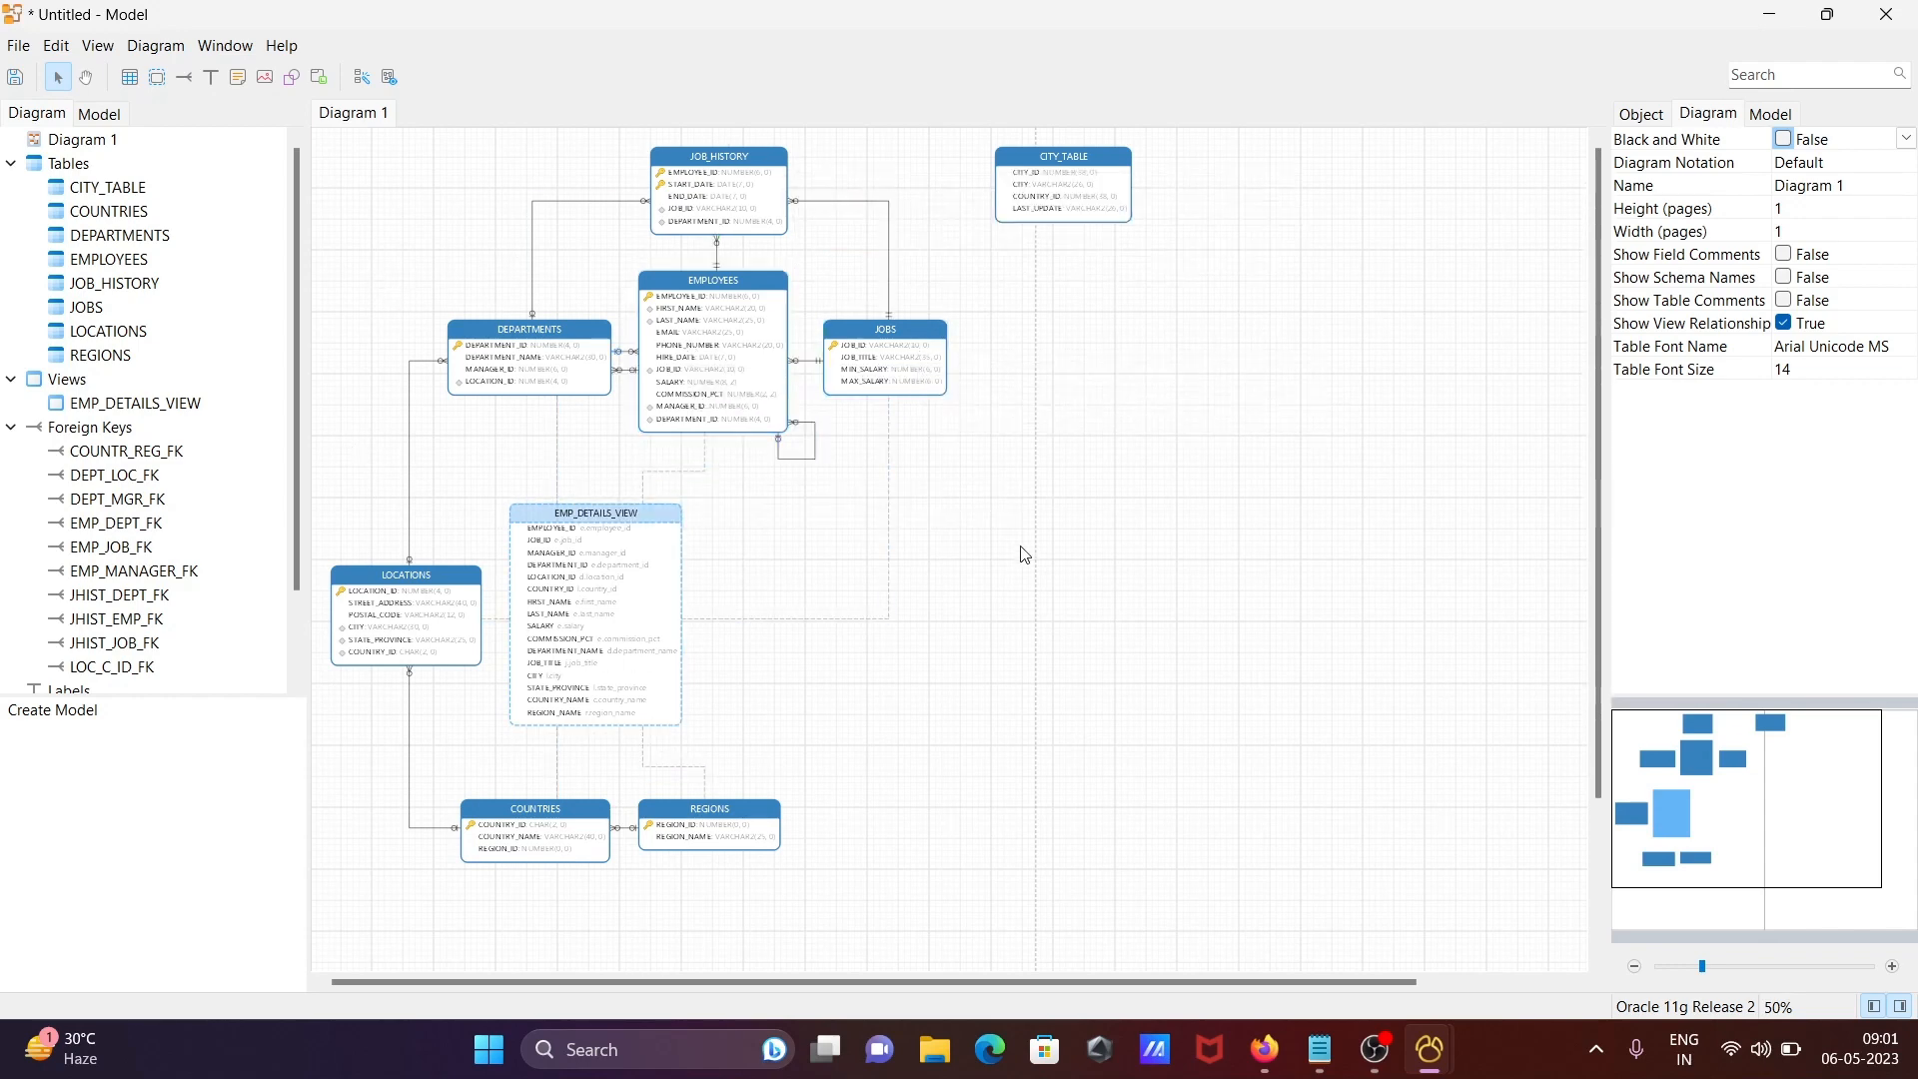
{"action": "mouse_move", "coordinate": [1125, 444]}
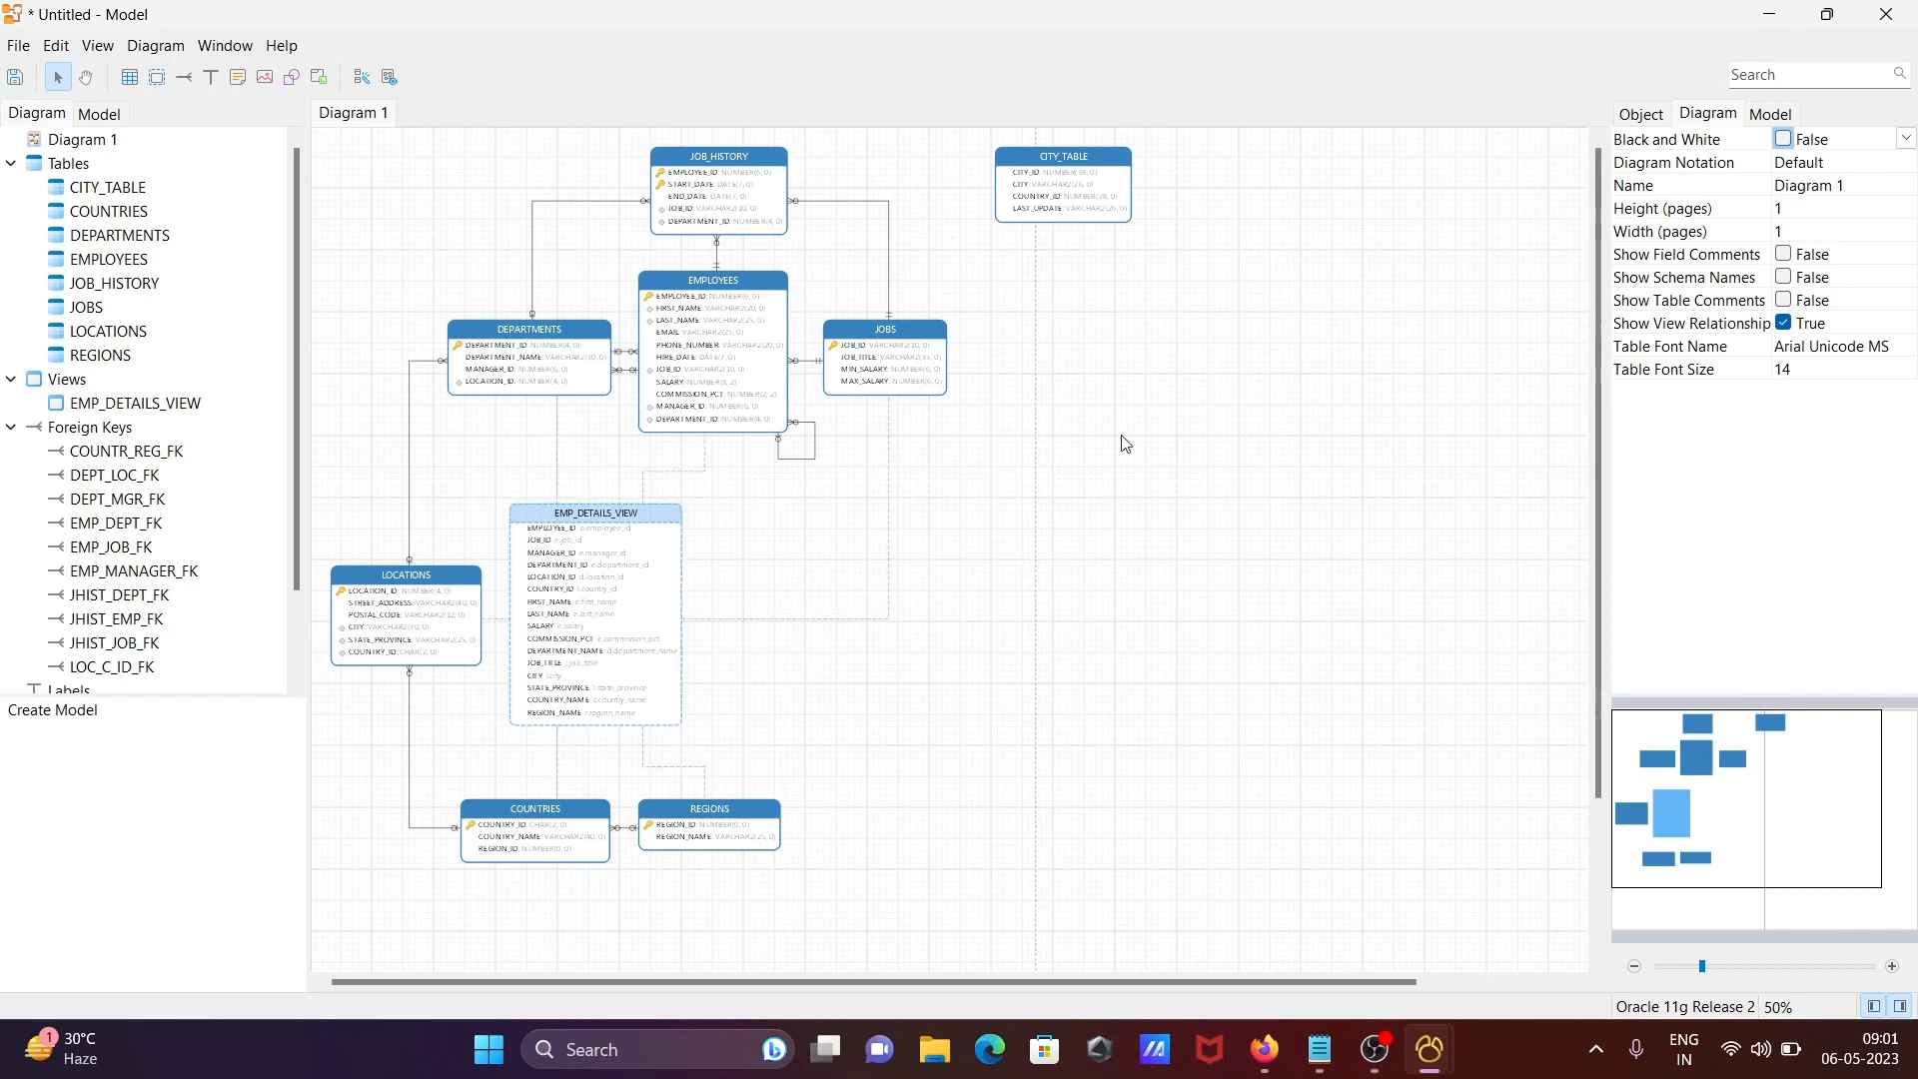
- Add a new empty table named default on the canvas beside JOBS
{"action": "right_click", "coordinate": [1122, 444]}
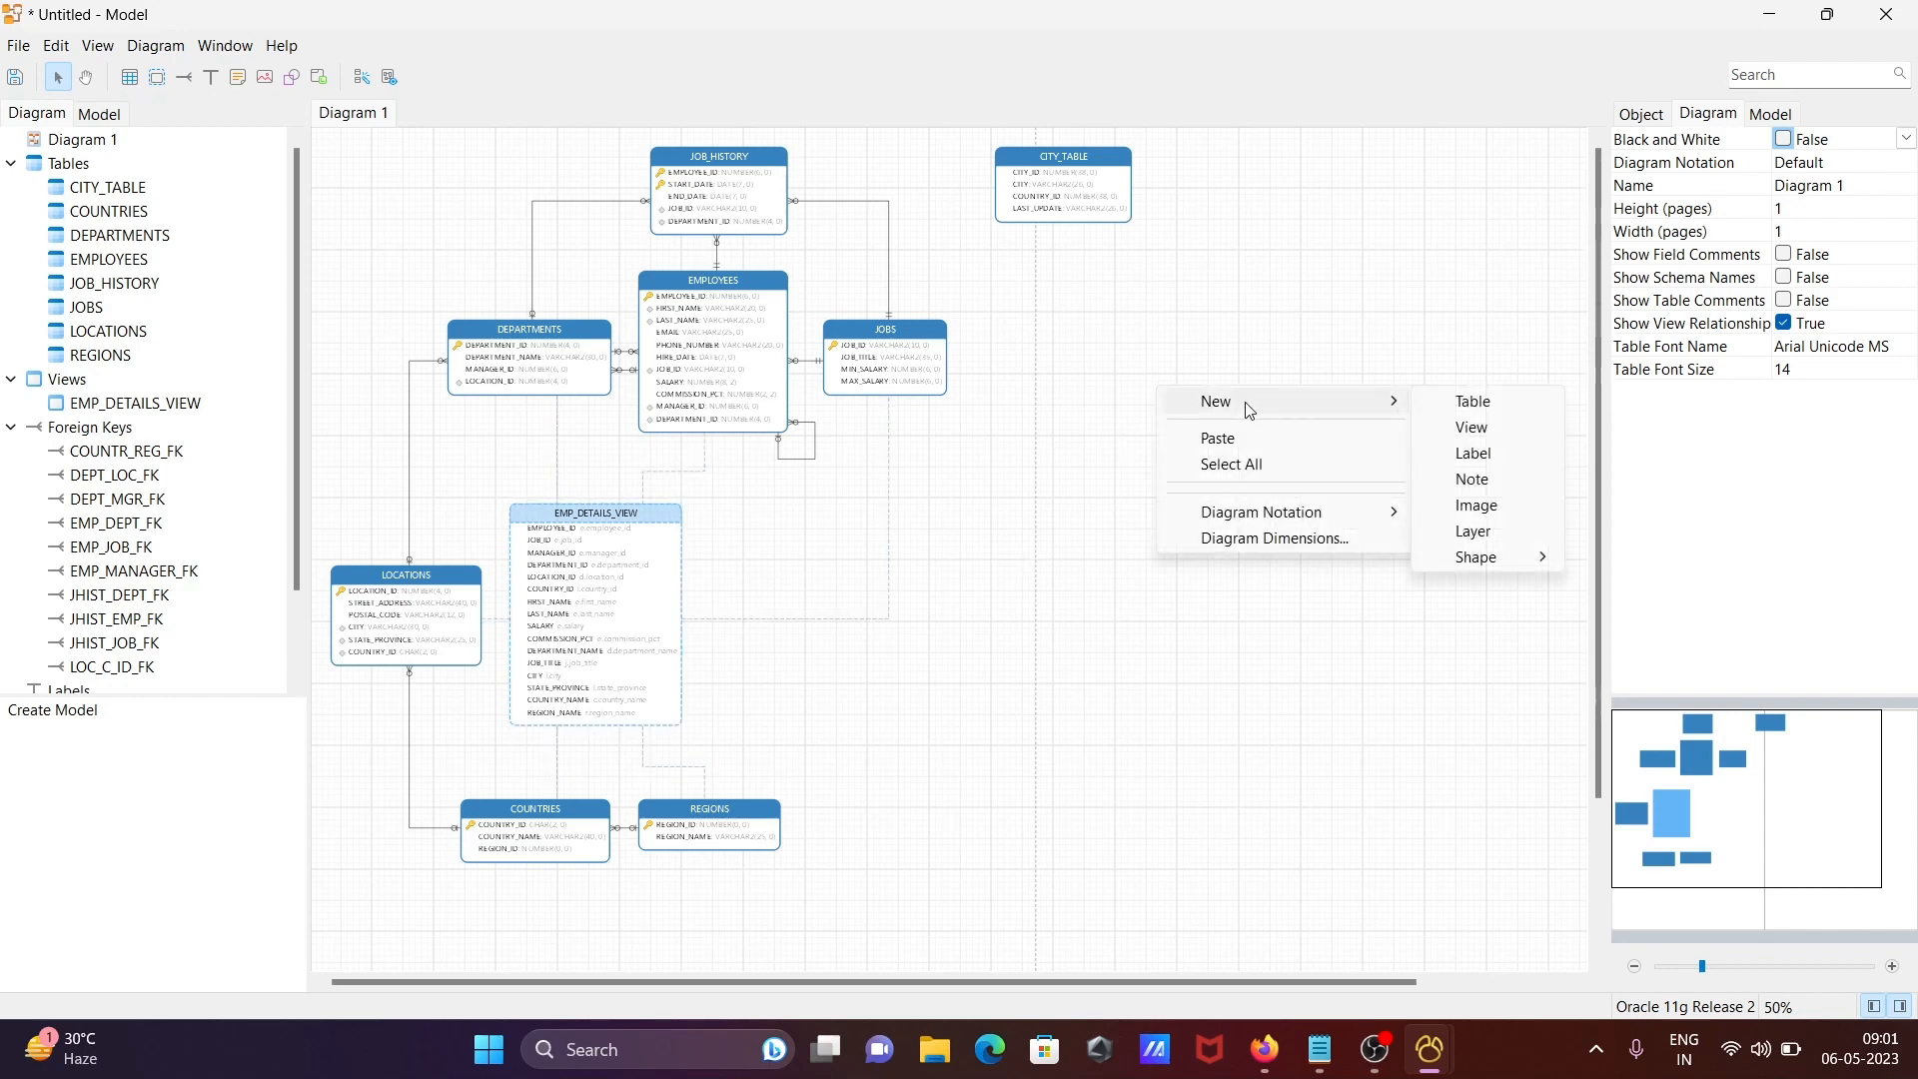
{"action": "left_click", "coordinate": [1468, 402]}
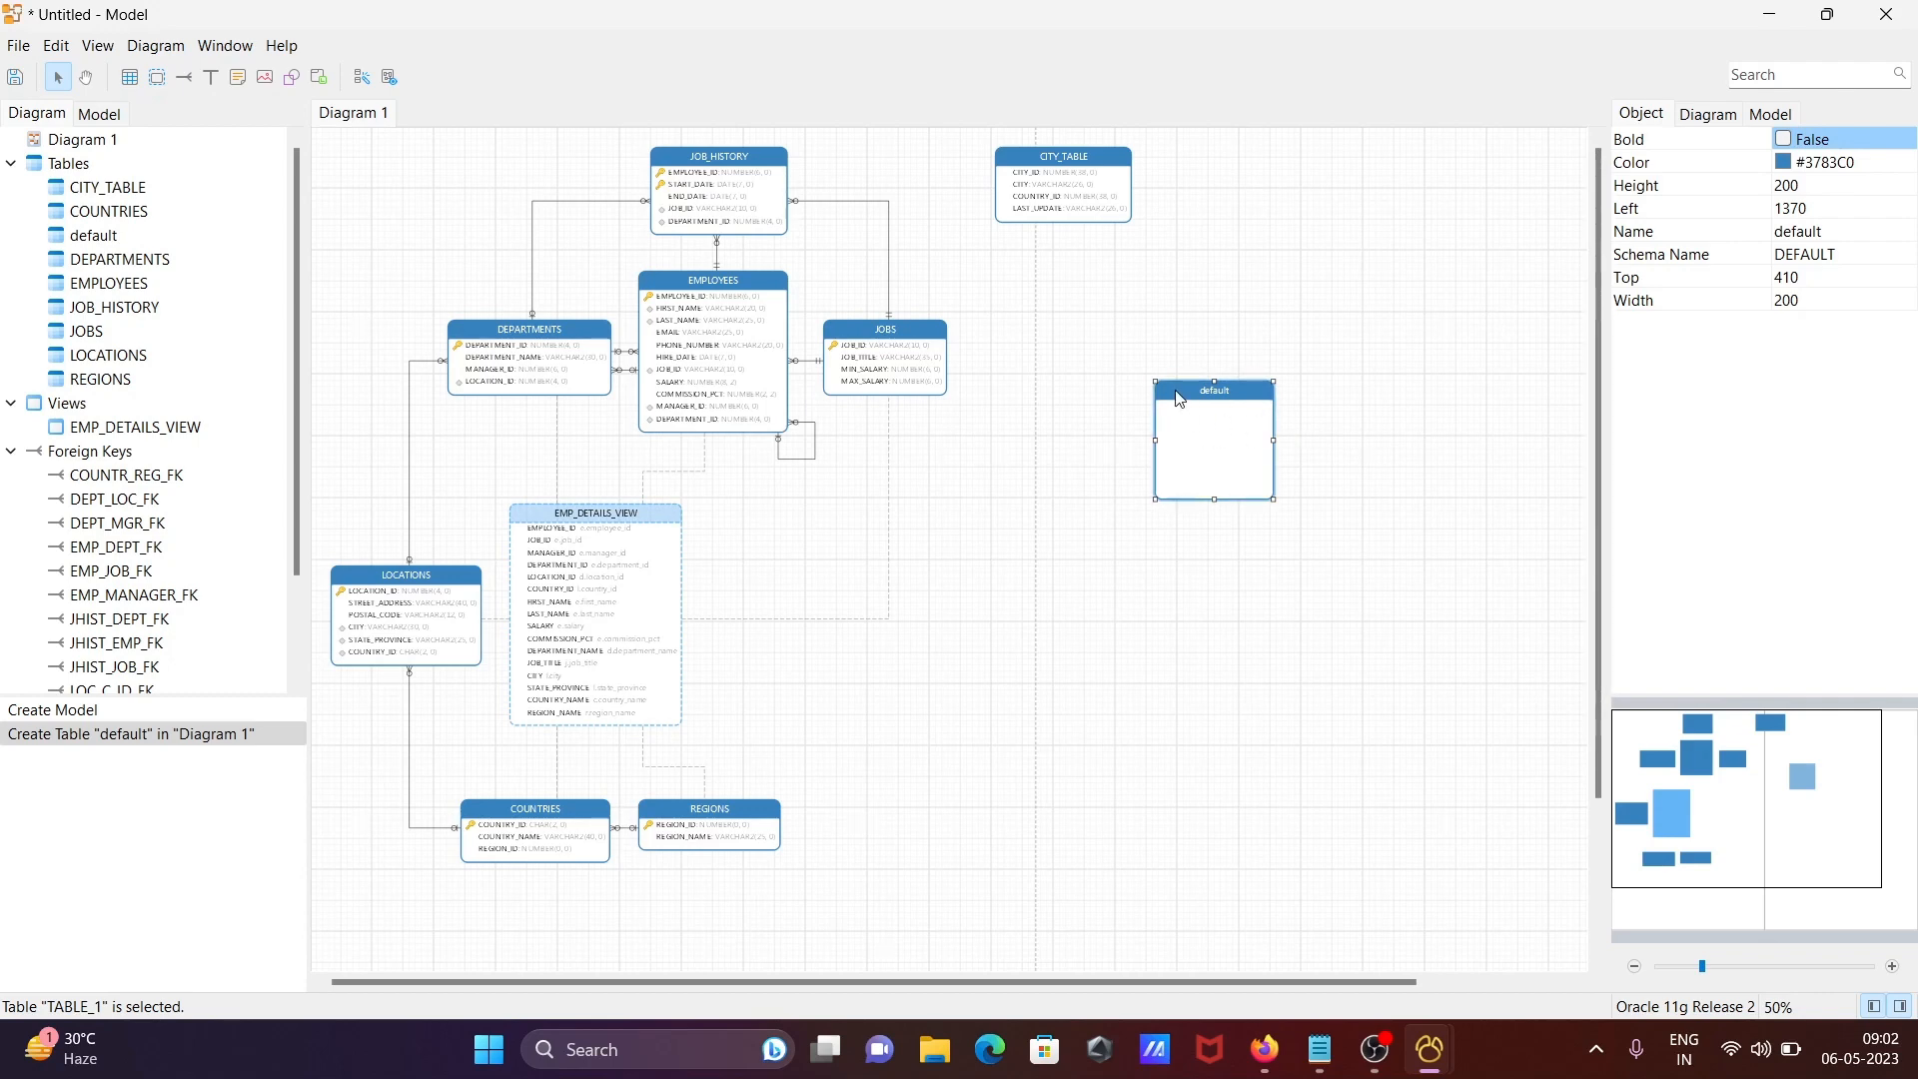
- Cut the default table out of the diagram
{"action": "right_click", "coordinate": [1212, 396]}
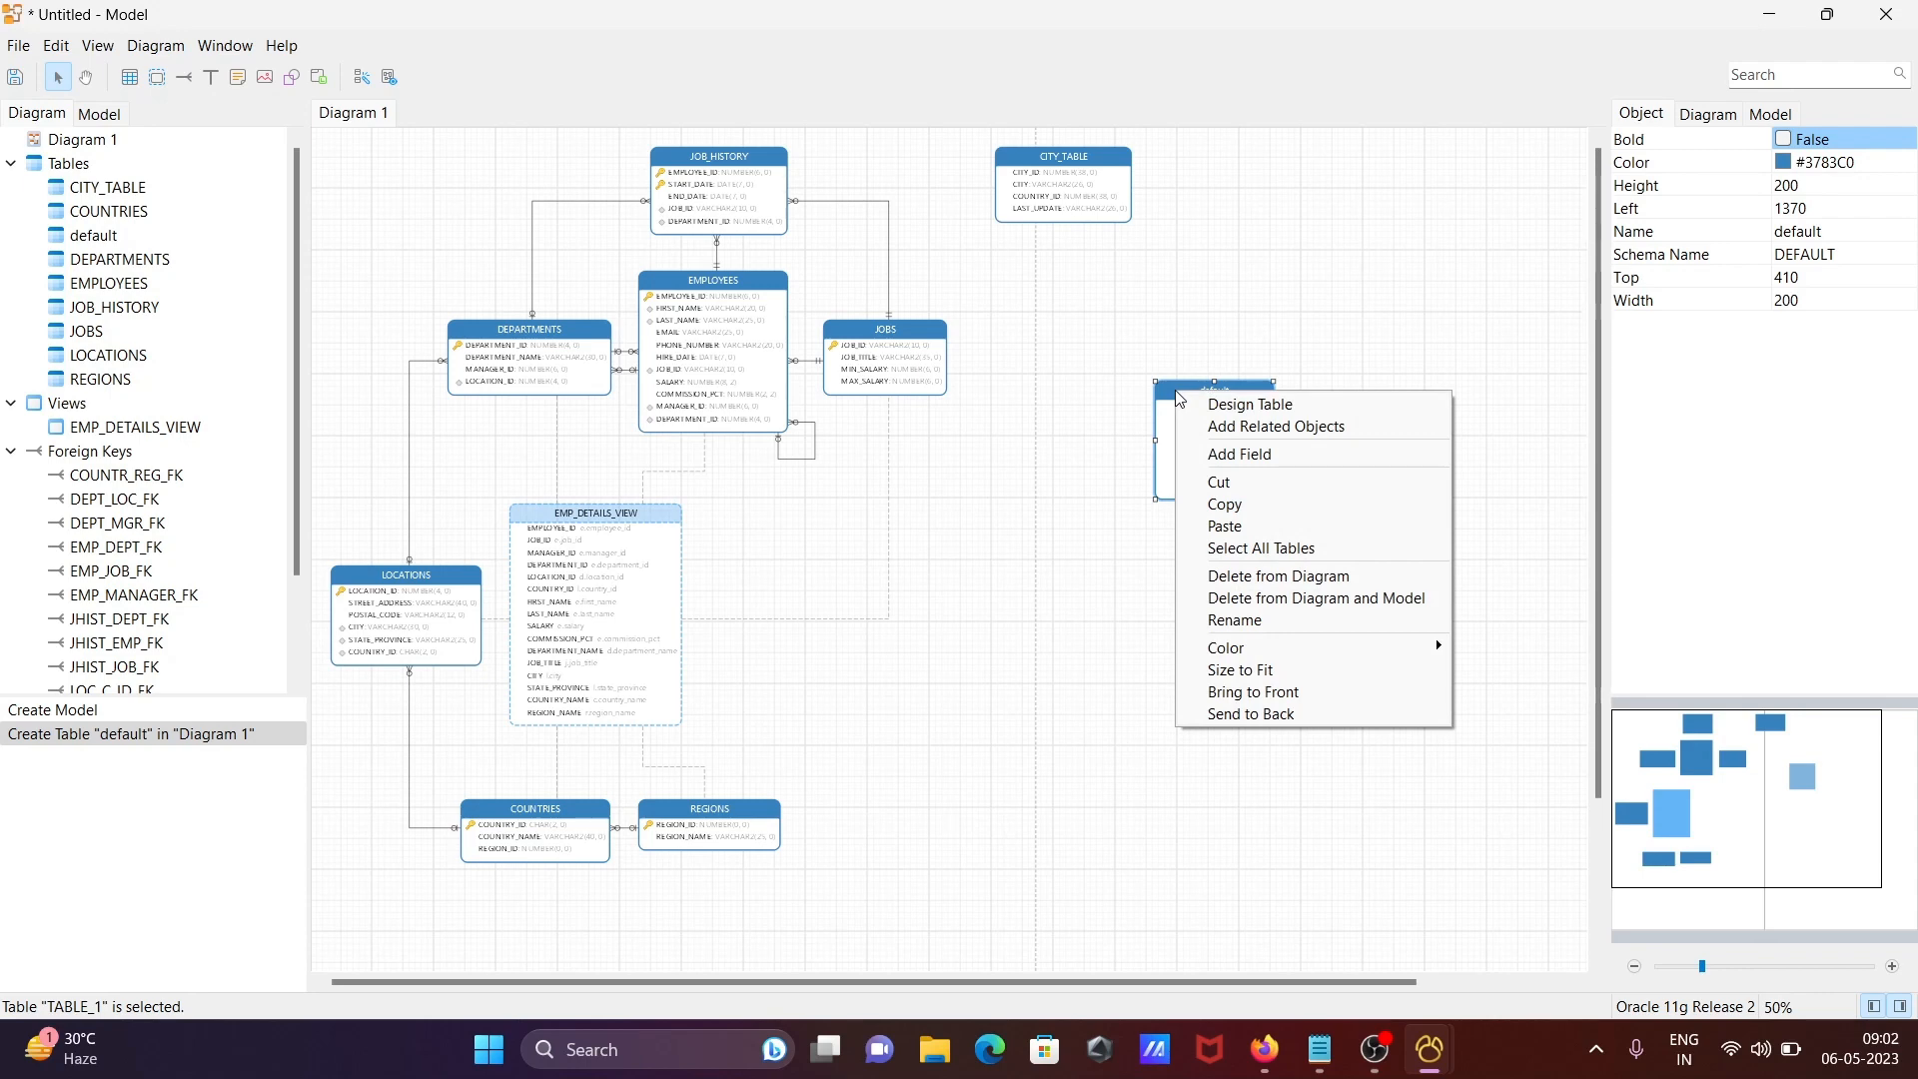
{"action": "mouse_move", "coordinate": [1261, 547]}
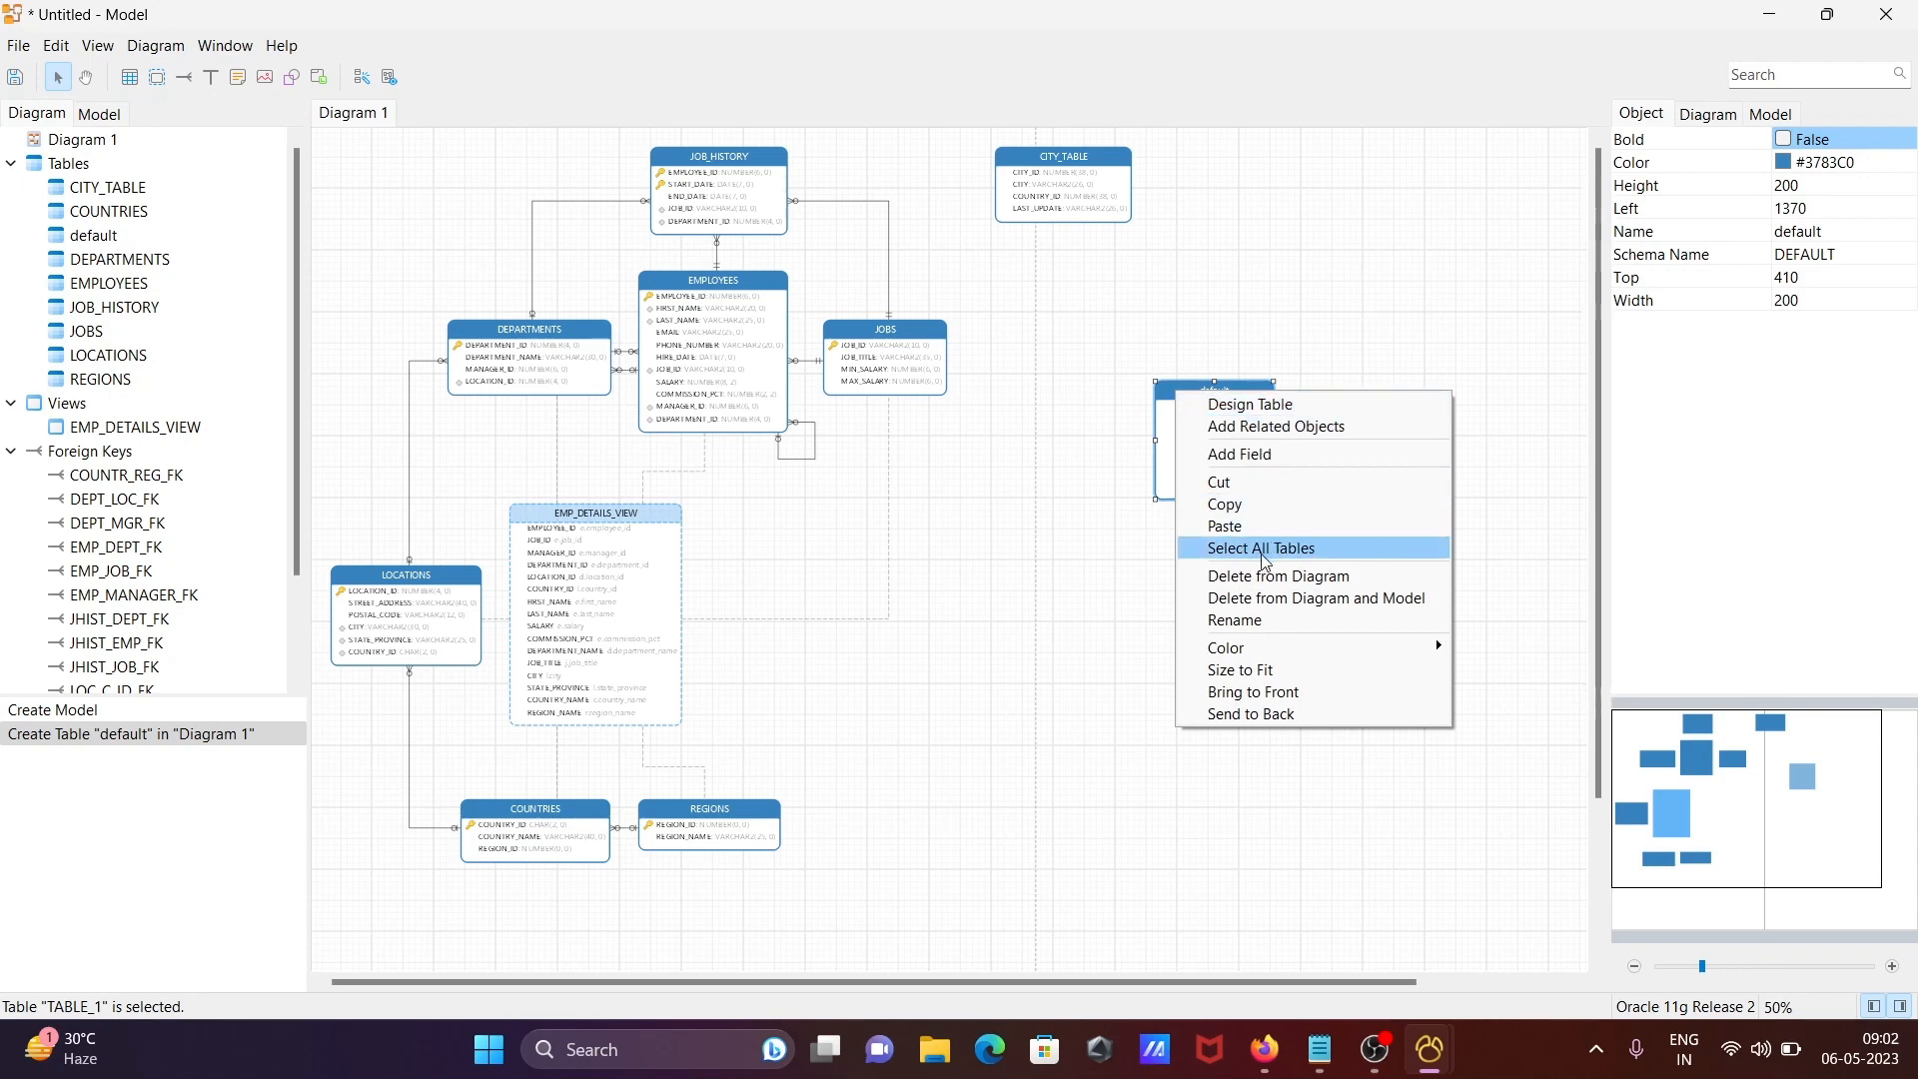
{"action": "mouse_move", "coordinate": [1277, 575]}
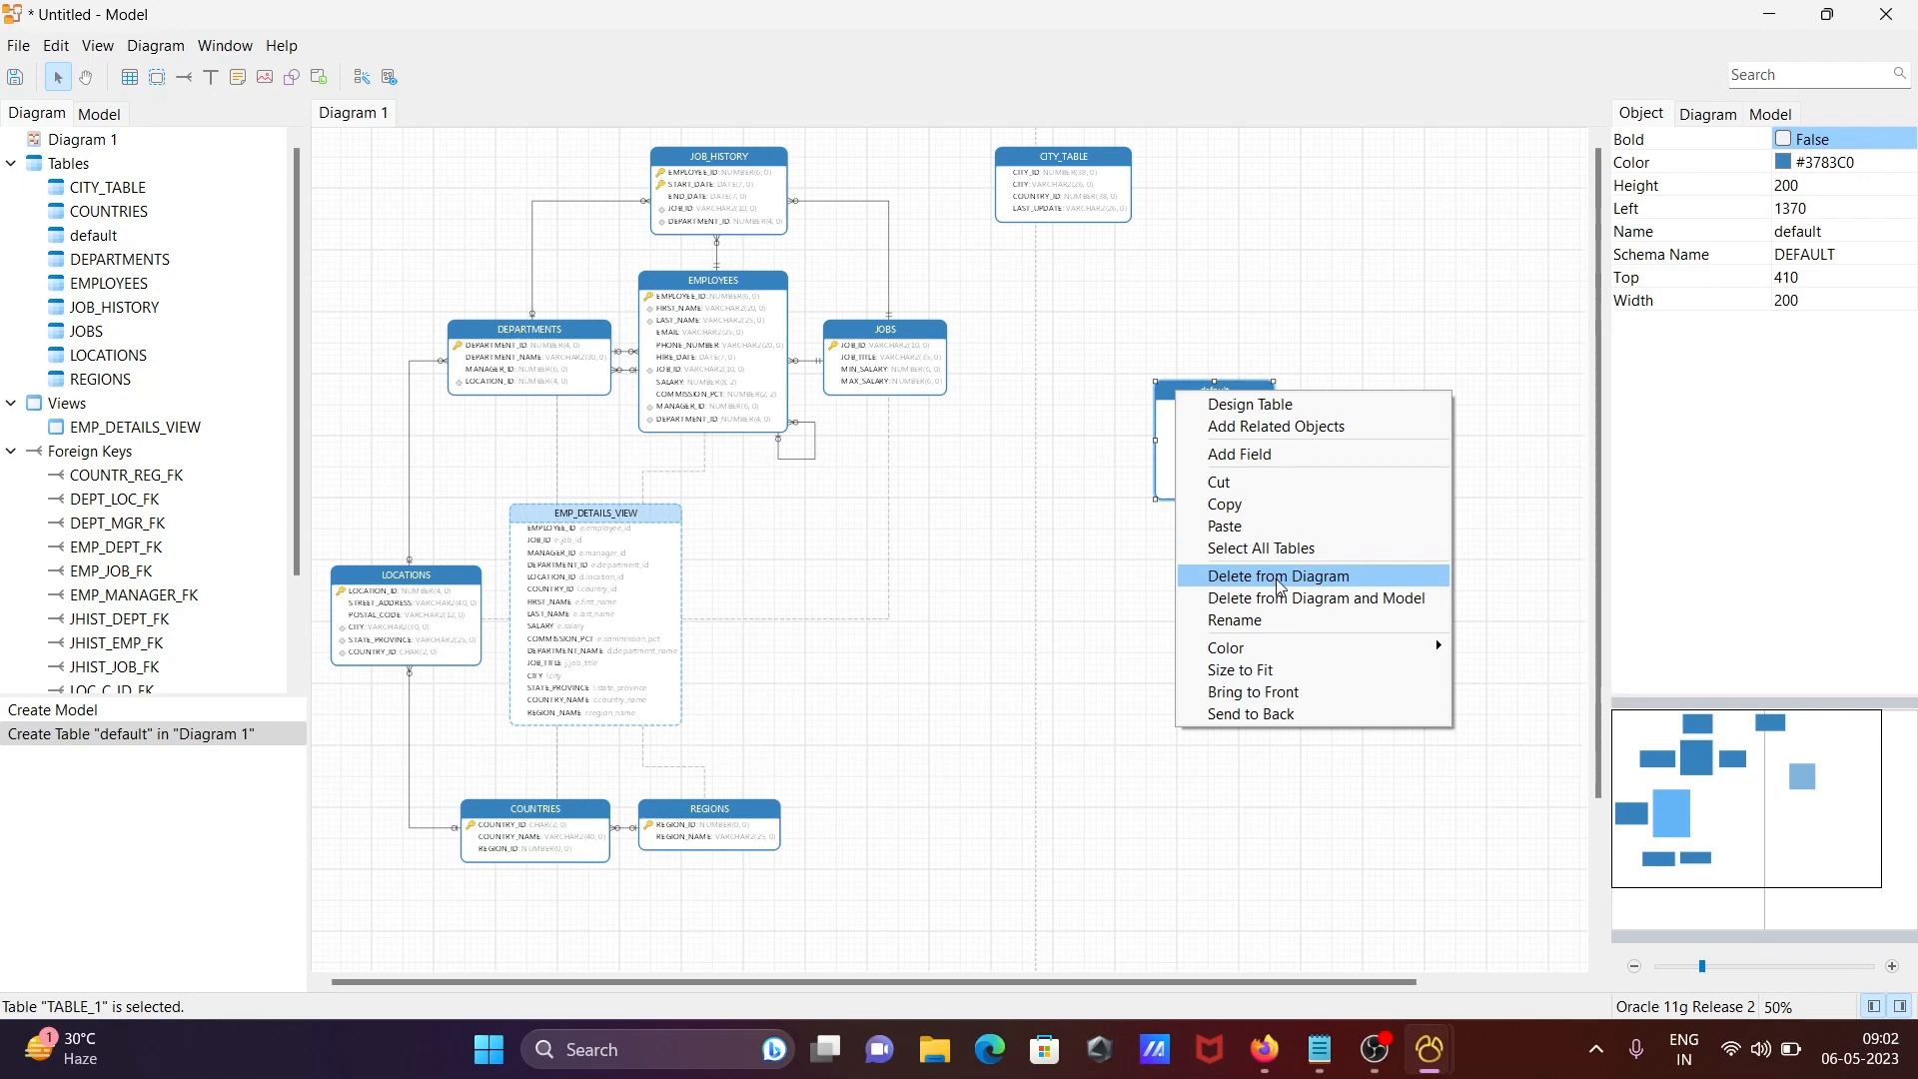
{"action": "mouse_move", "coordinate": [1225, 647]}
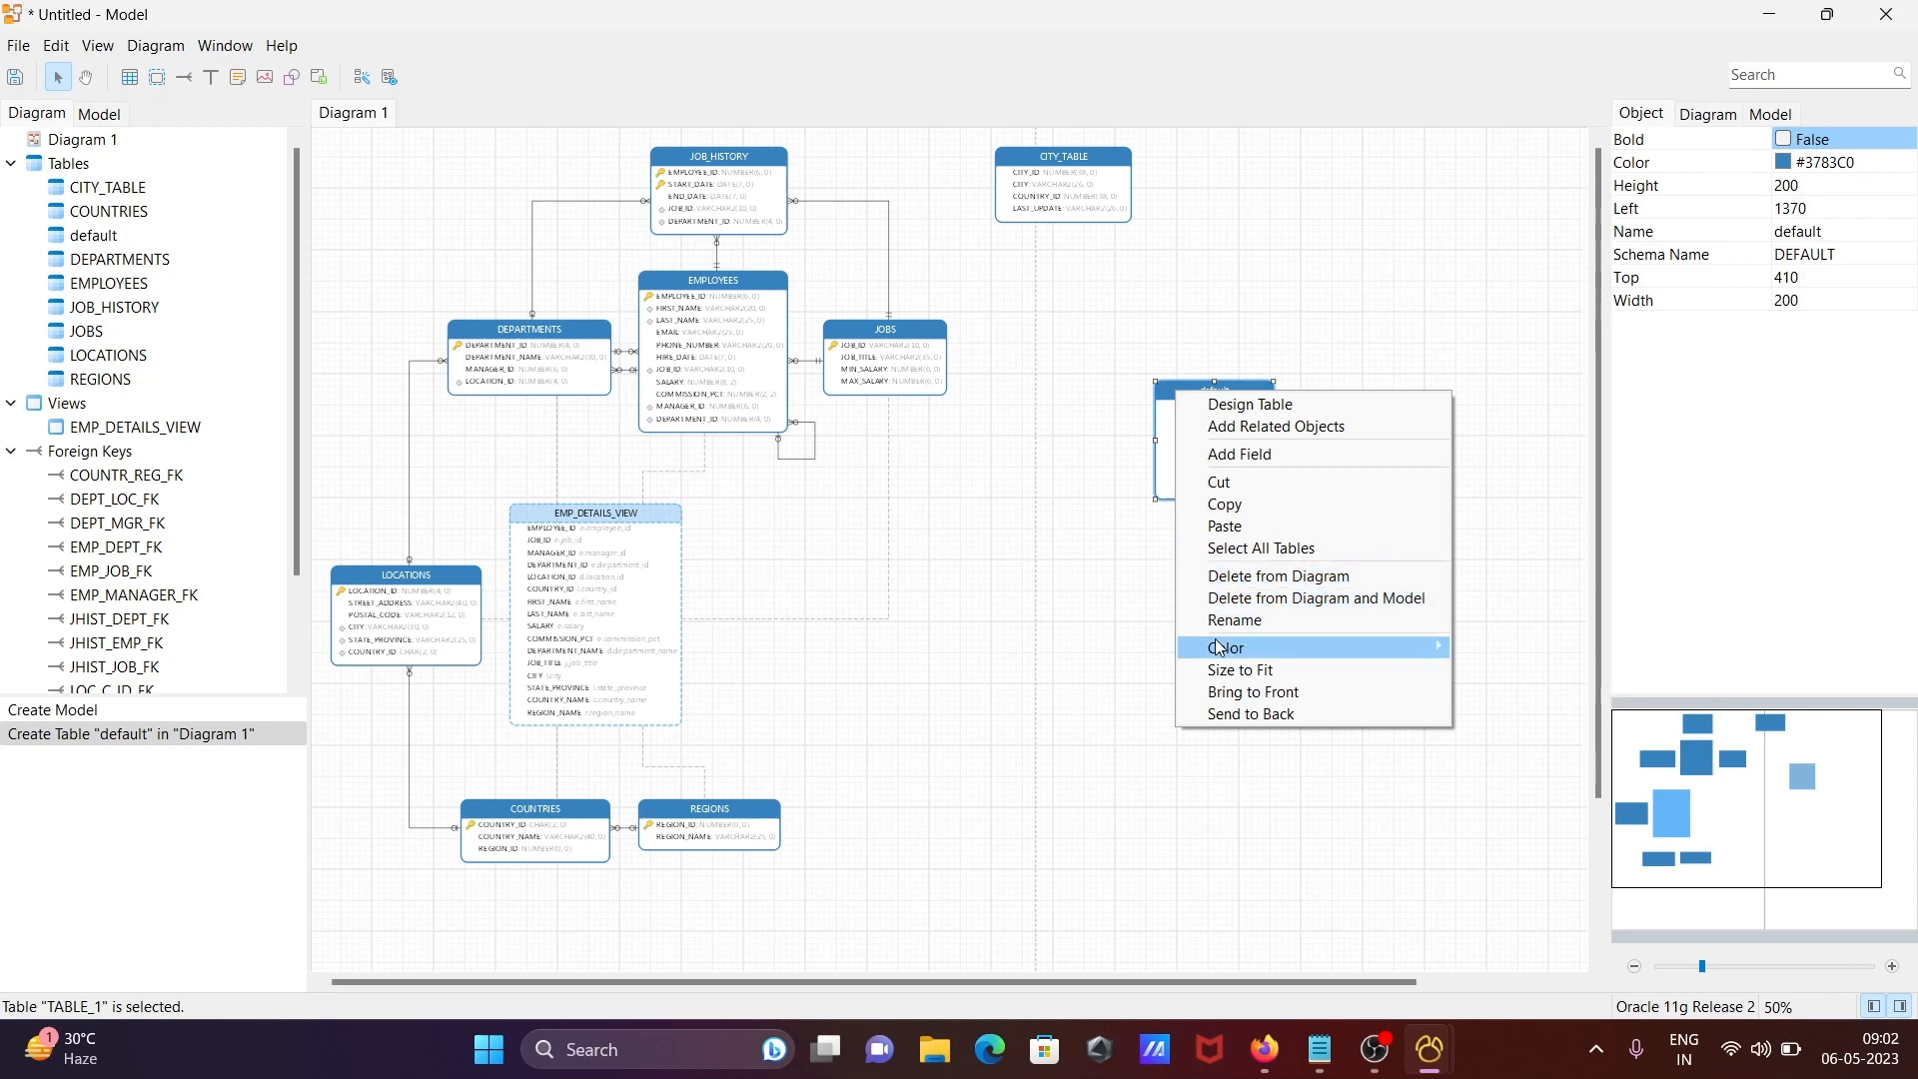
{"action": "mouse_move", "coordinate": [1223, 525]}
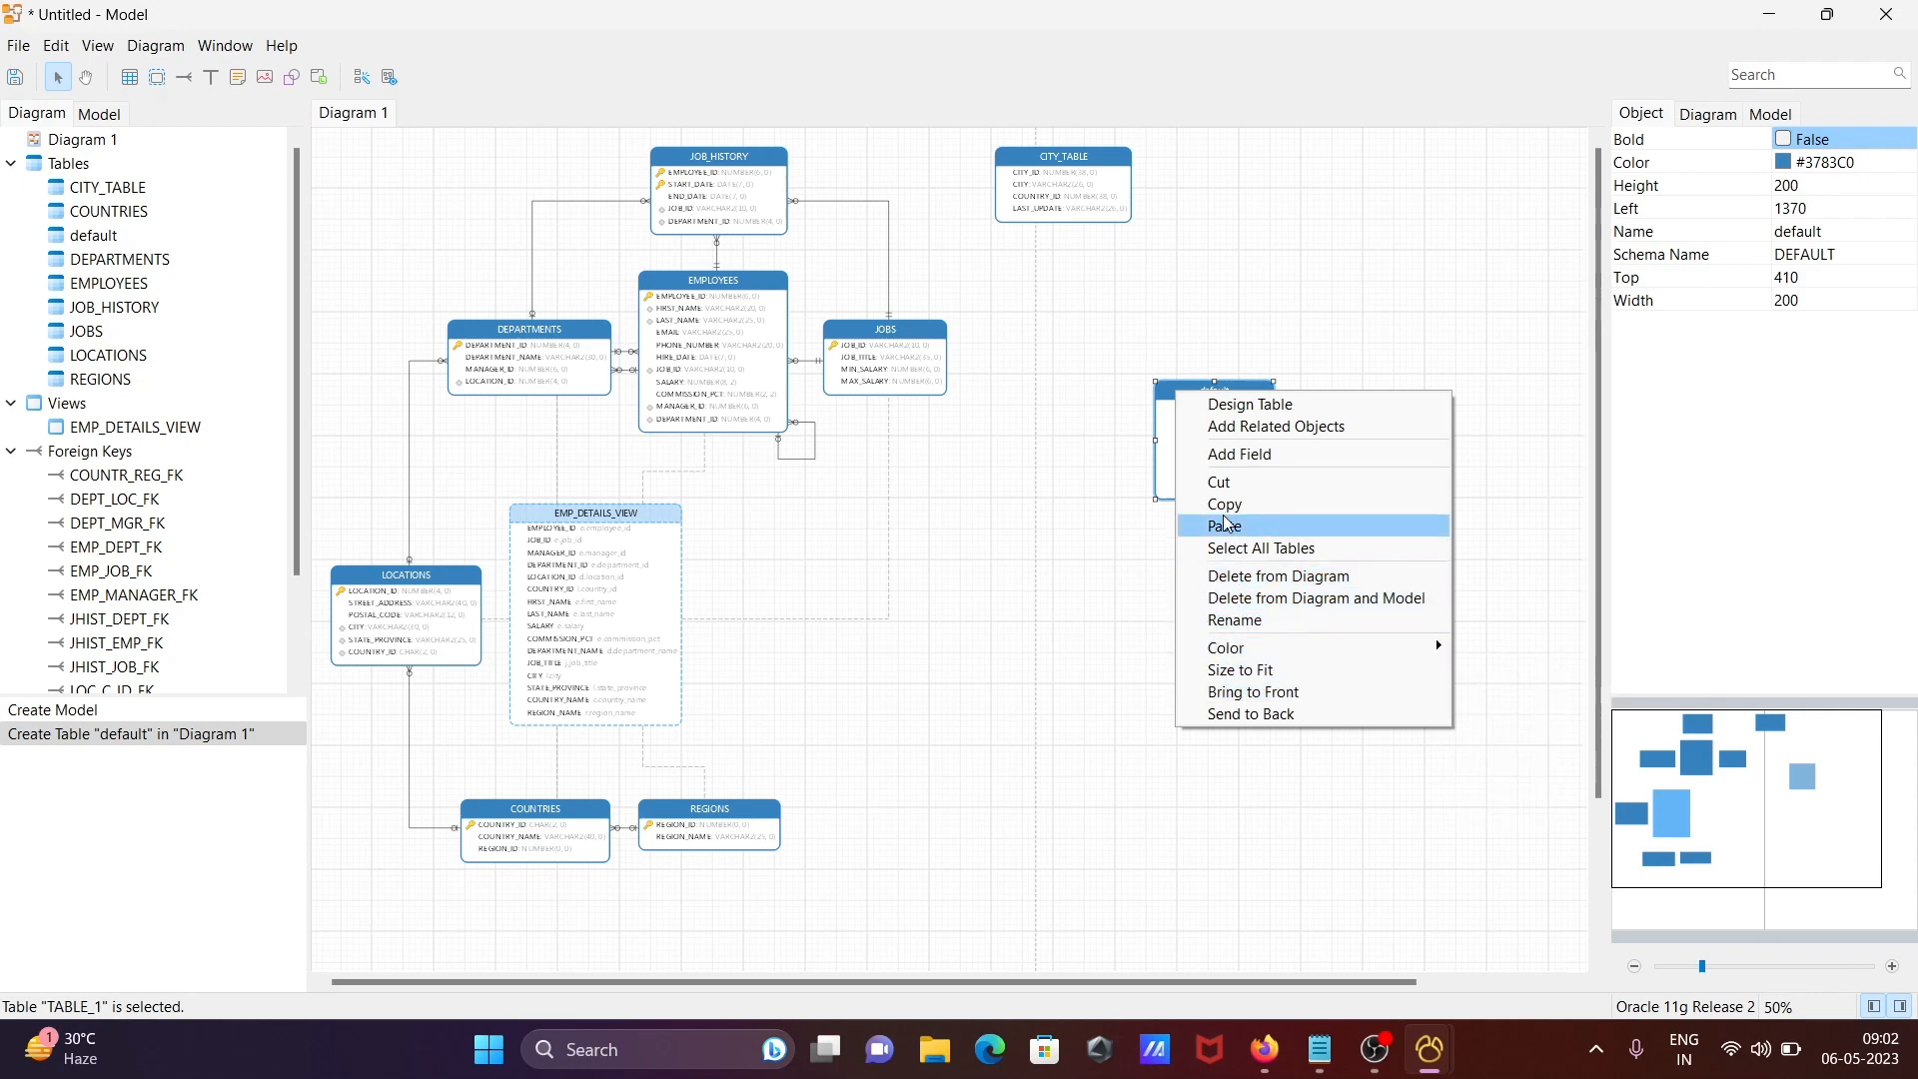
{"action": "mouse_move", "coordinate": [1228, 483]}
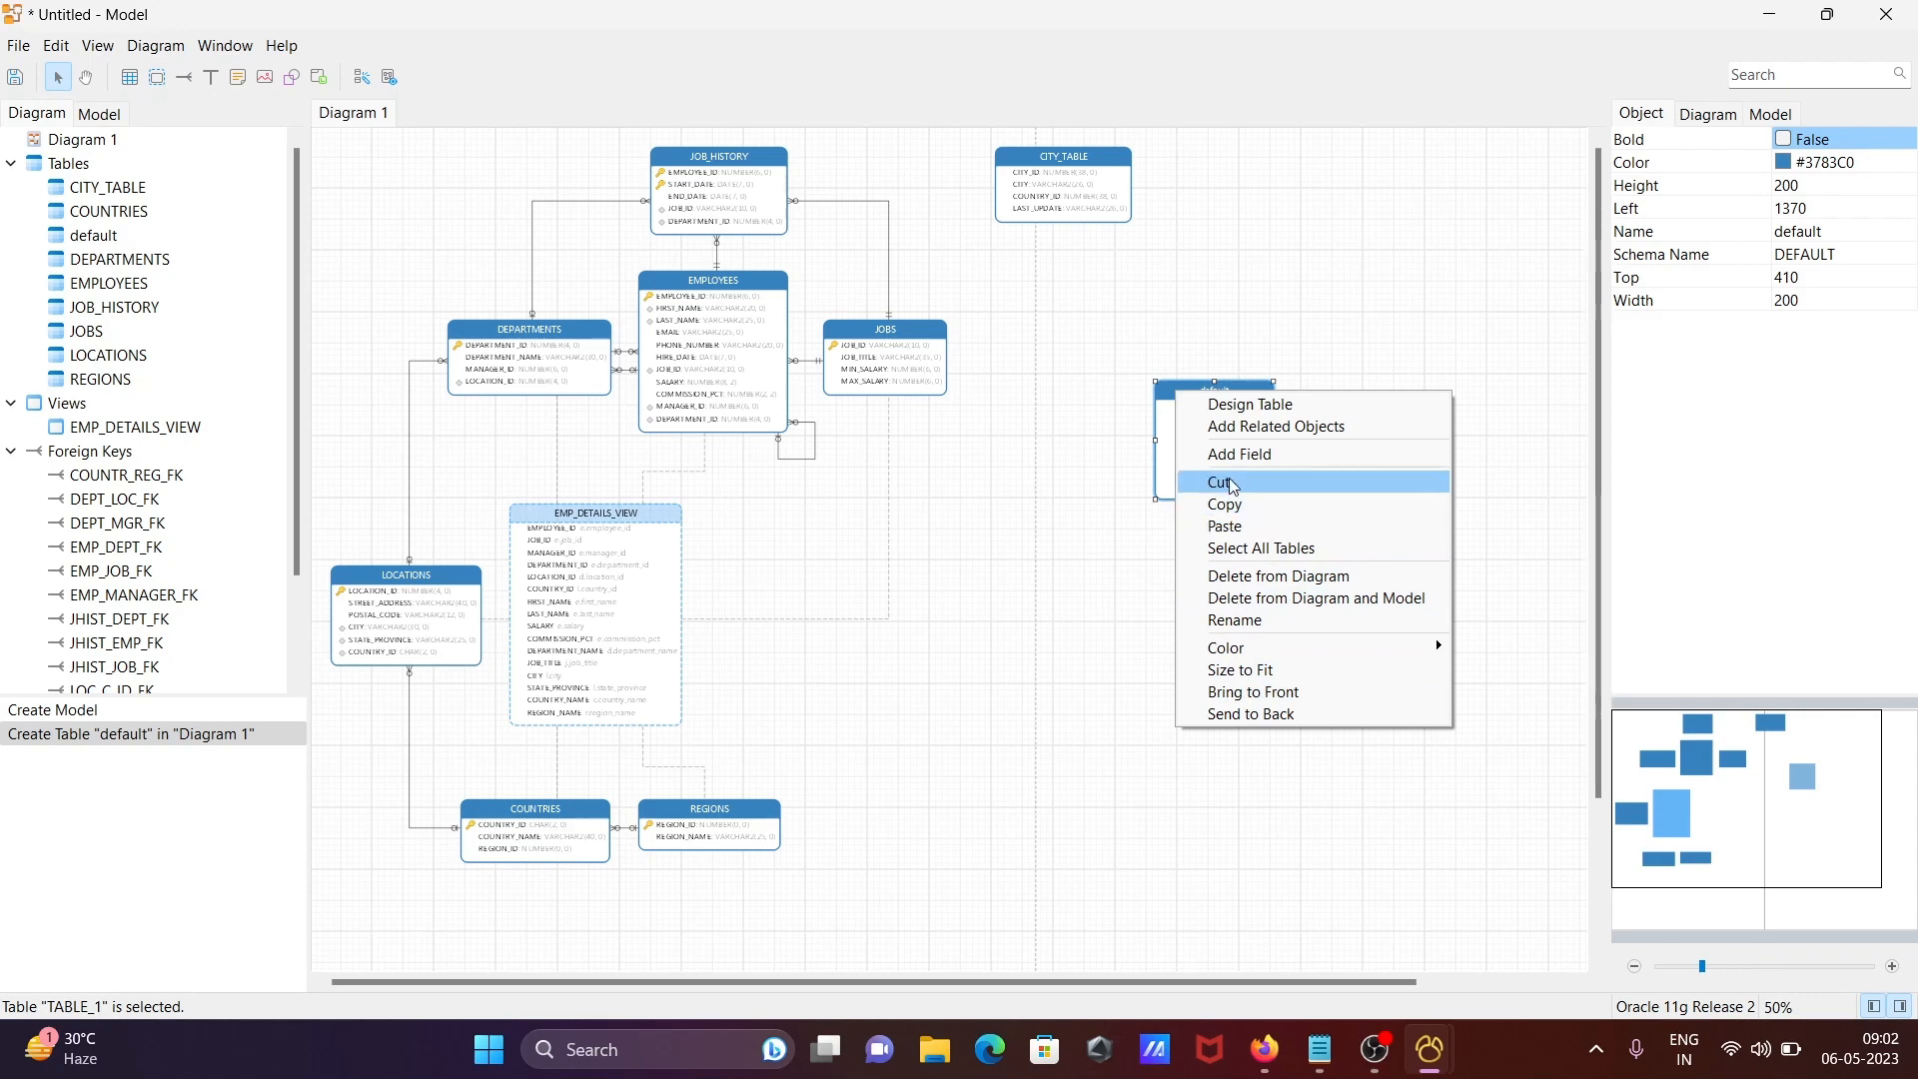
{"action": "left_click", "coordinate": [1220, 481]}
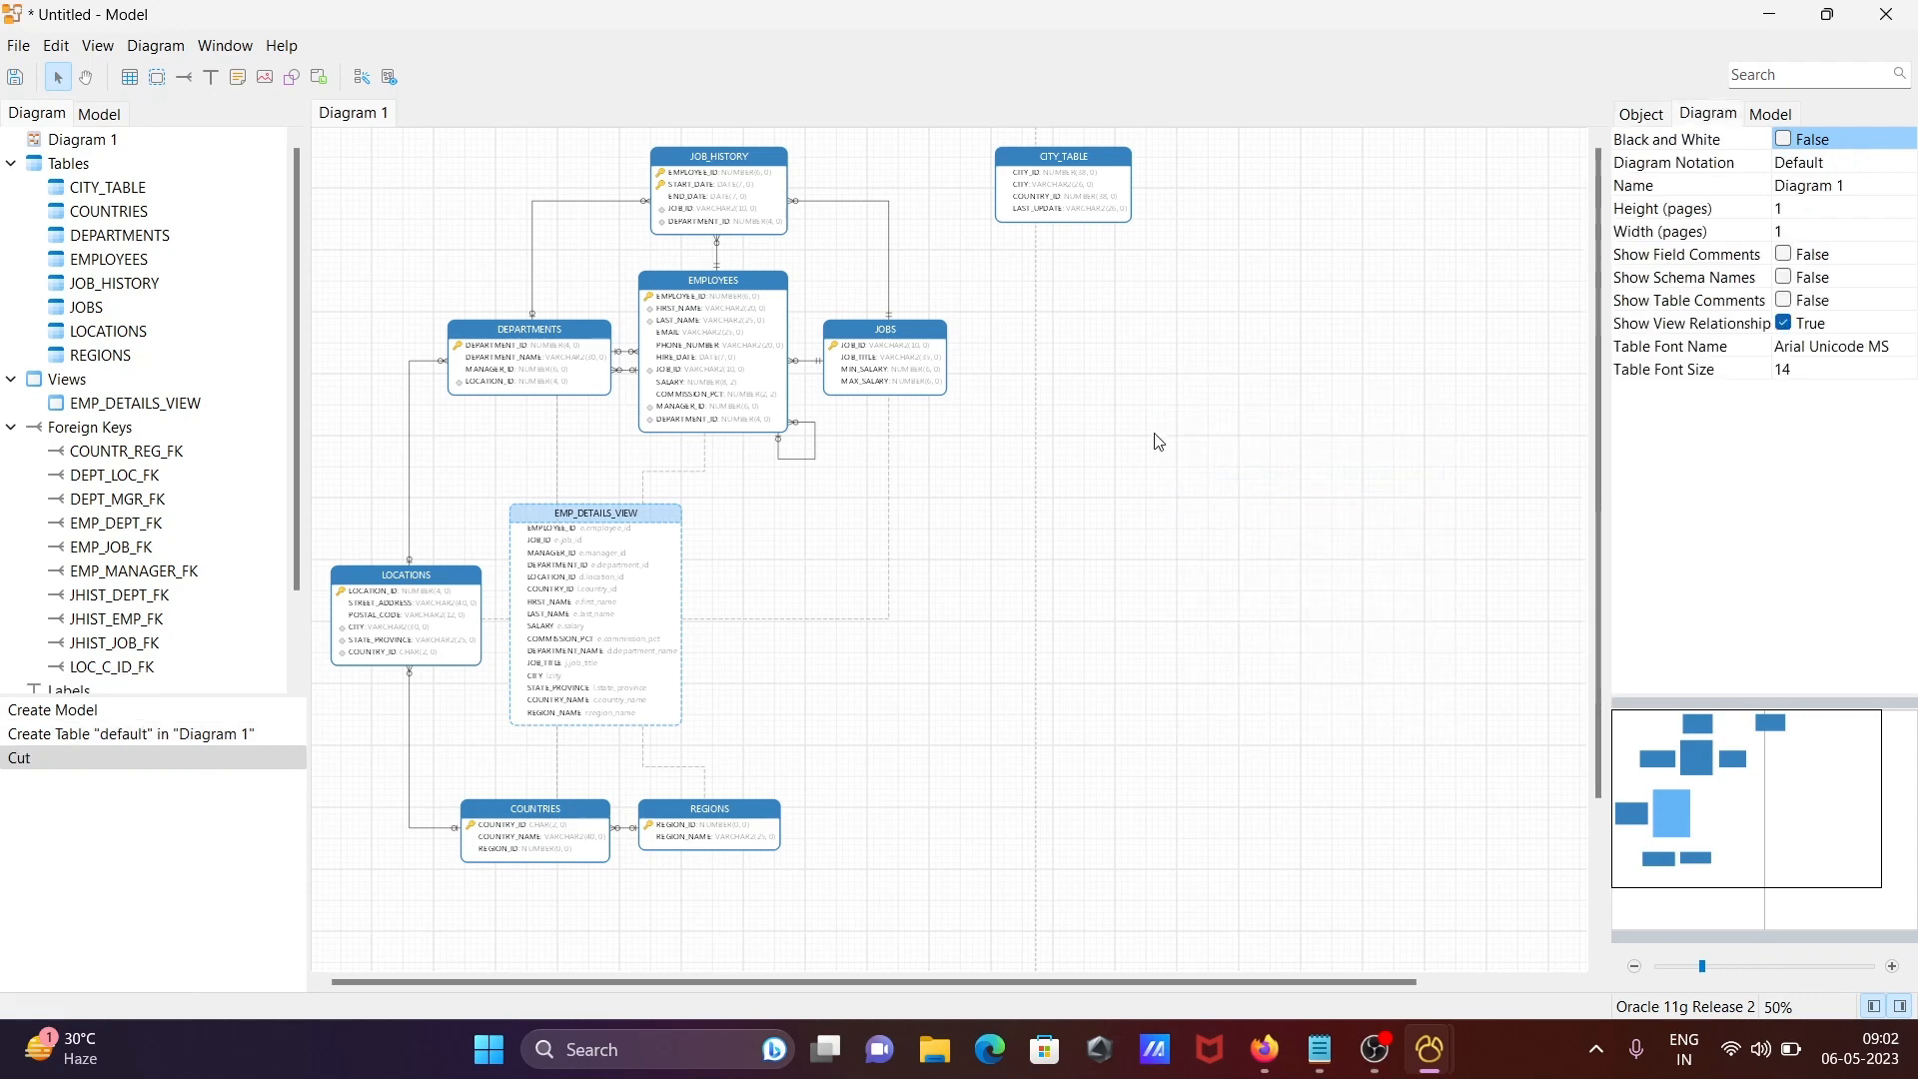
{"action": "left_click", "coordinate": [717, 156]}
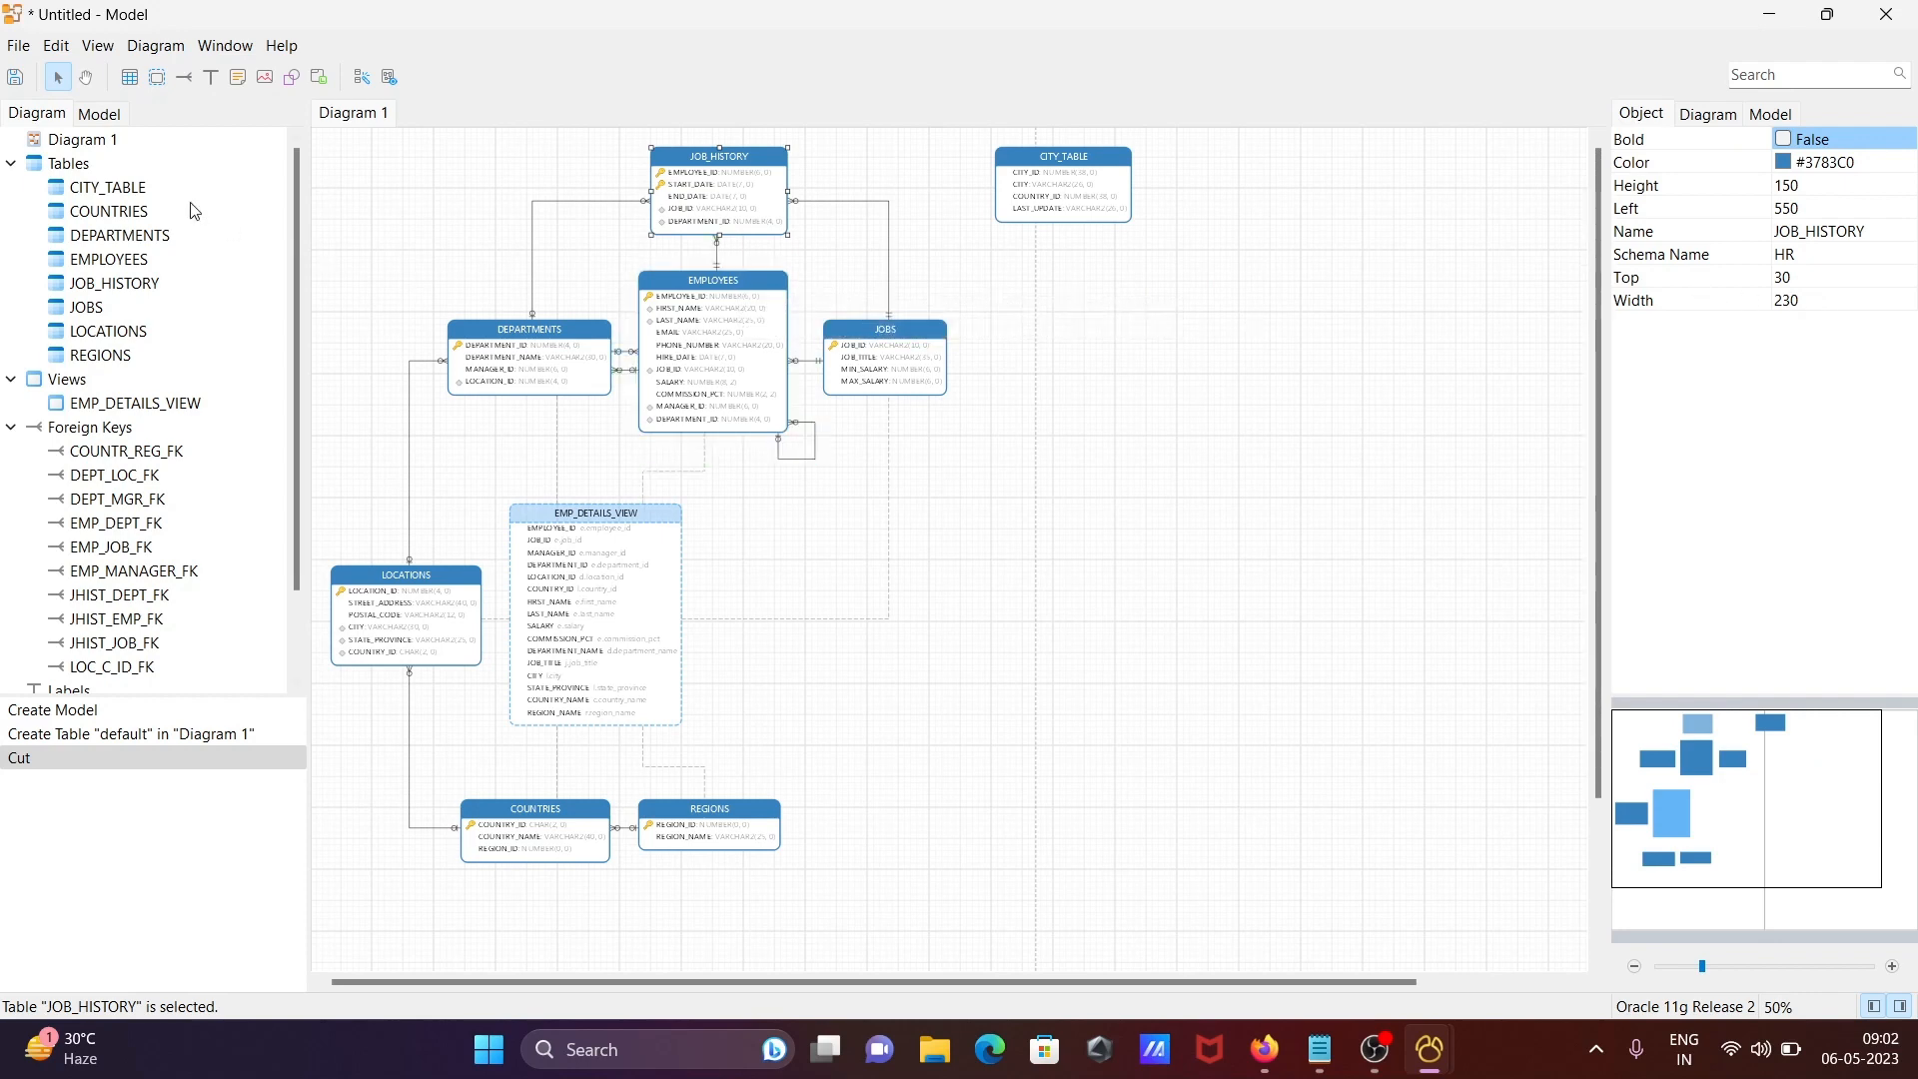
{"action": "right_click", "coordinate": [82, 140]}
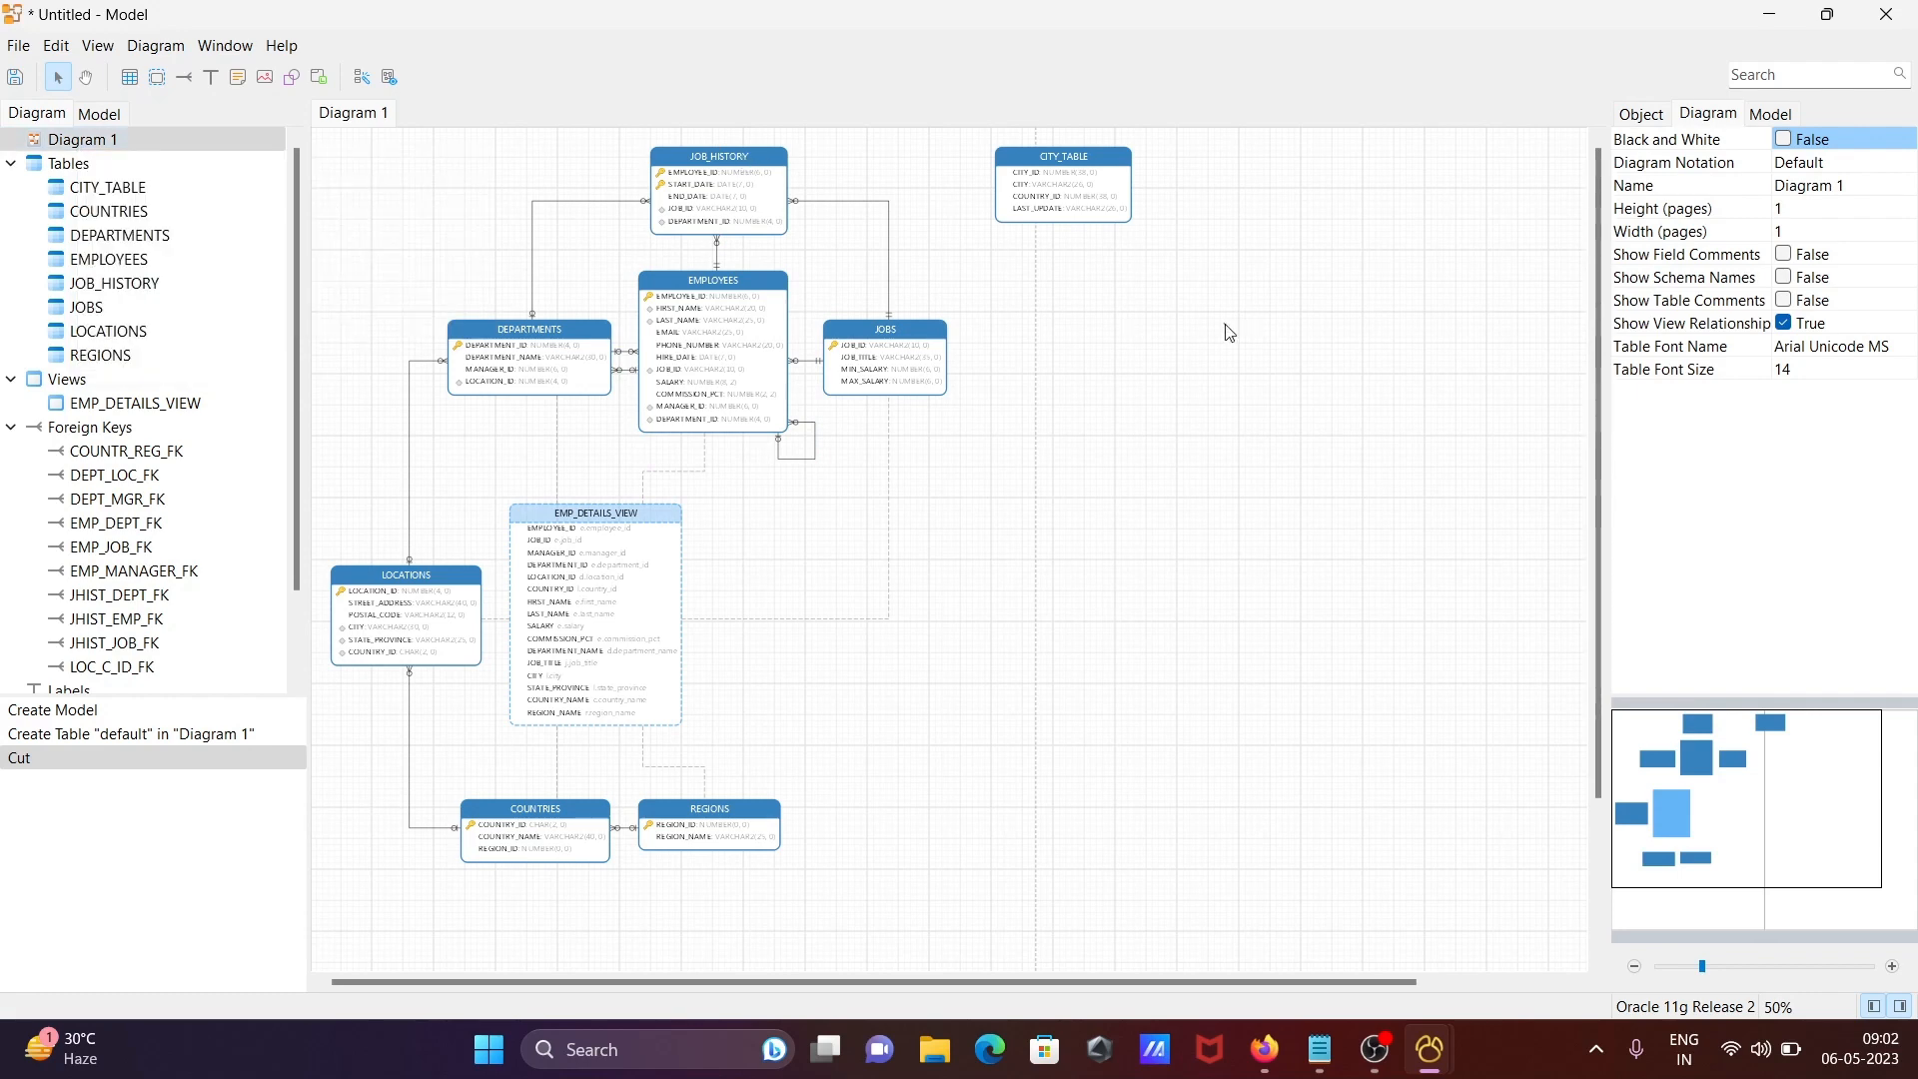
{"action": "right_click", "coordinate": [1227, 330]}
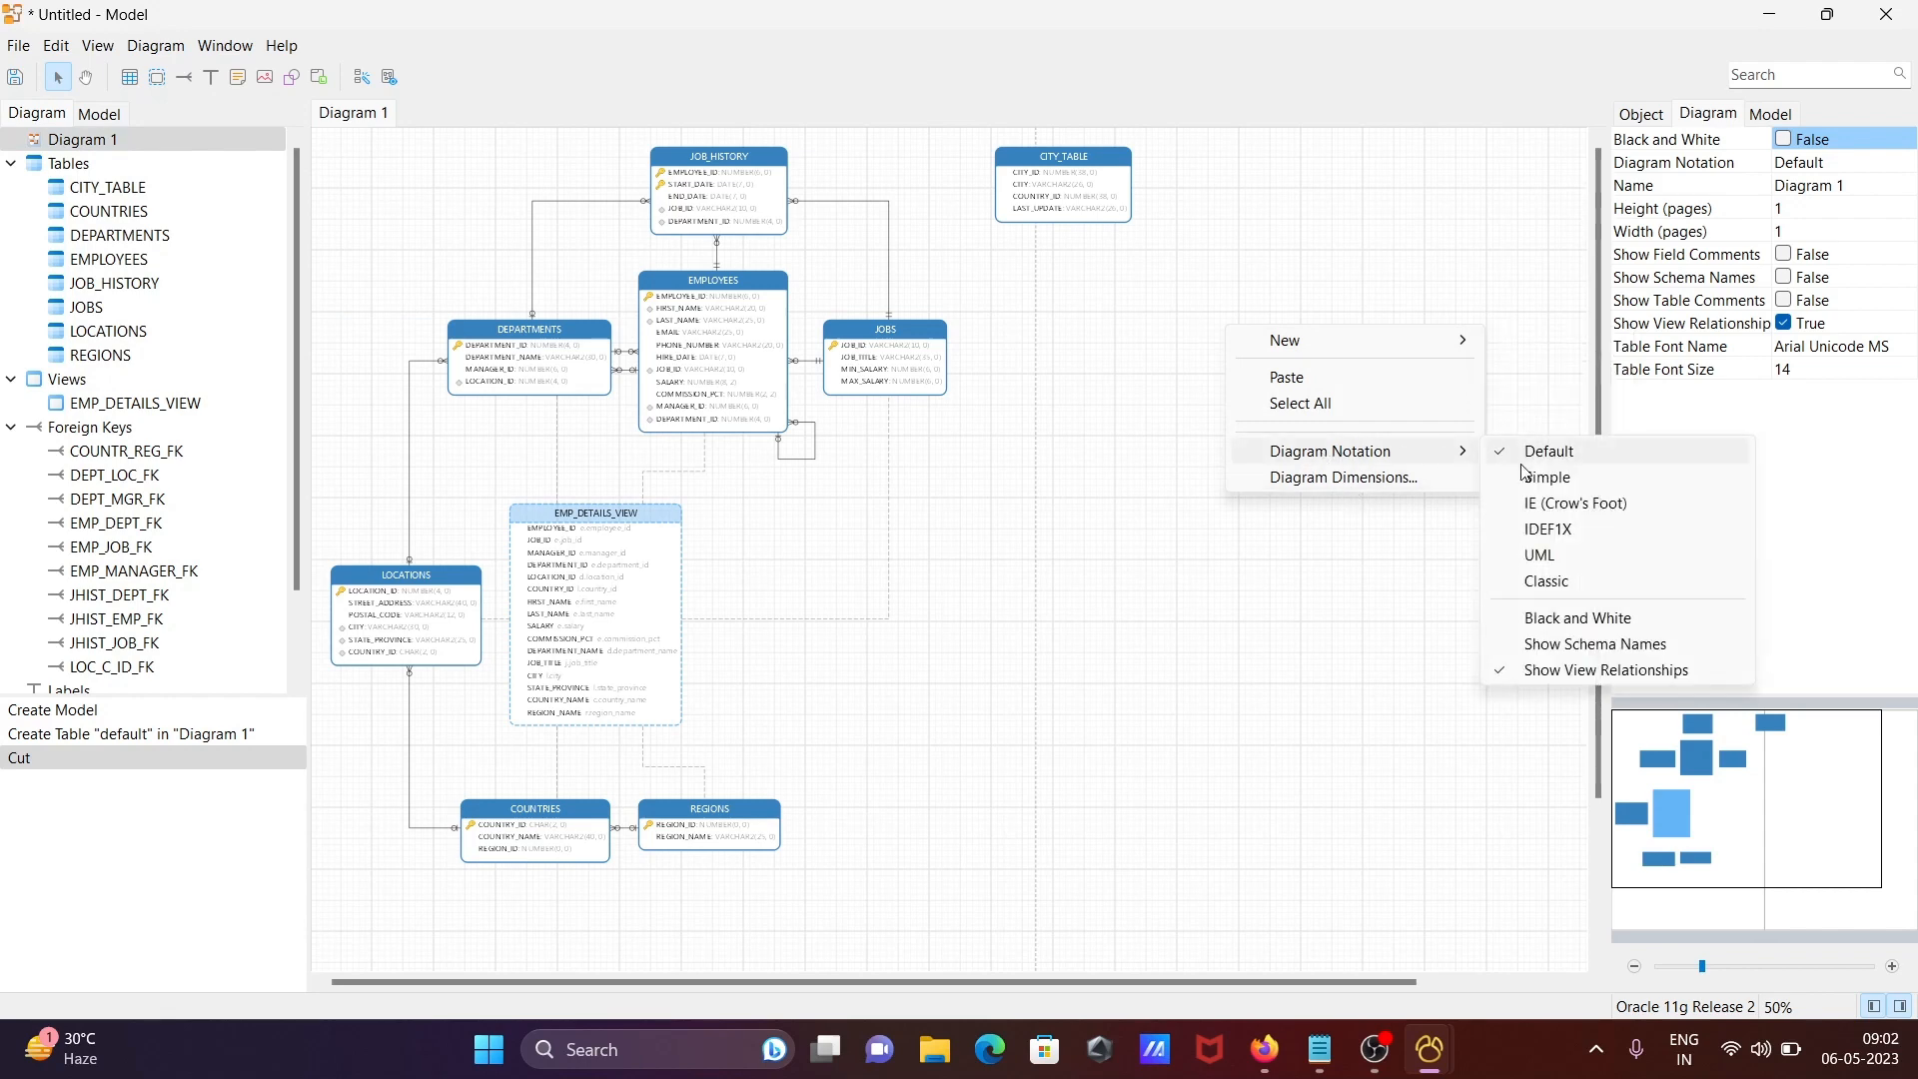
- Switch the diagram to Simple notation, then to Black and White
{"action": "left_click", "coordinate": [1544, 478]}
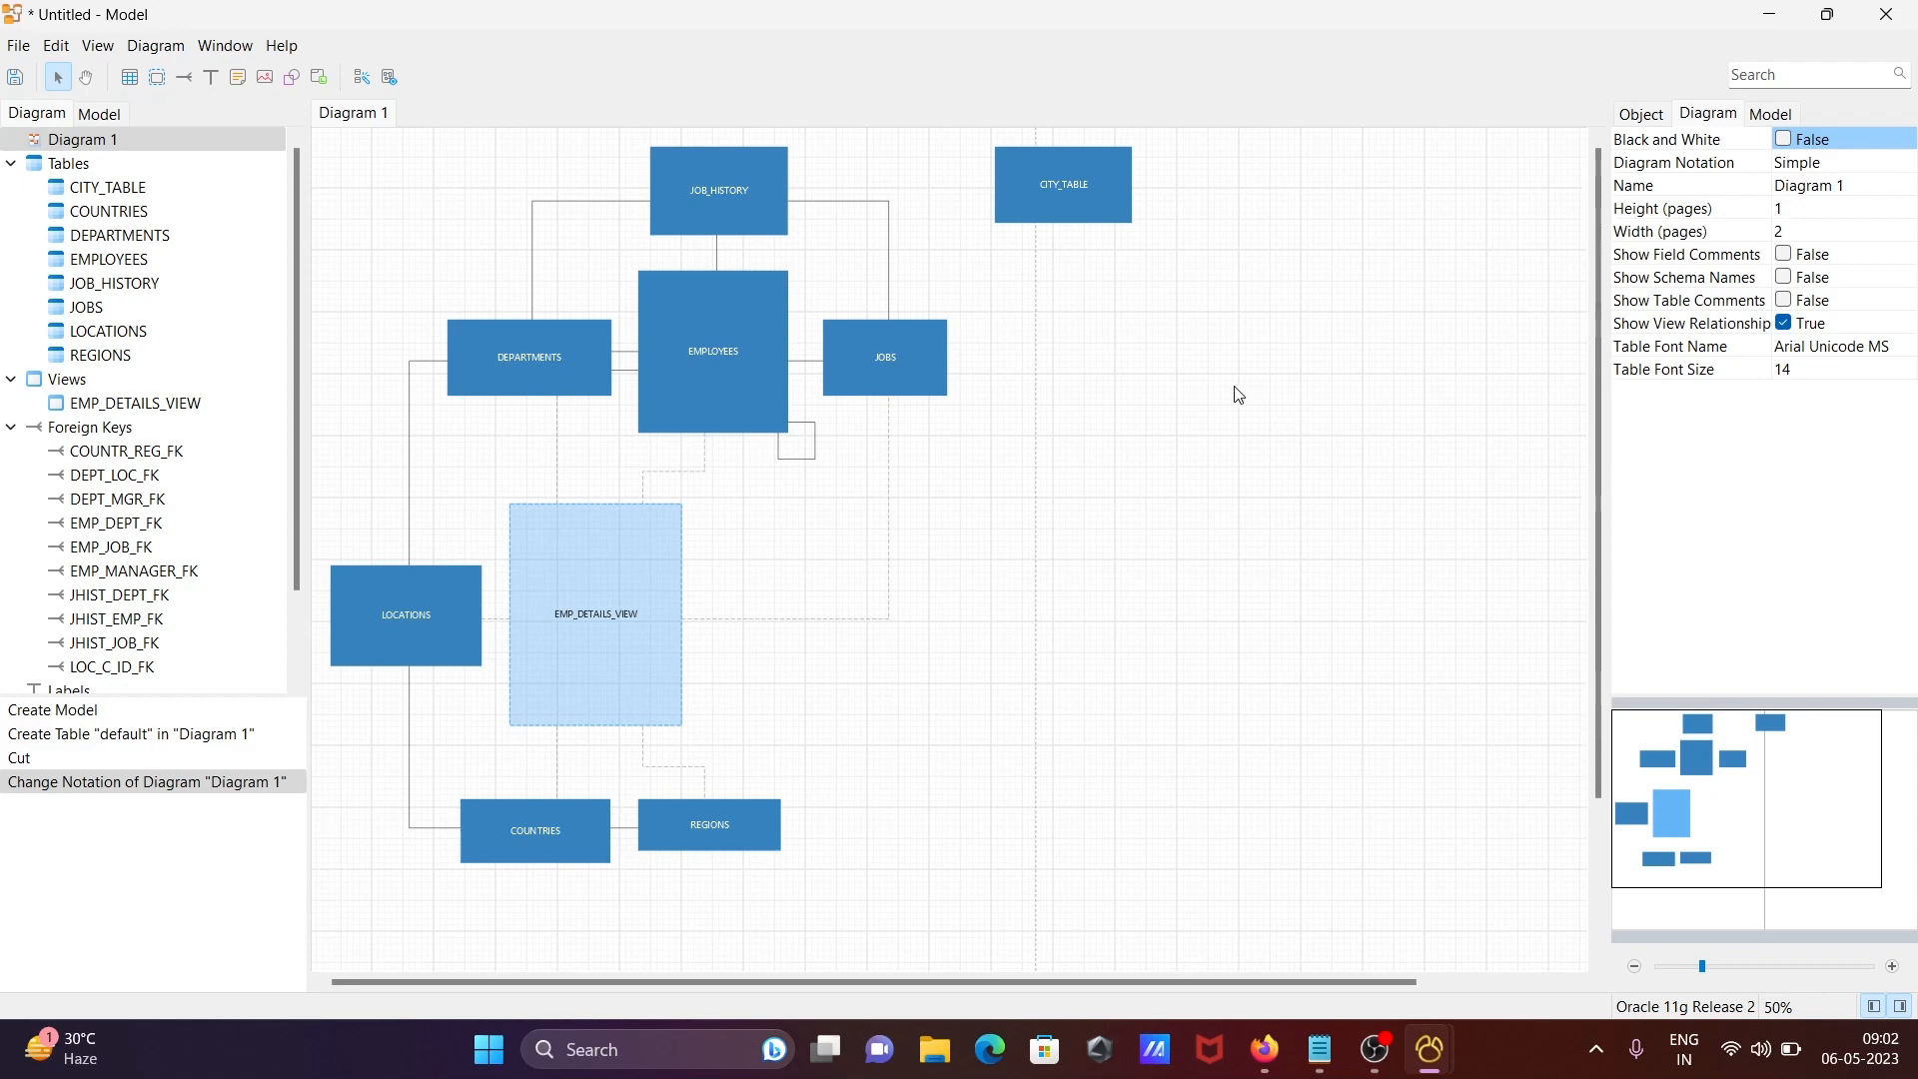
{"action": "right_click", "coordinate": [1237, 394]}
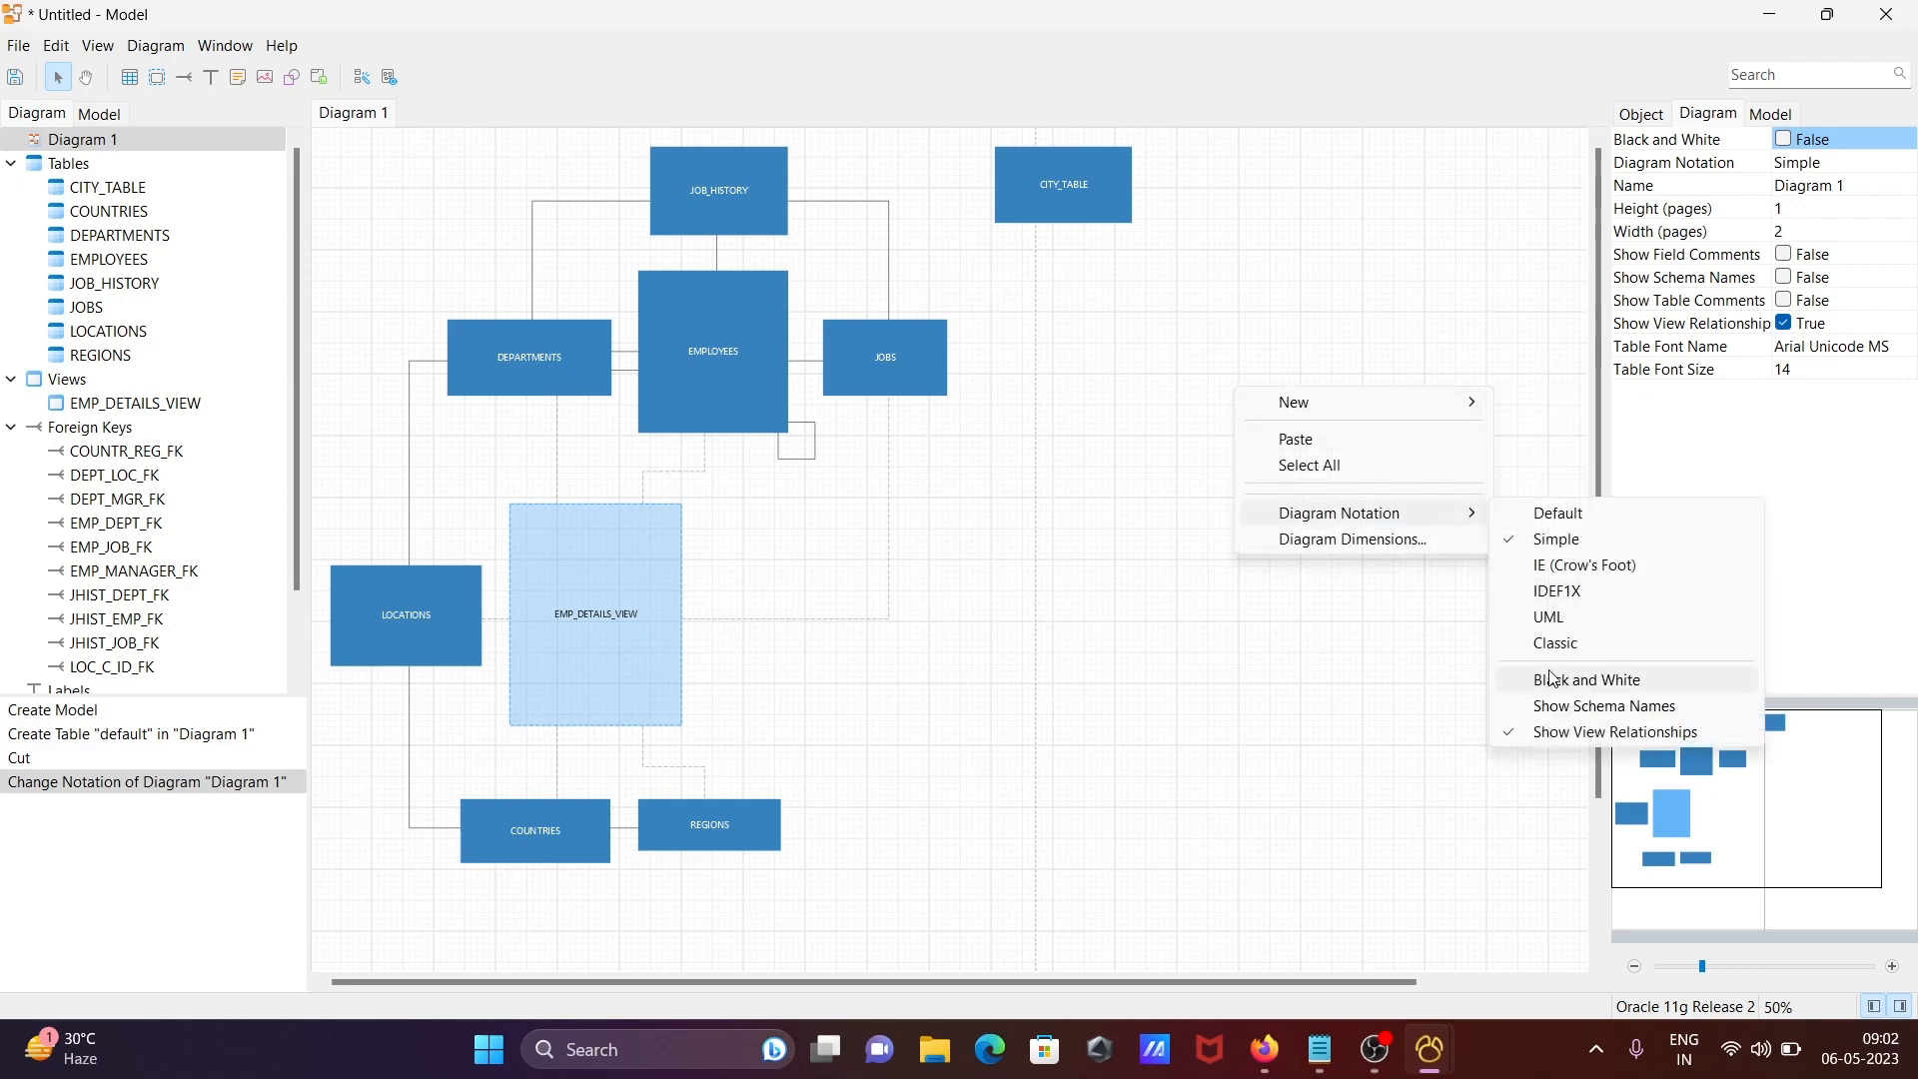
{"action": "left_click", "coordinate": [1586, 679]}
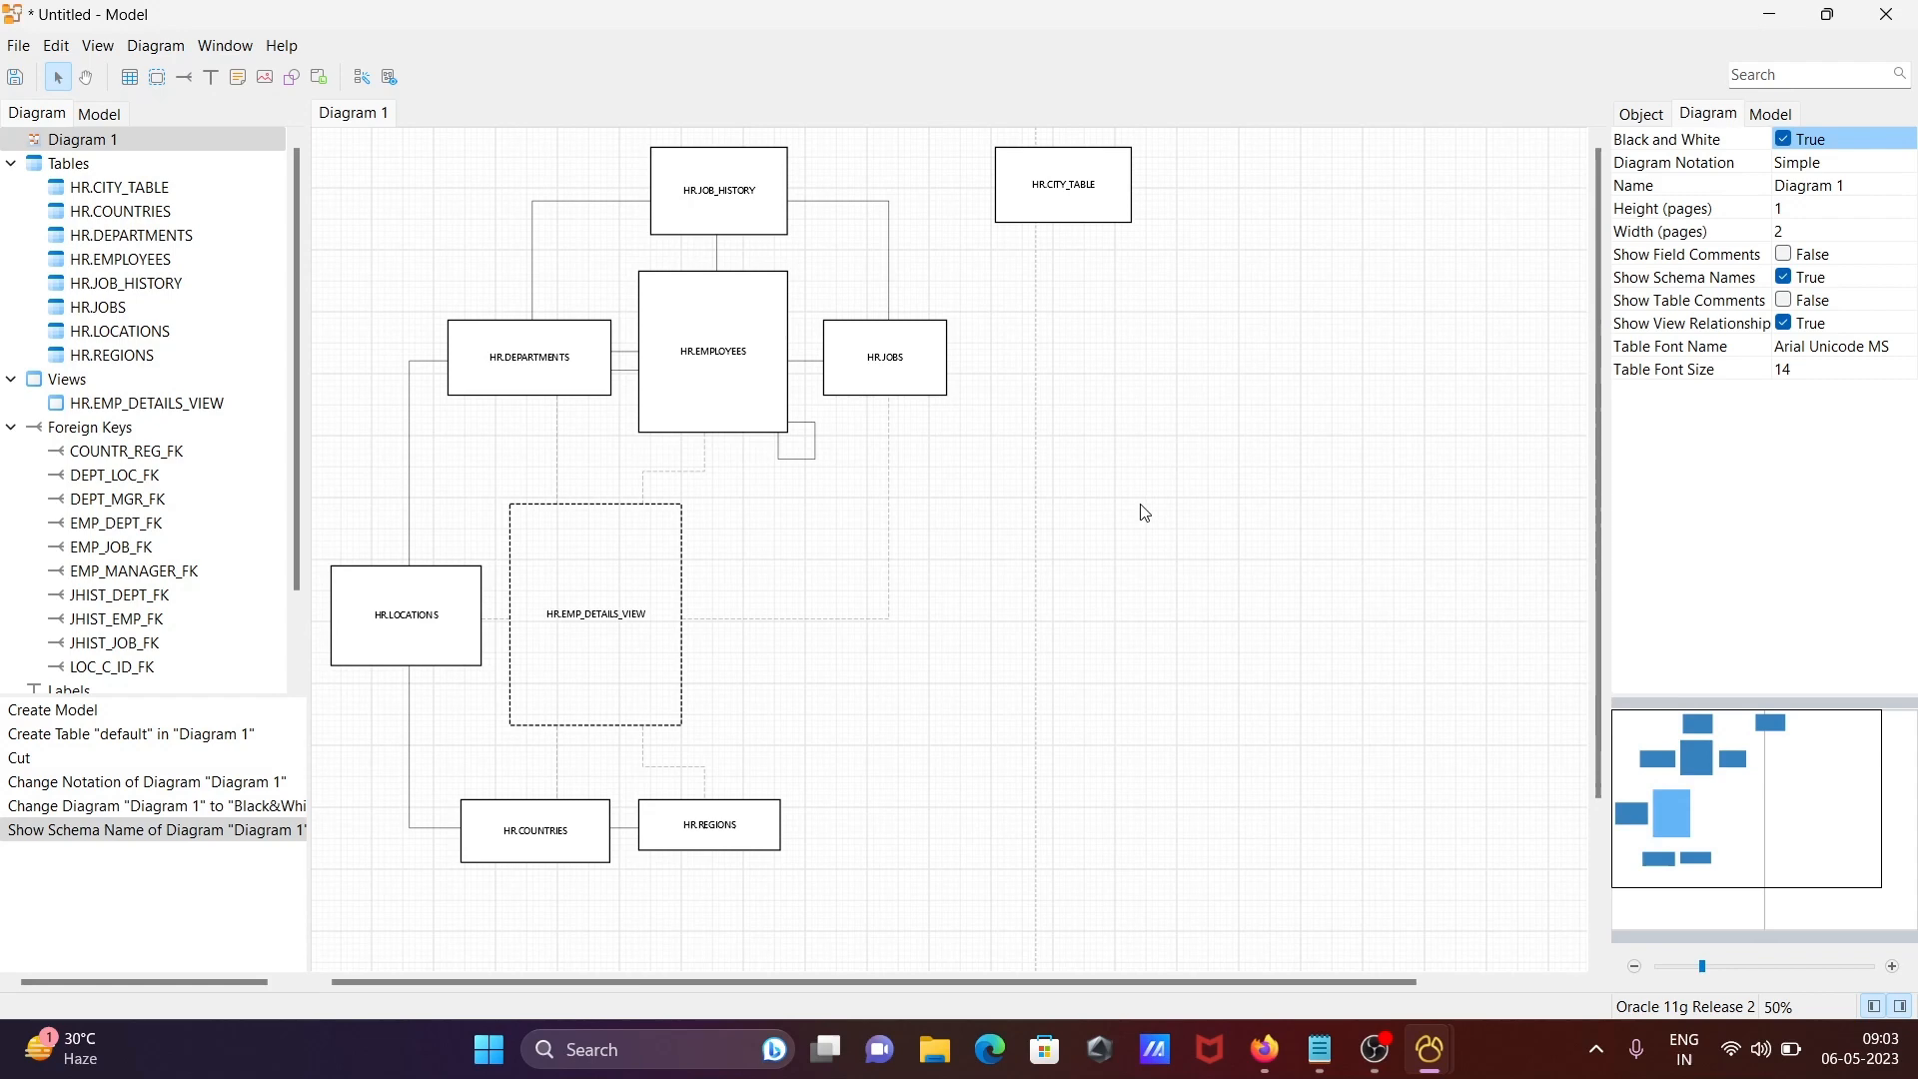
- Switch the diagram to Classic notation, then back to Default
{"action": "right_click", "coordinate": [1141, 511]}
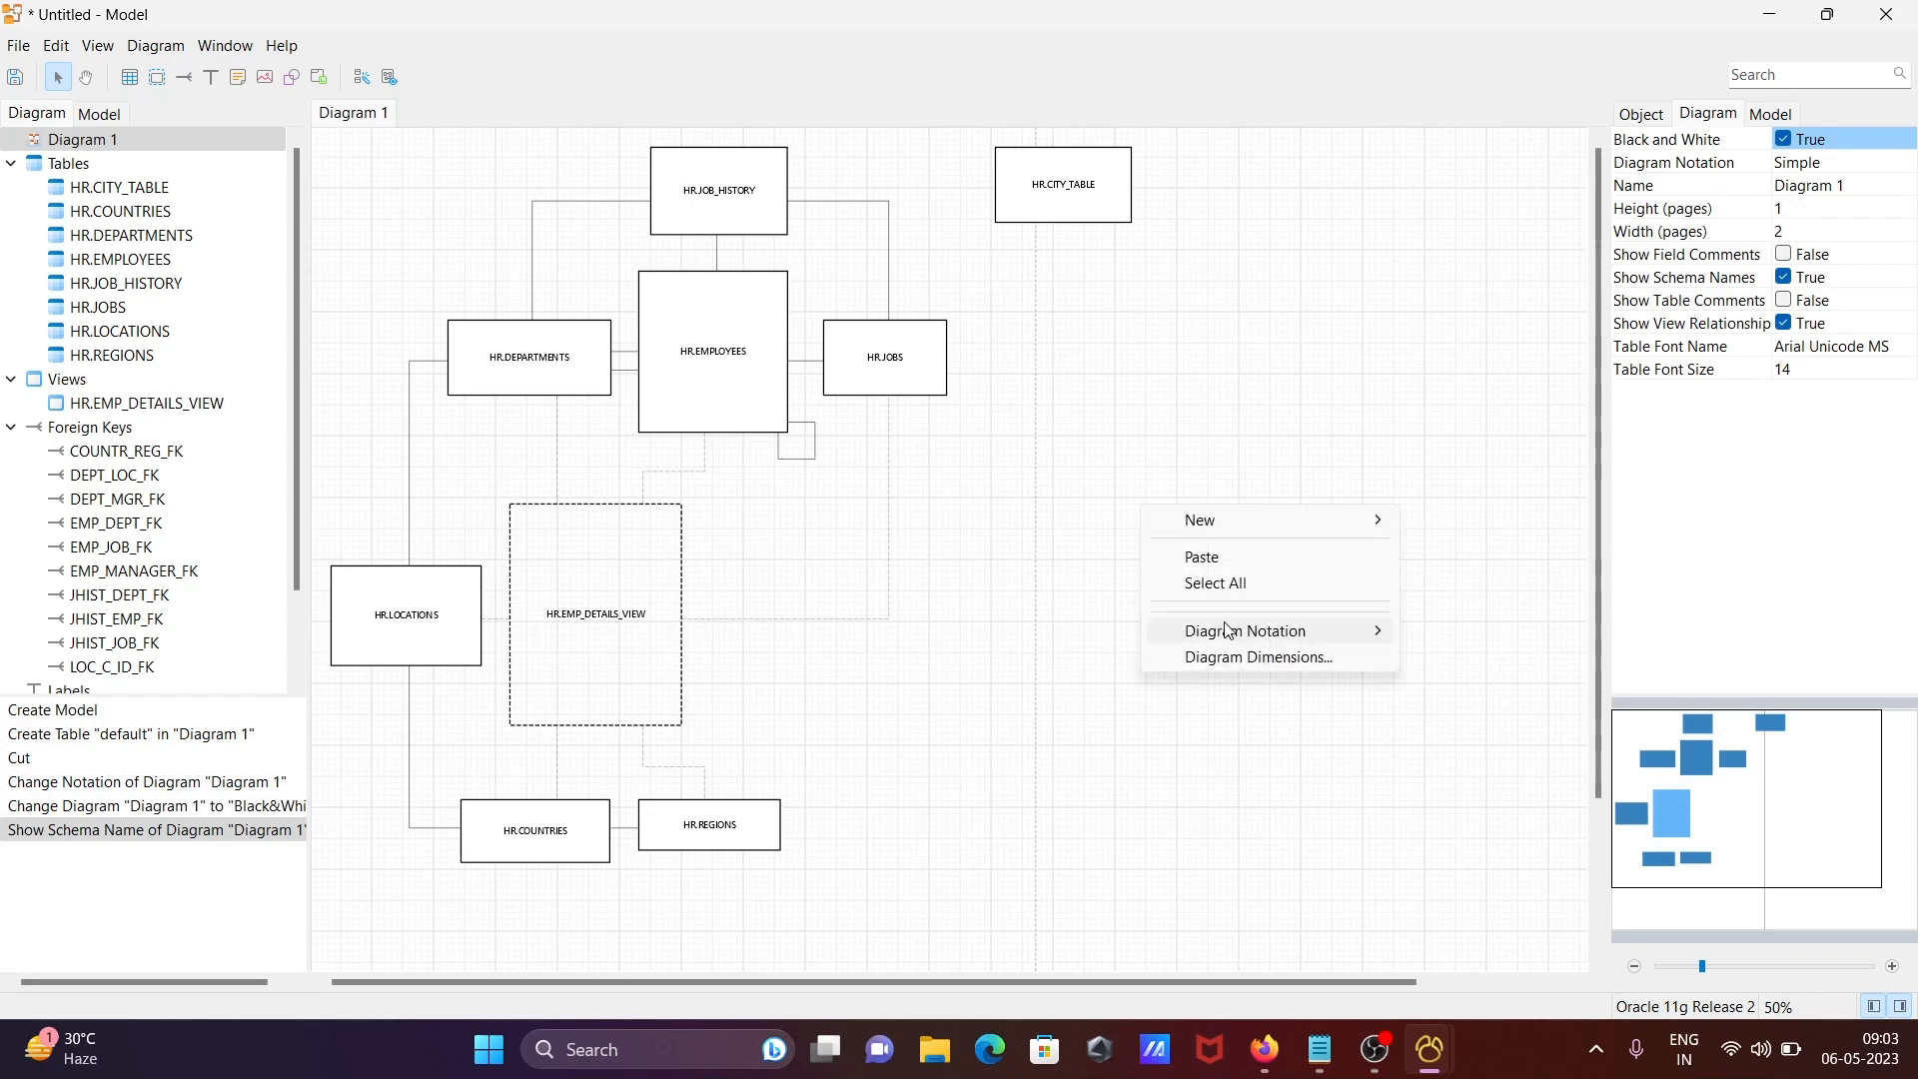
{"action": "left_click", "coordinate": [1458, 761]}
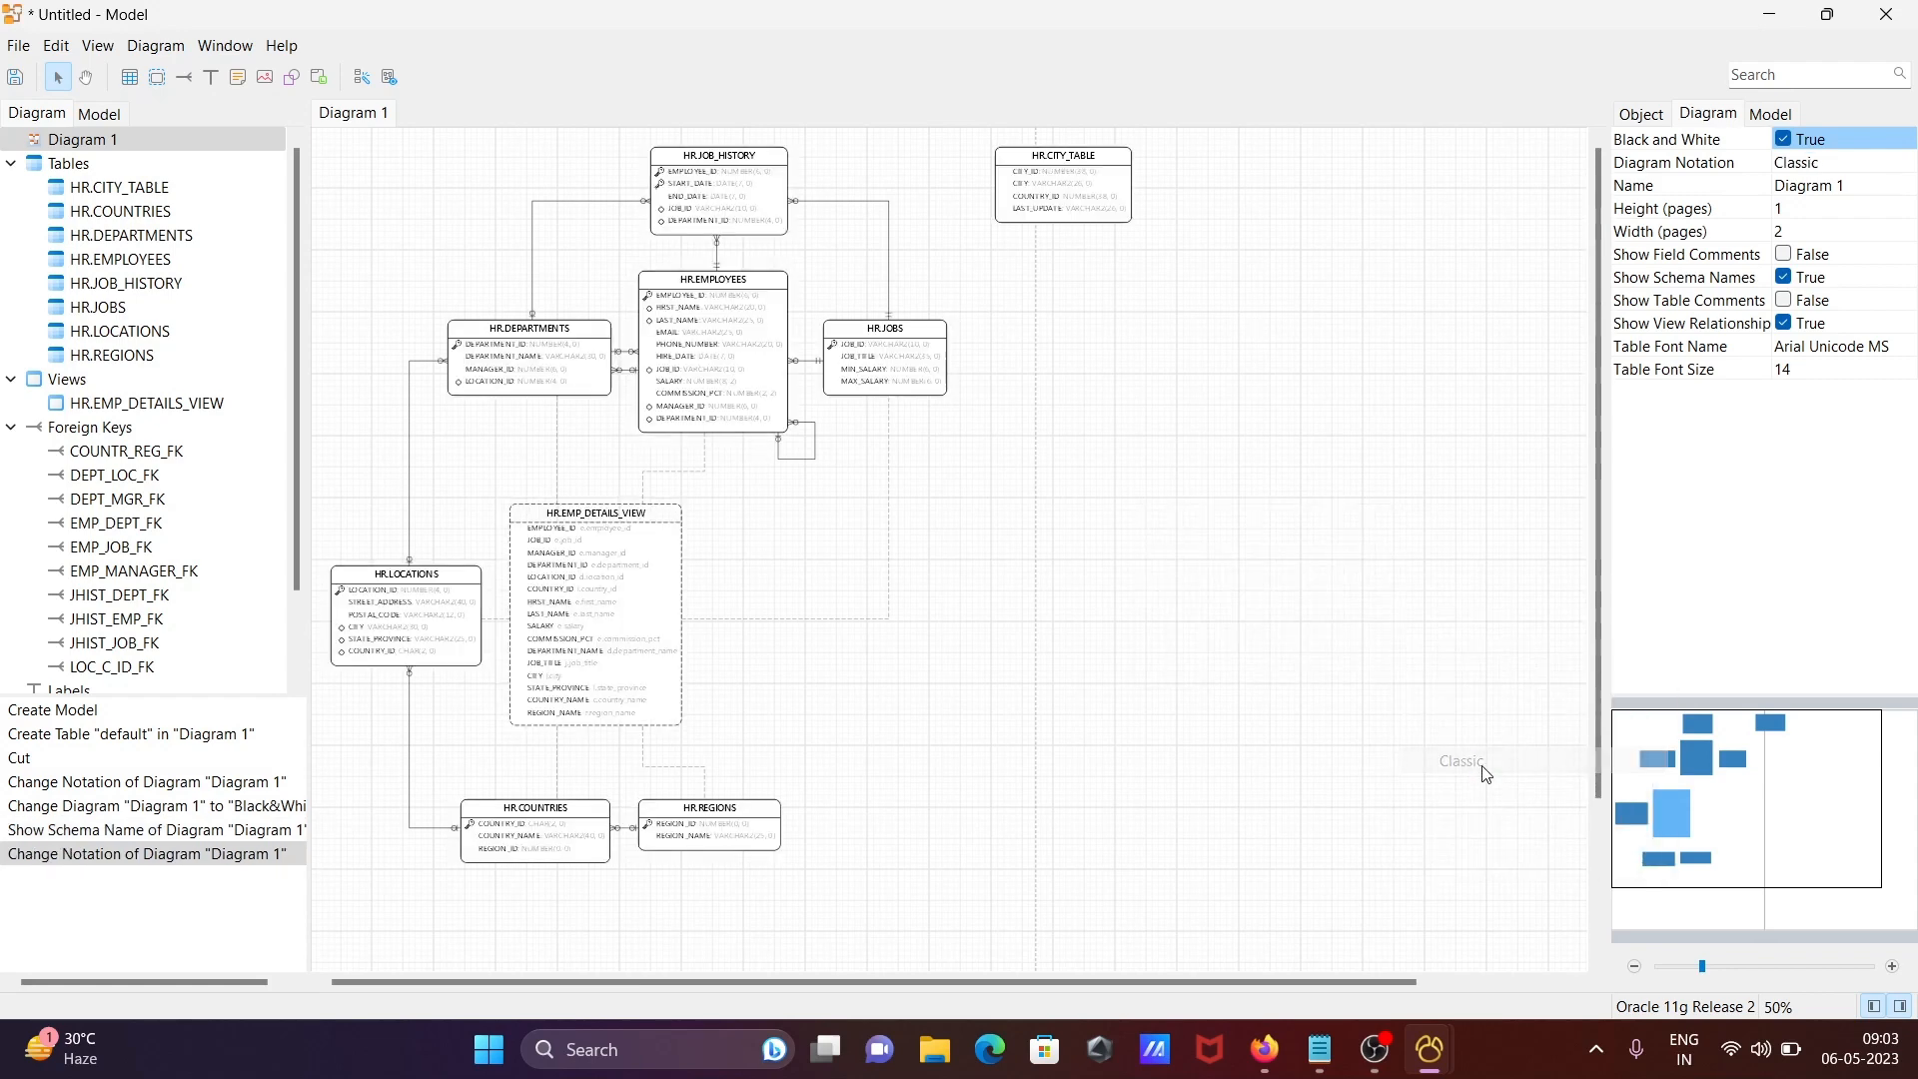
{"action": "right_click", "coordinate": [1320, 588]}
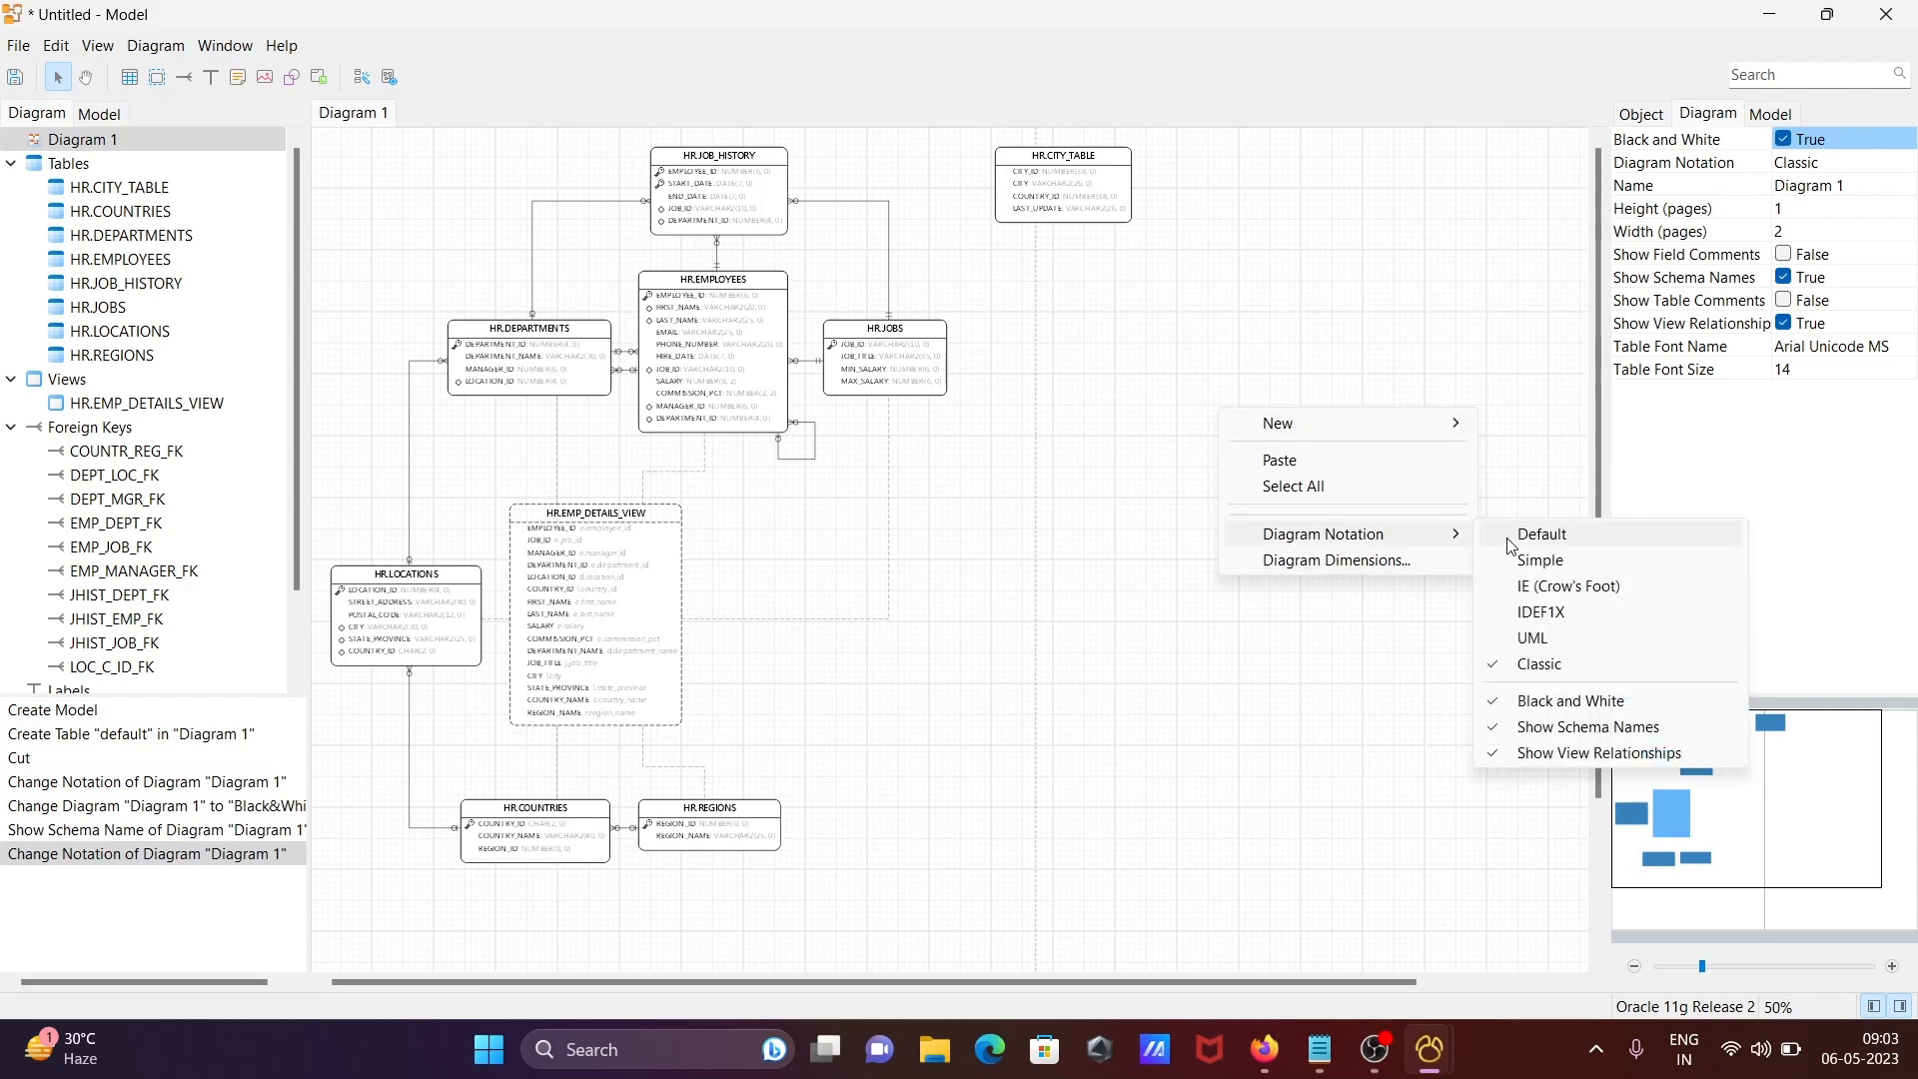
{"action": "left_click", "coordinate": [1540, 534]}
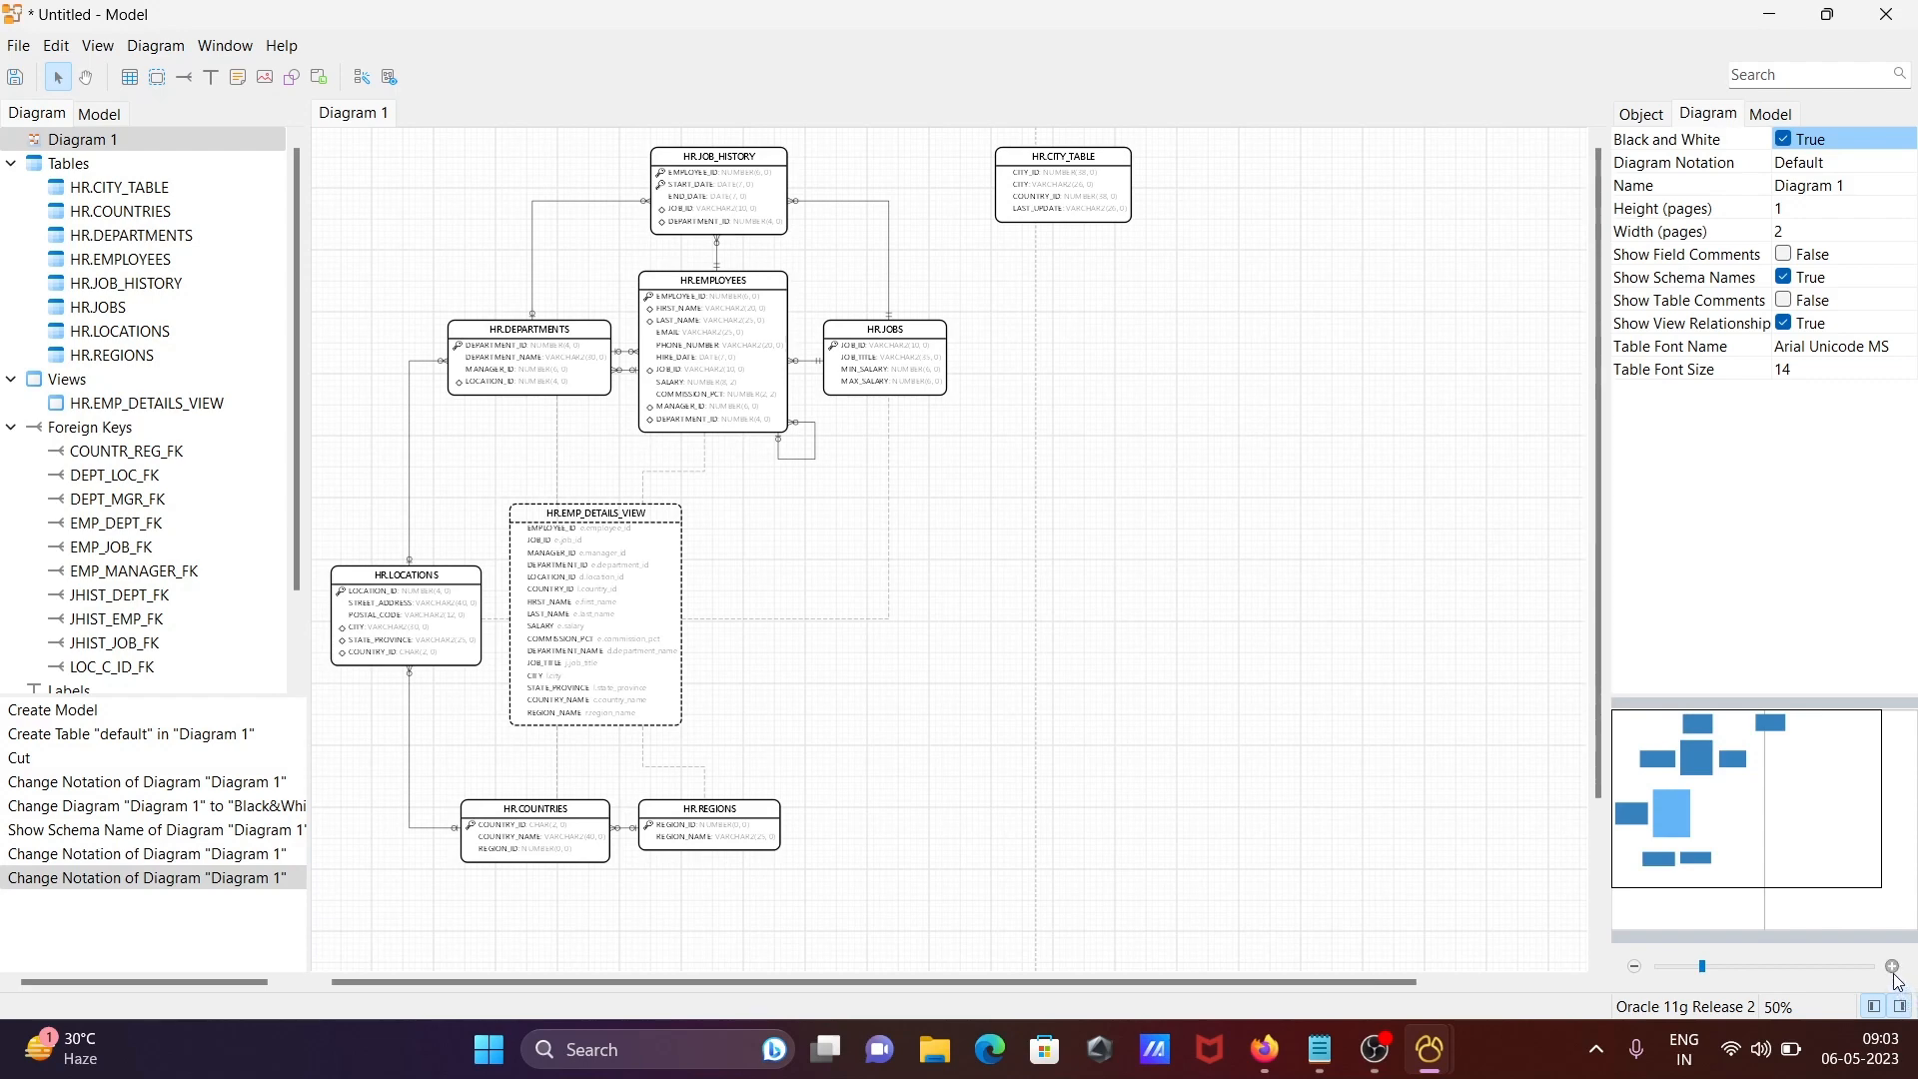
- Set Diagram 1's dimensions to 2 pages wide by 1 page high and confirm
{"action": "left_click", "coordinate": [1892, 967]}
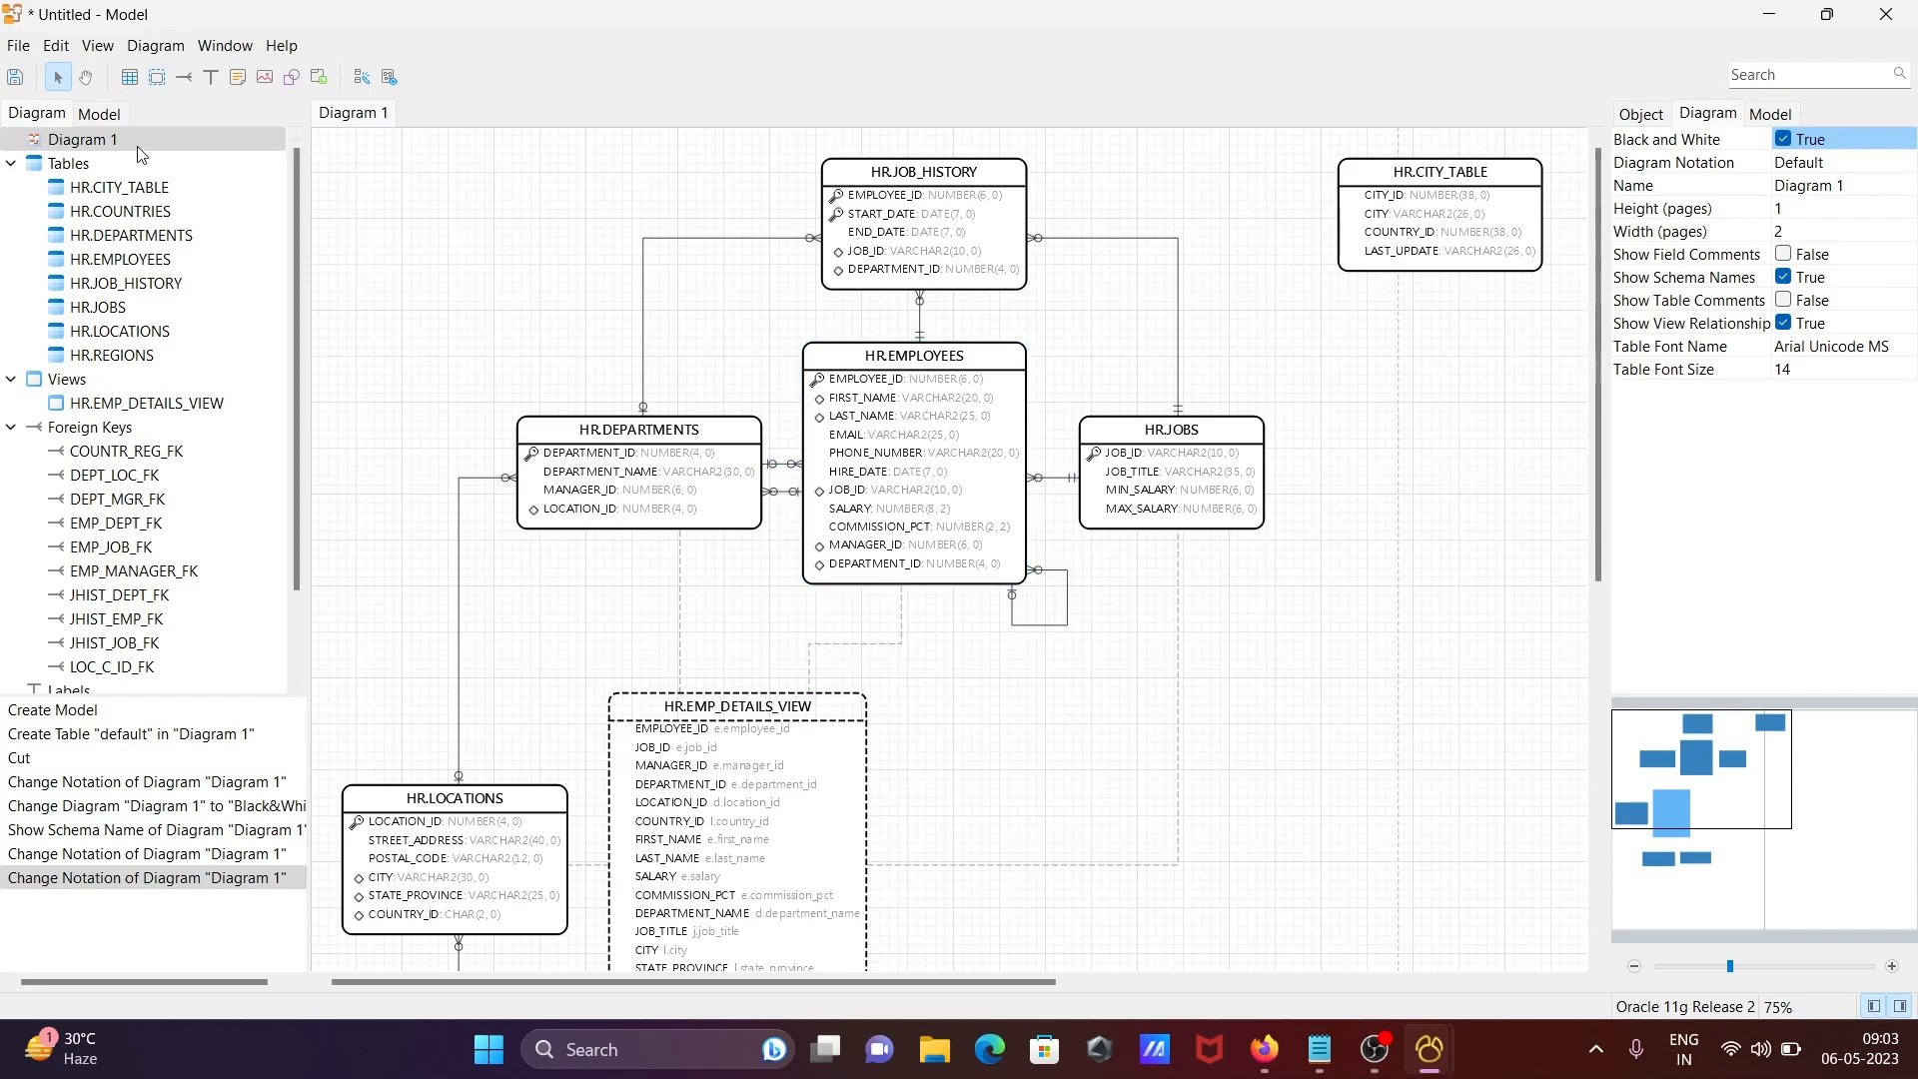
{"action": "right_click", "coordinate": [82, 138]}
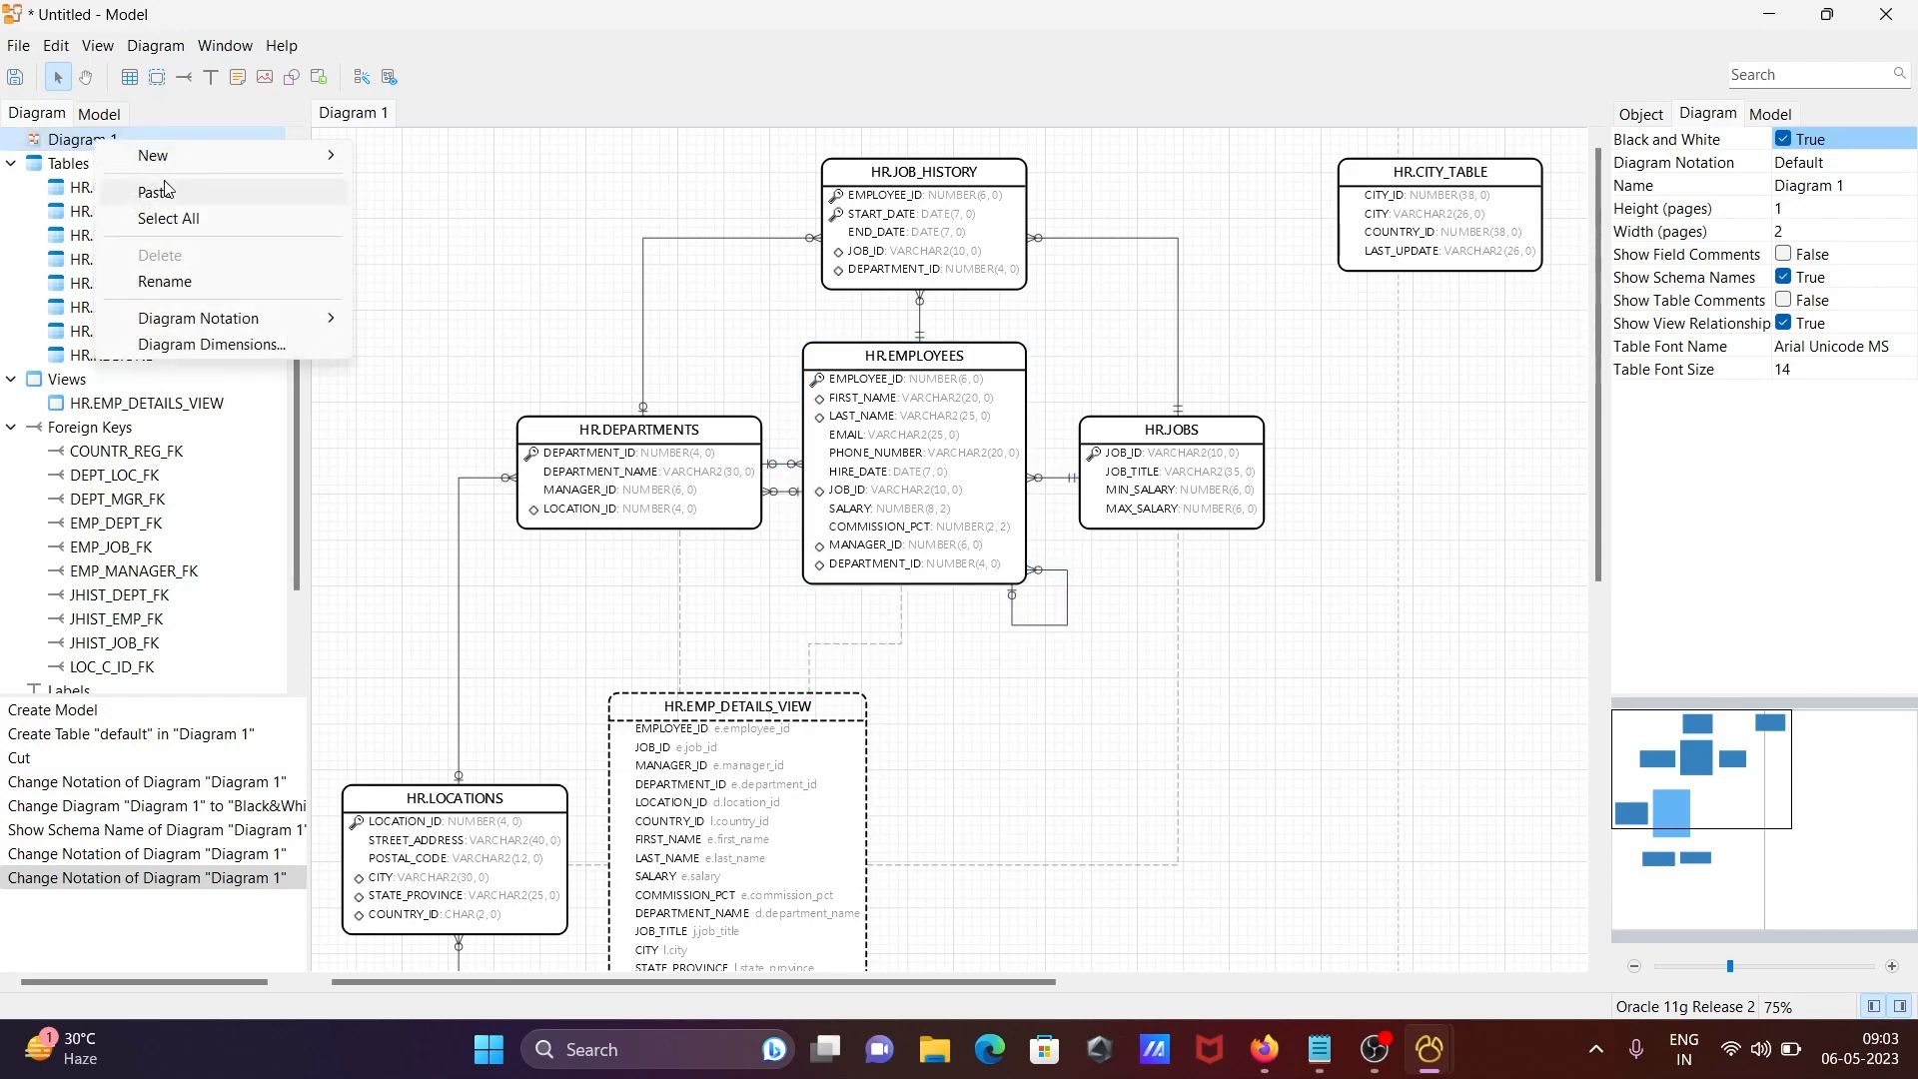
{"action": "mouse_move", "coordinate": [152, 155]}
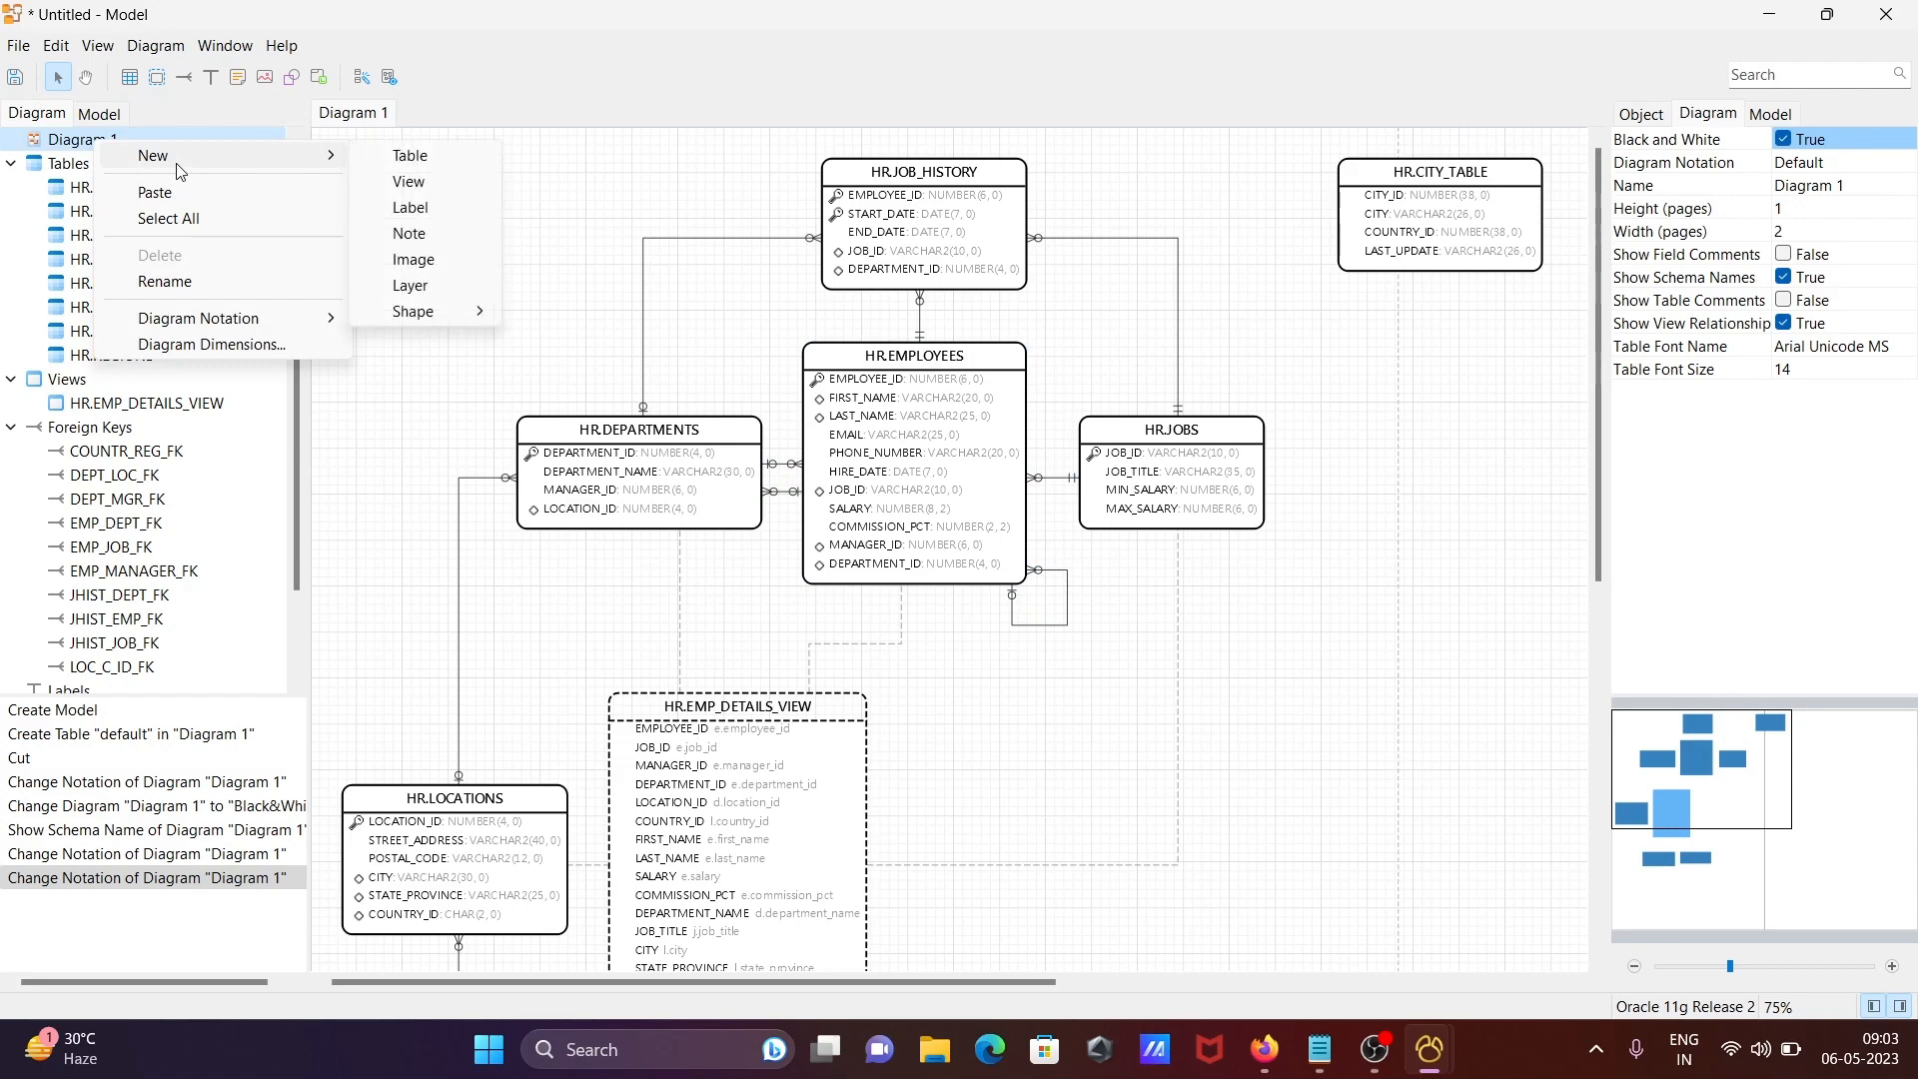
{"action": "mouse_move", "coordinate": [236, 184]}
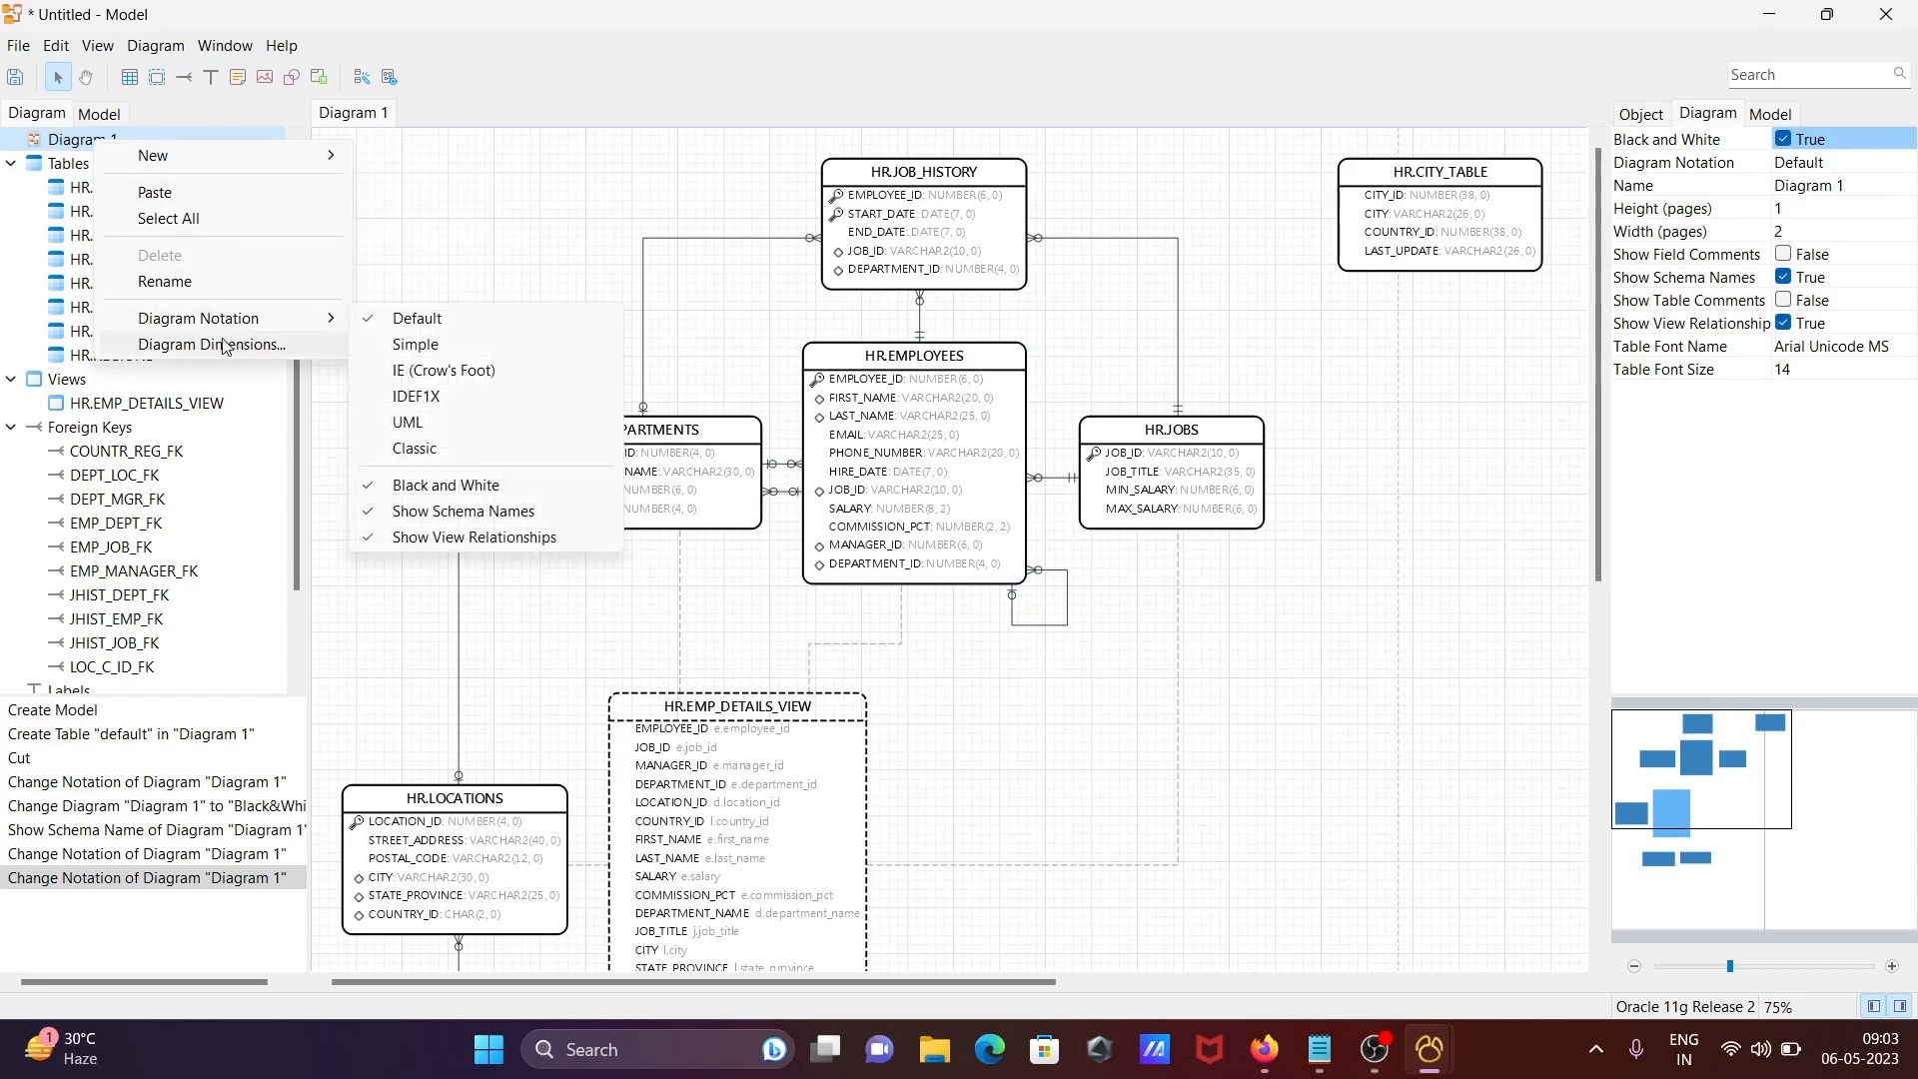
{"action": "left_click", "coordinate": [212, 344]}
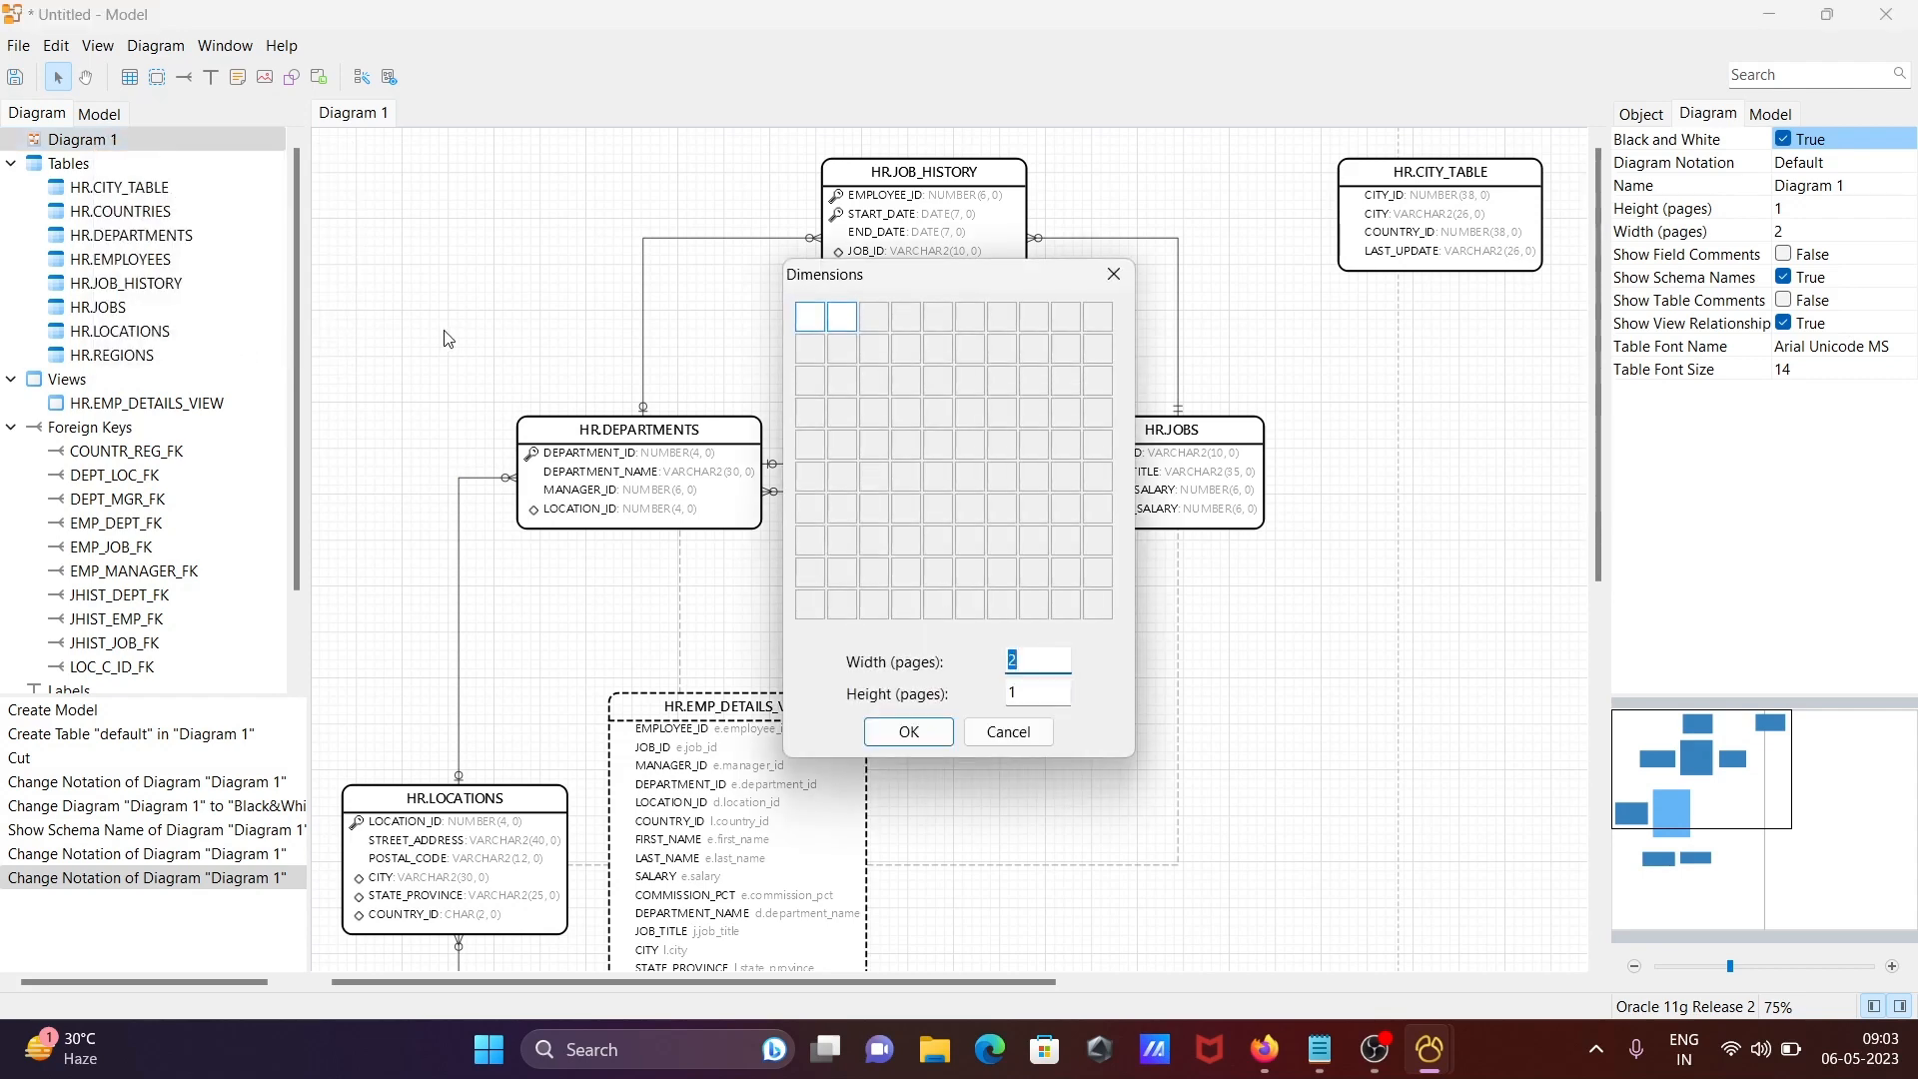
{"action": "left_click", "coordinate": [809, 316]}
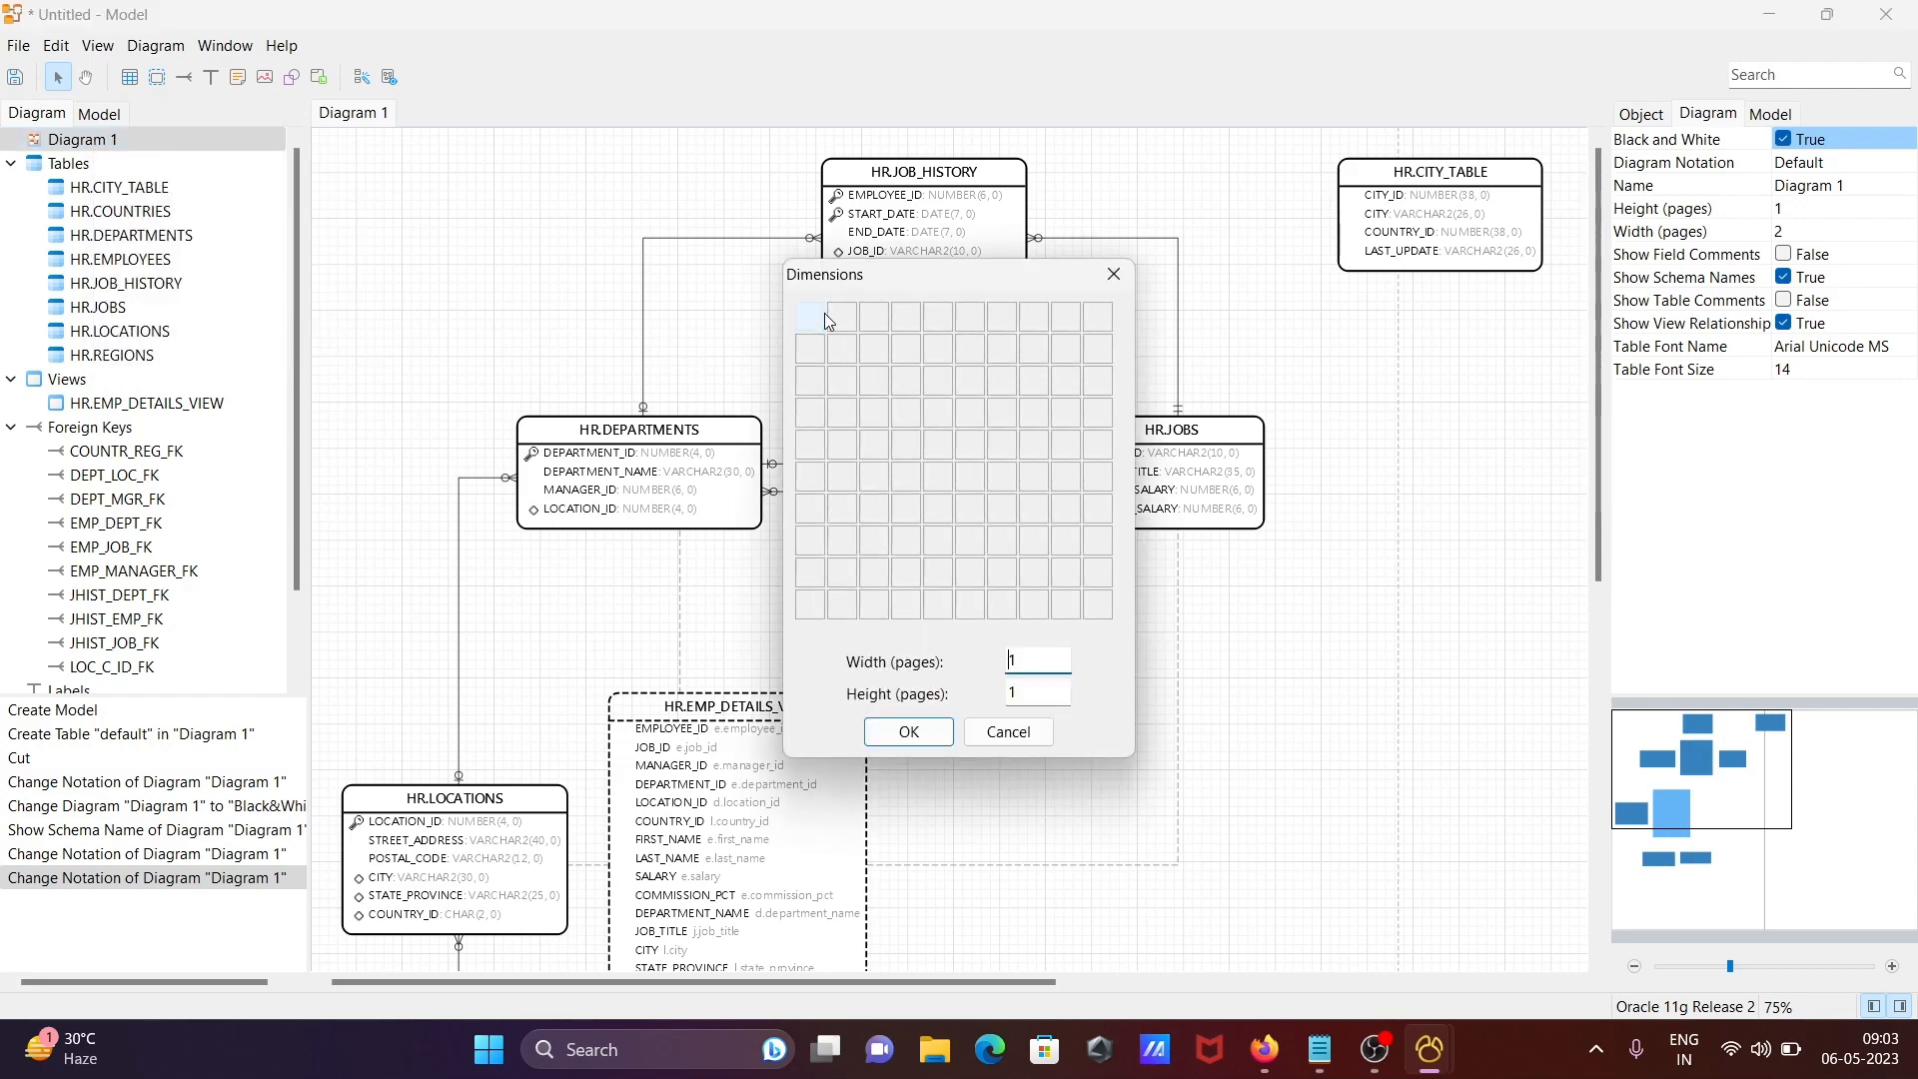
{"action": "left_click", "coordinate": [839, 315]}
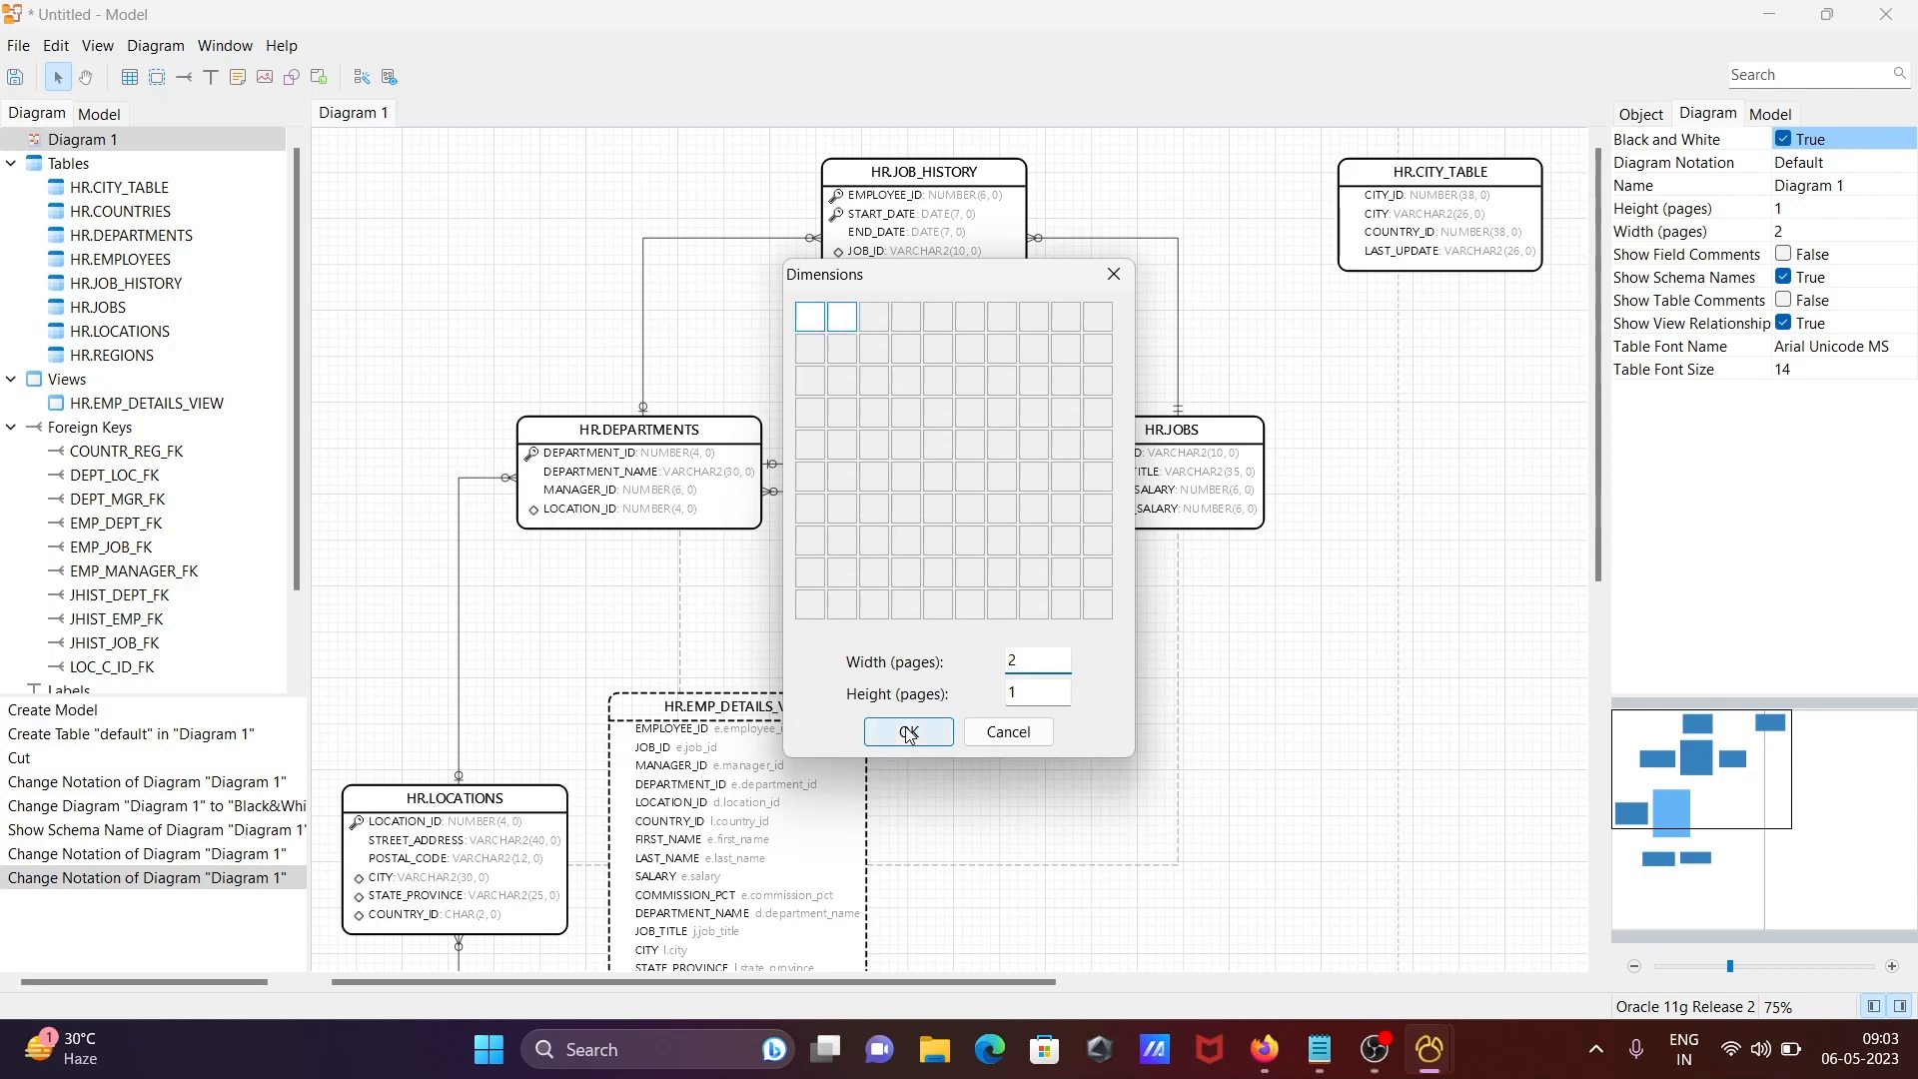
{"action": "left_click", "coordinate": [907, 731]}
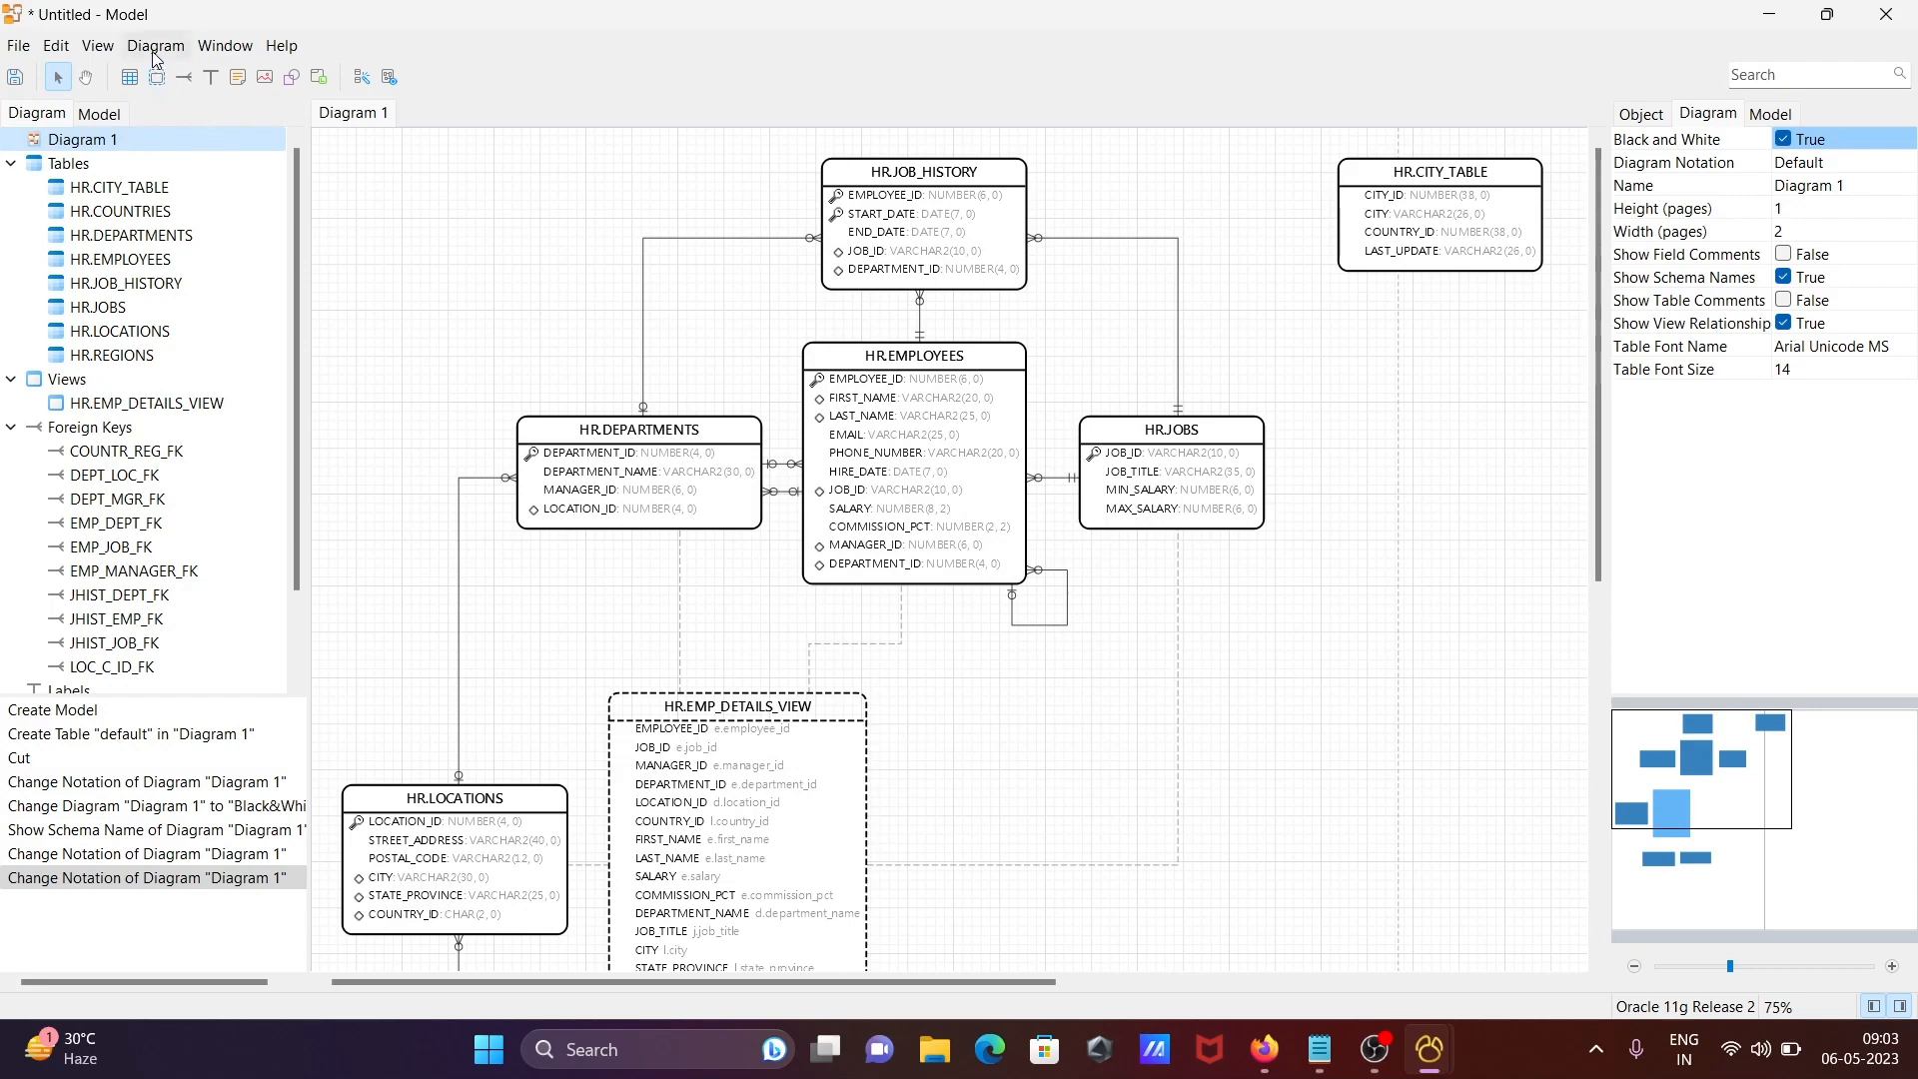
- Apply Auto Layout to rearrange the diagram's tables and views
{"action": "left_click", "coordinate": [154, 46]}
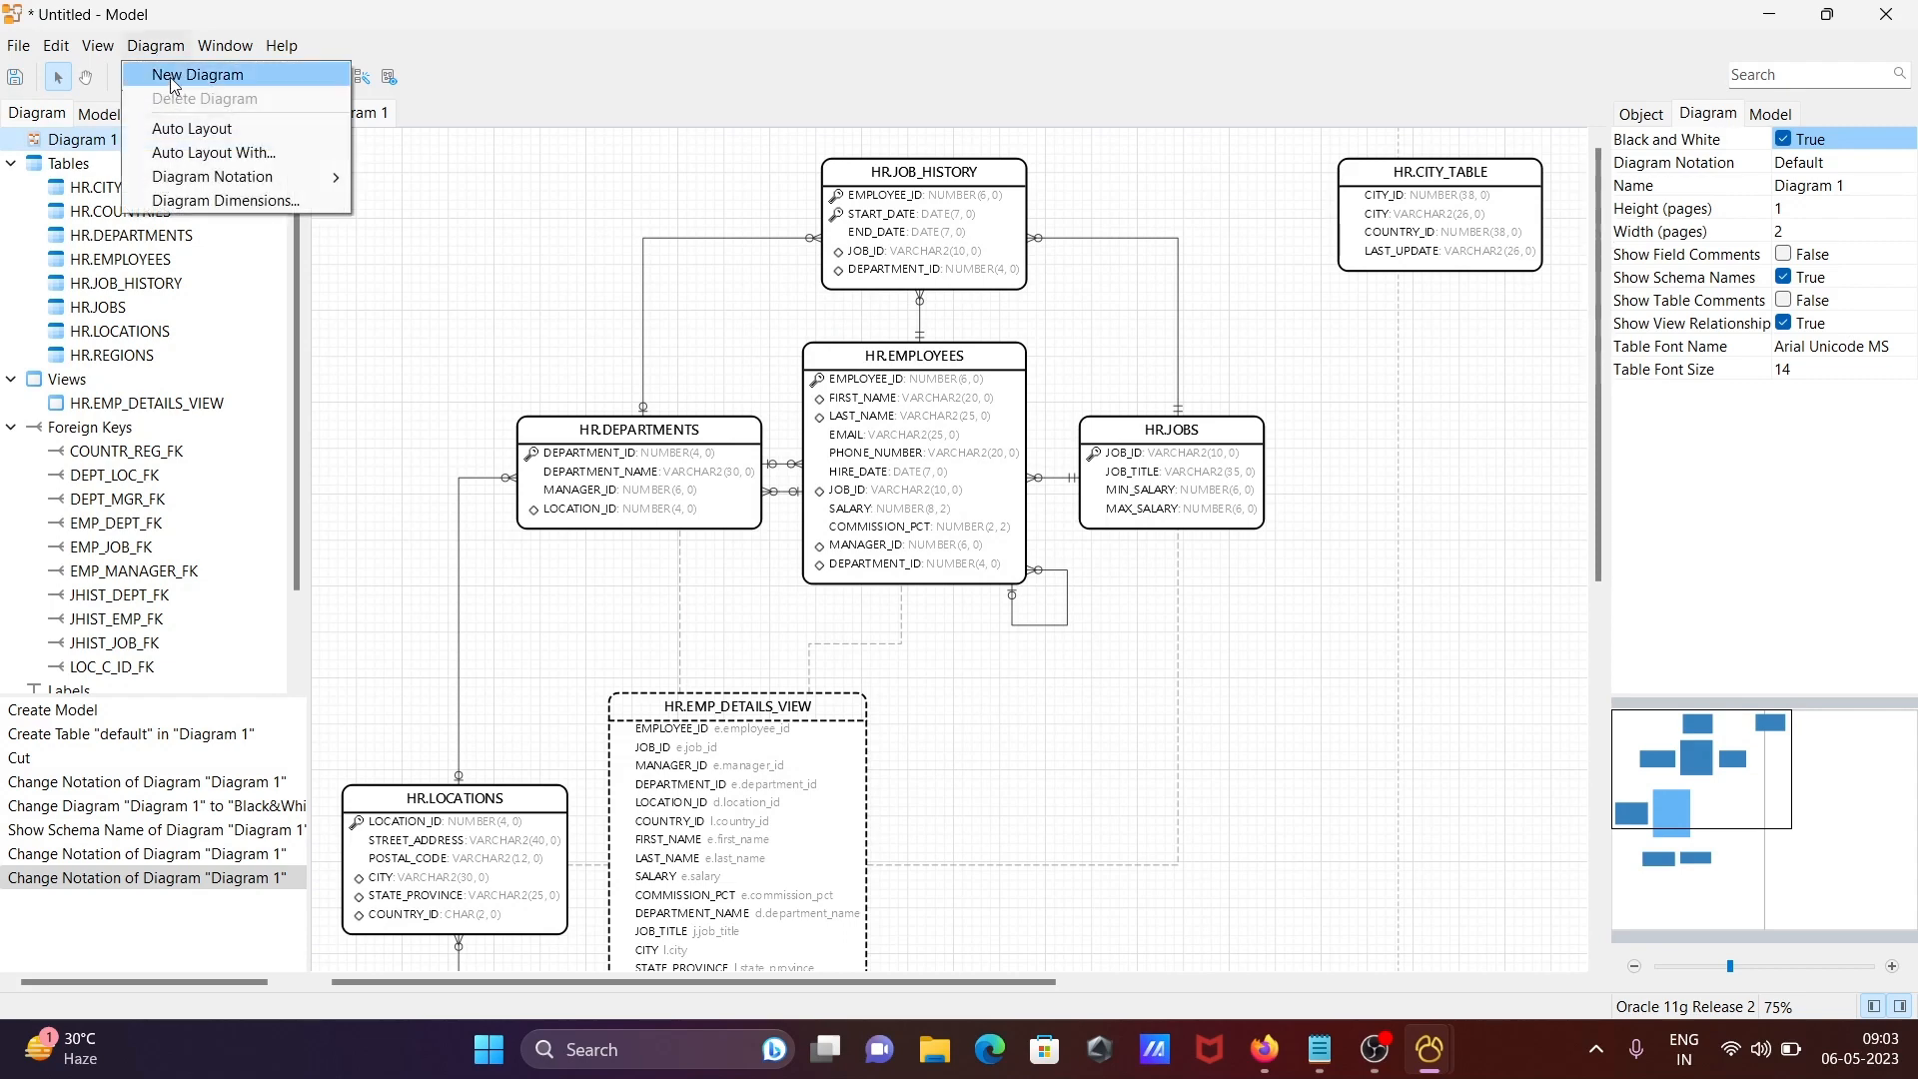
{"action": "mouse_move", "coordinate": [154, 46]}
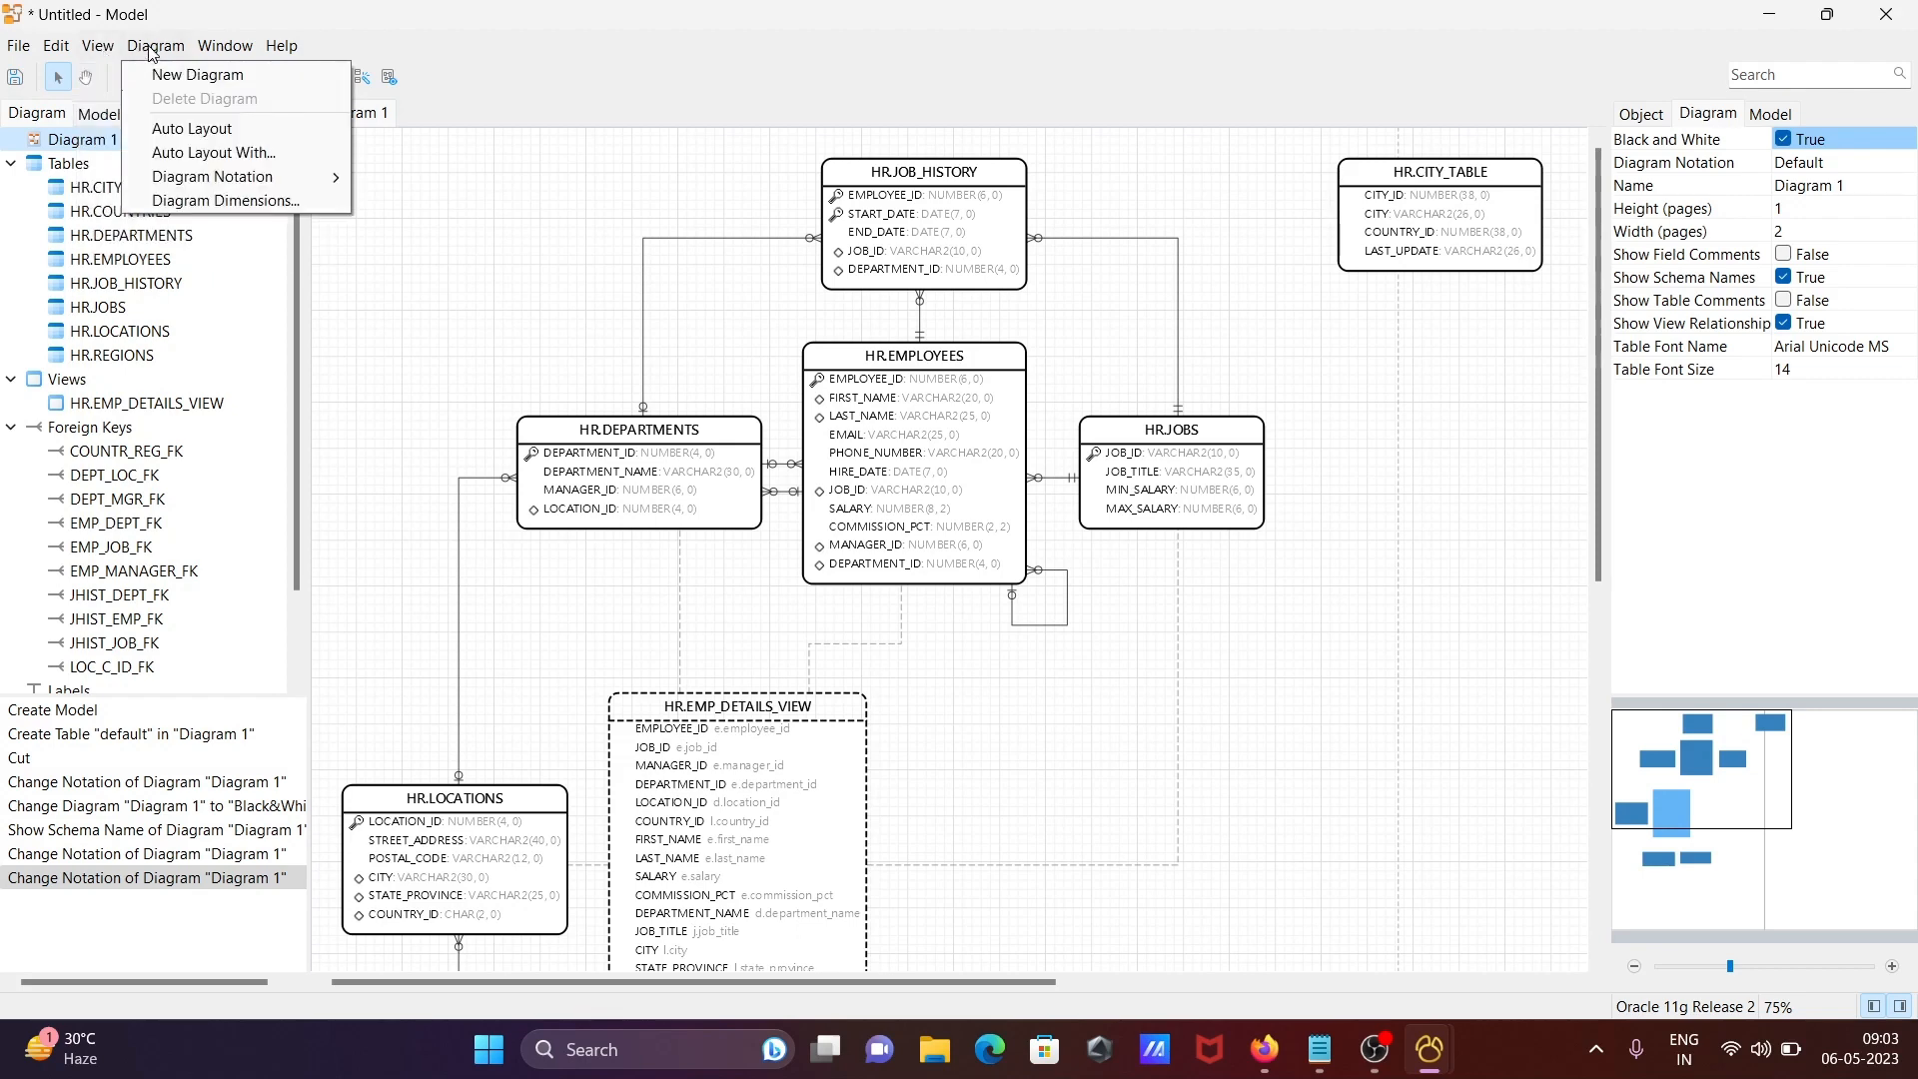
{"action": "left_click", "coordinate": [192, 127]}
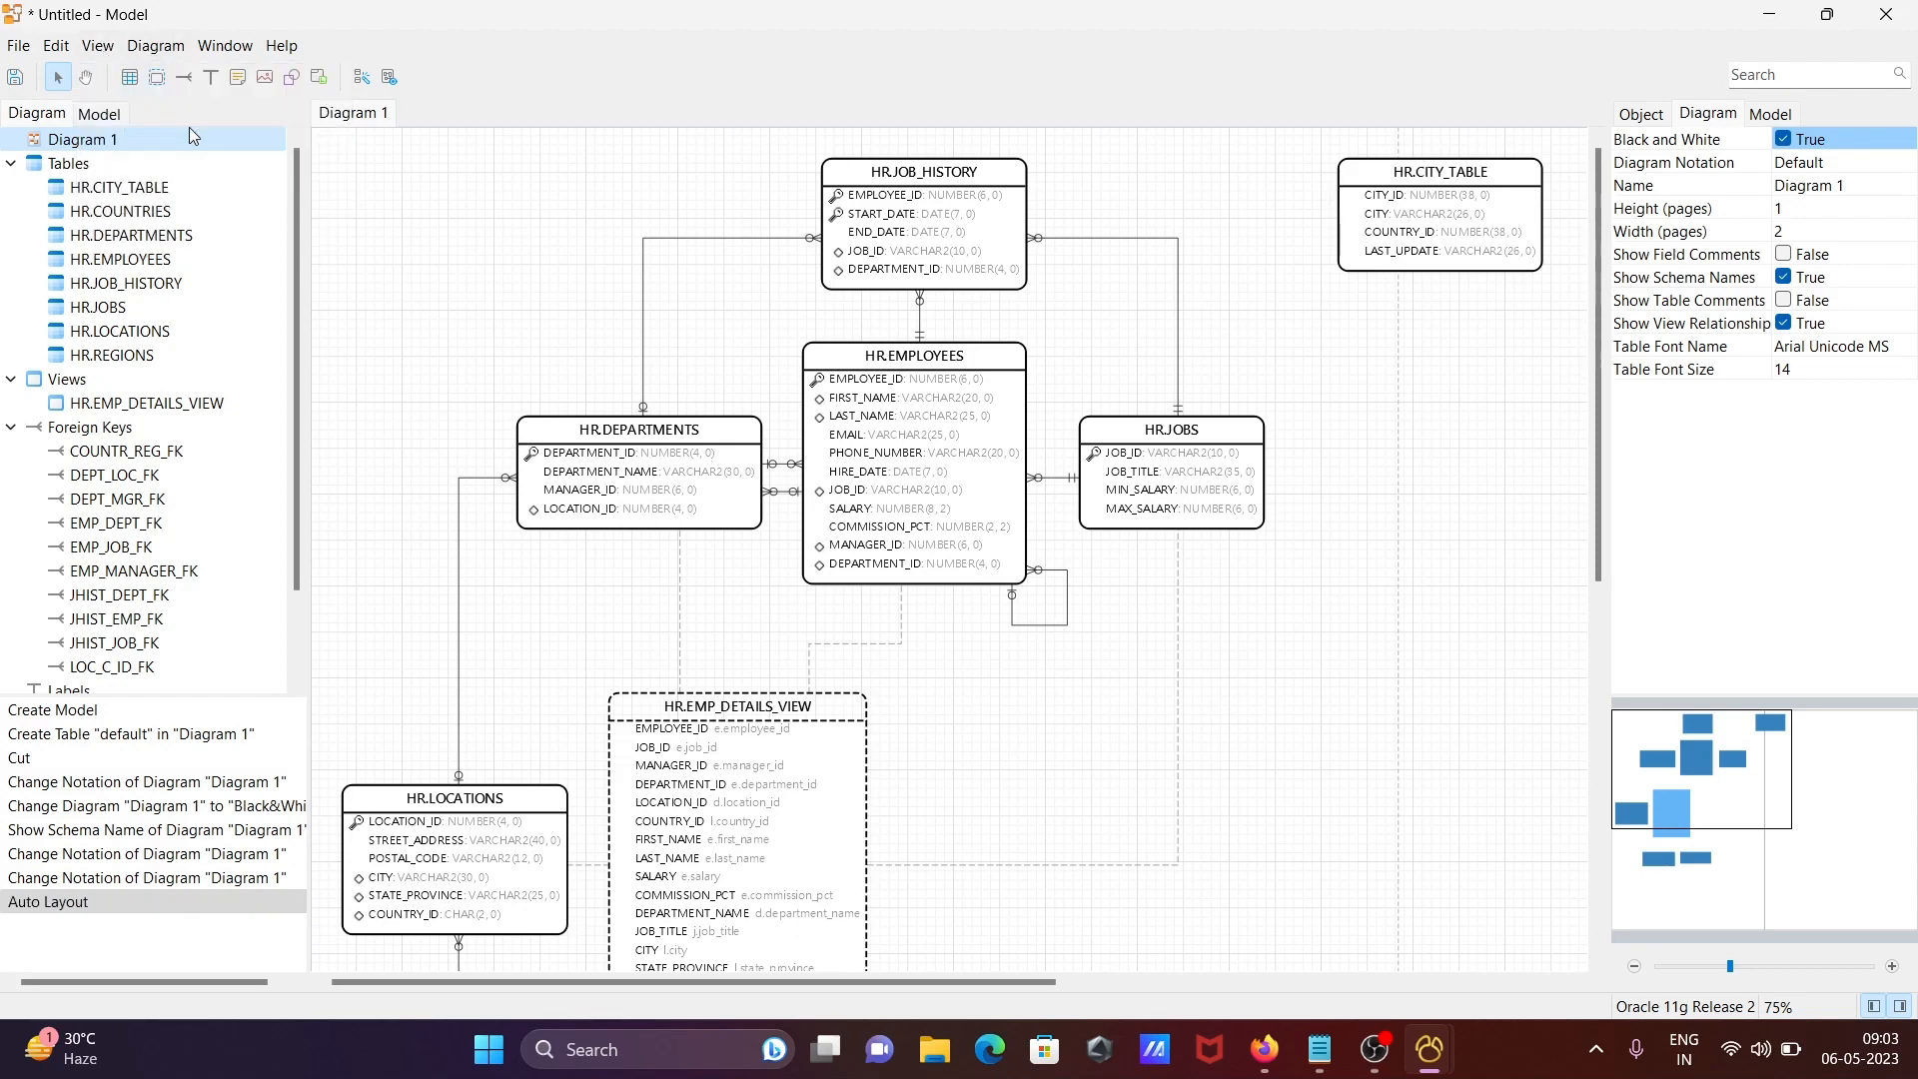
{"action": "left_click", "coordinate": [154, 46]}
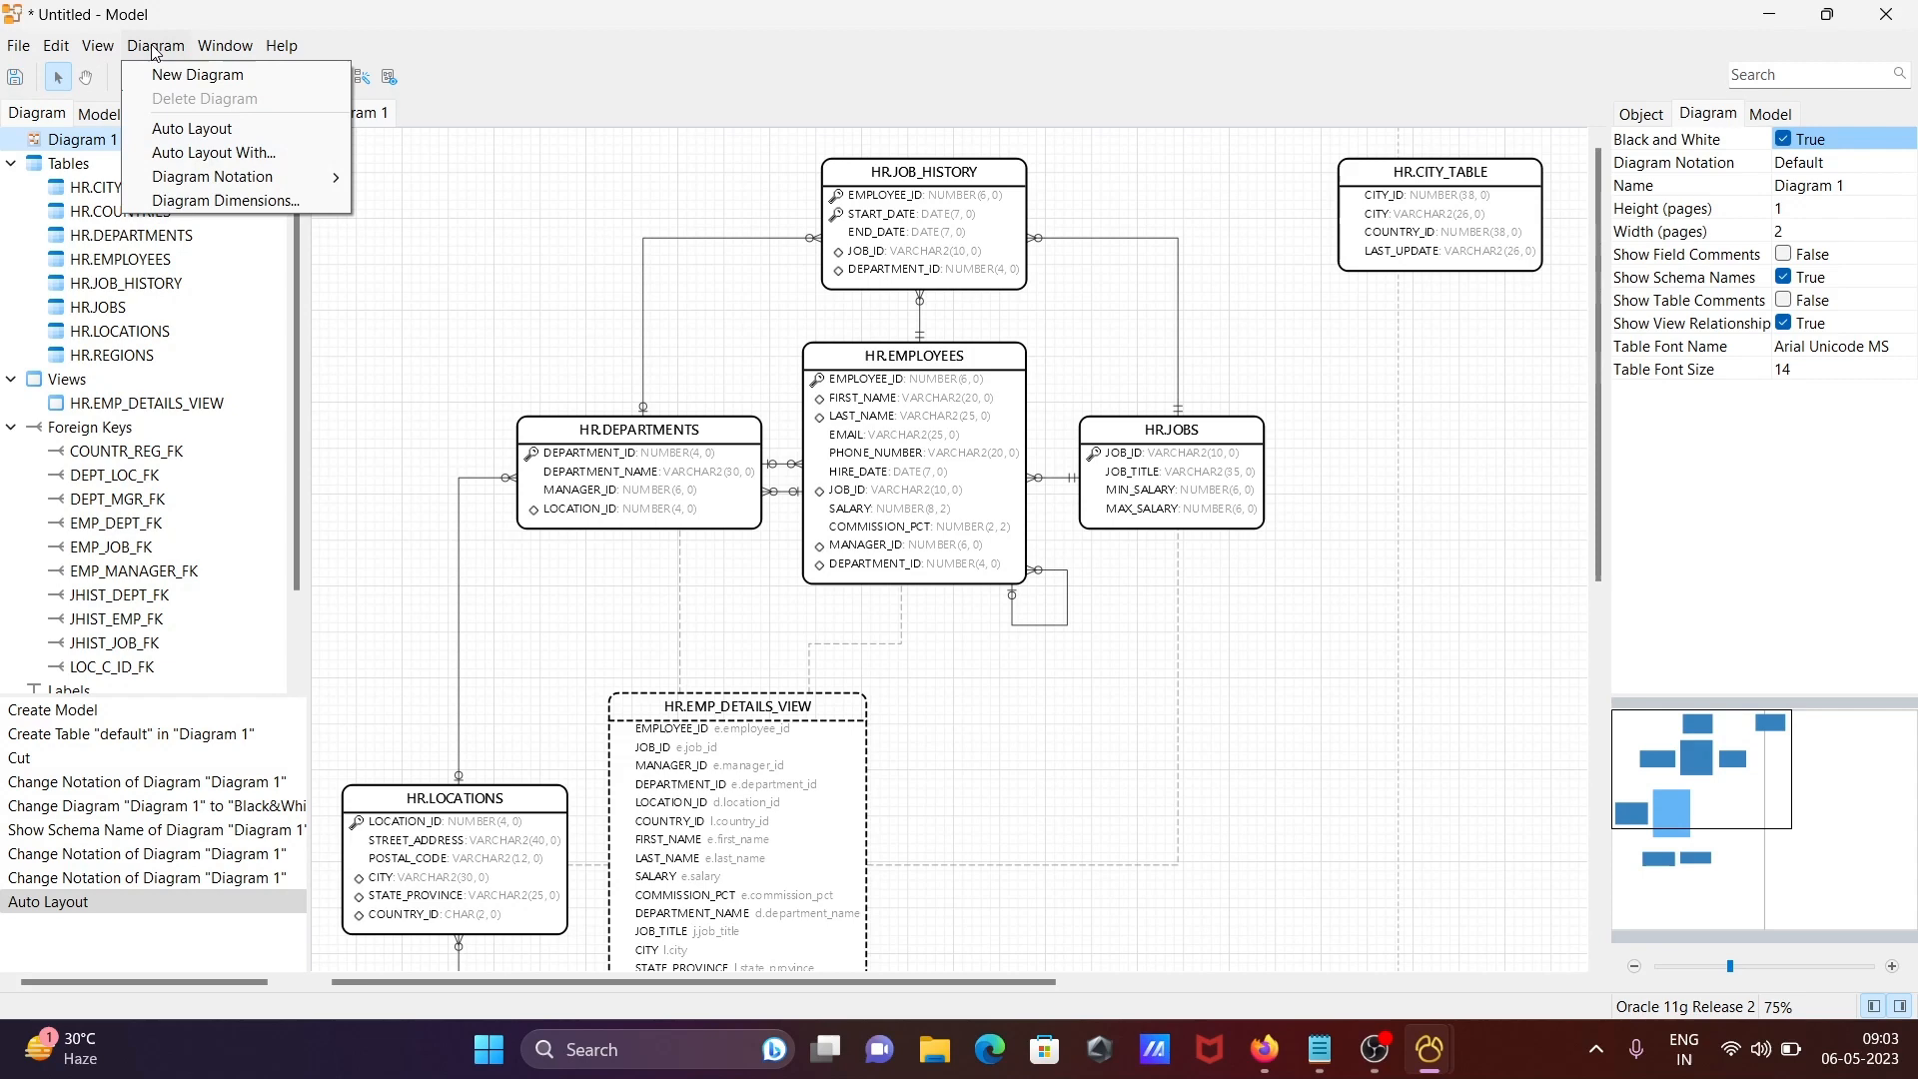
- Check the Window menu, then zoom the canvas out to 50%
{"action": "left_click", "coordinate": [223, 46]}
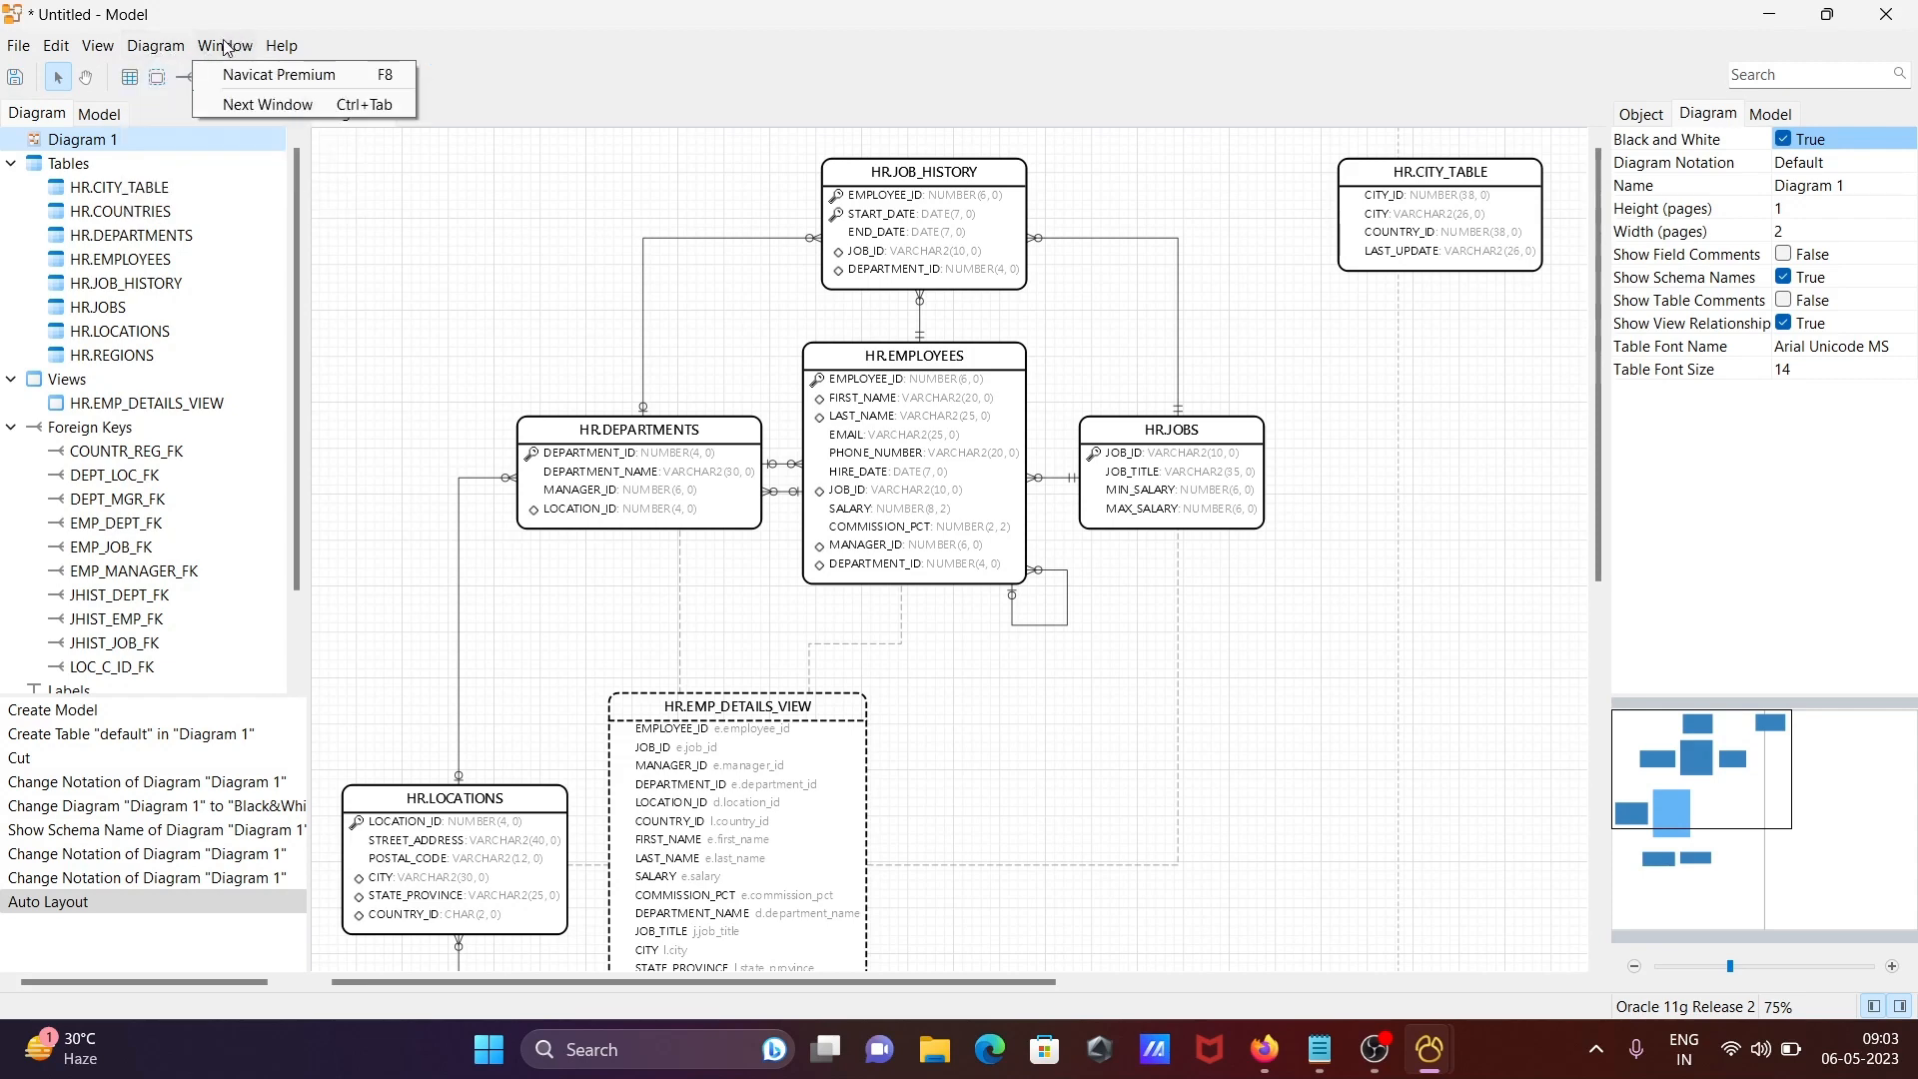
{"action": "left_click", "coordinate": [549, 42]}
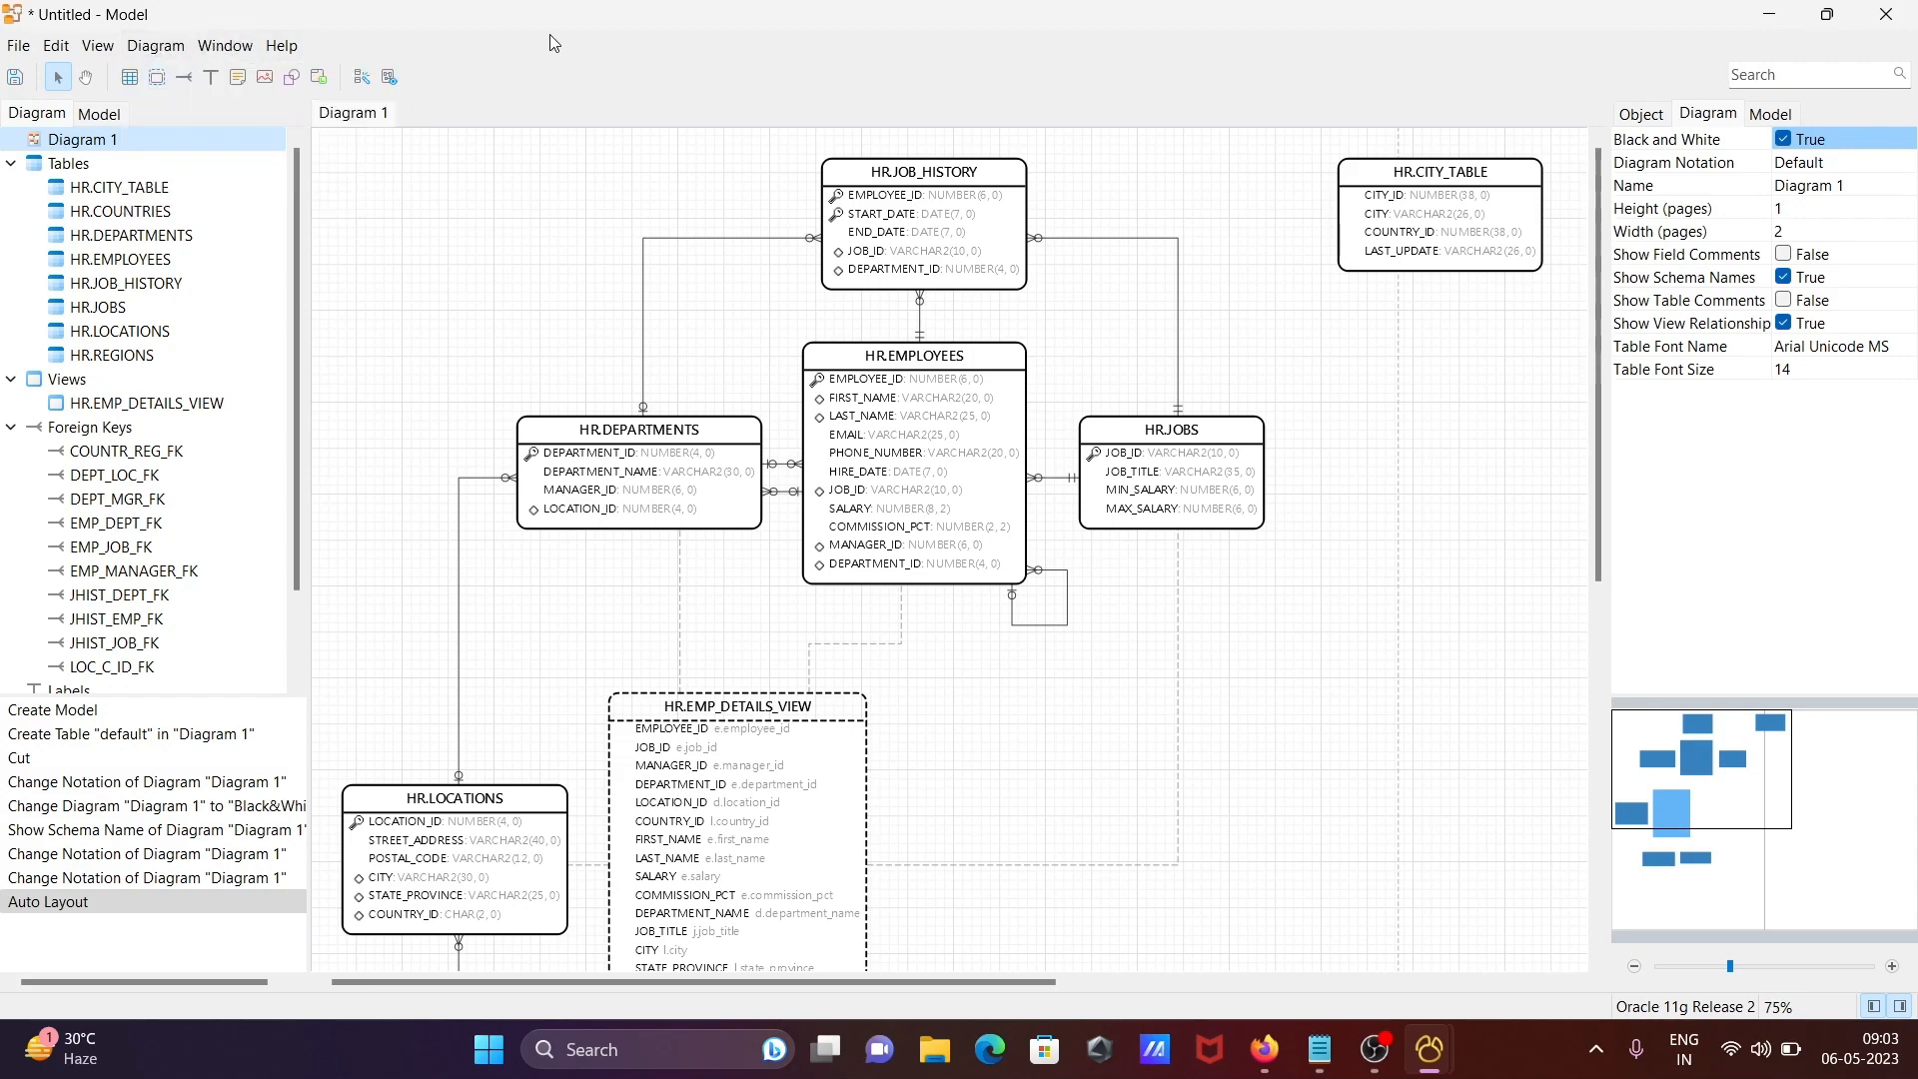
{"action": "mouse_move", "coordinate": [1654, 1011]}
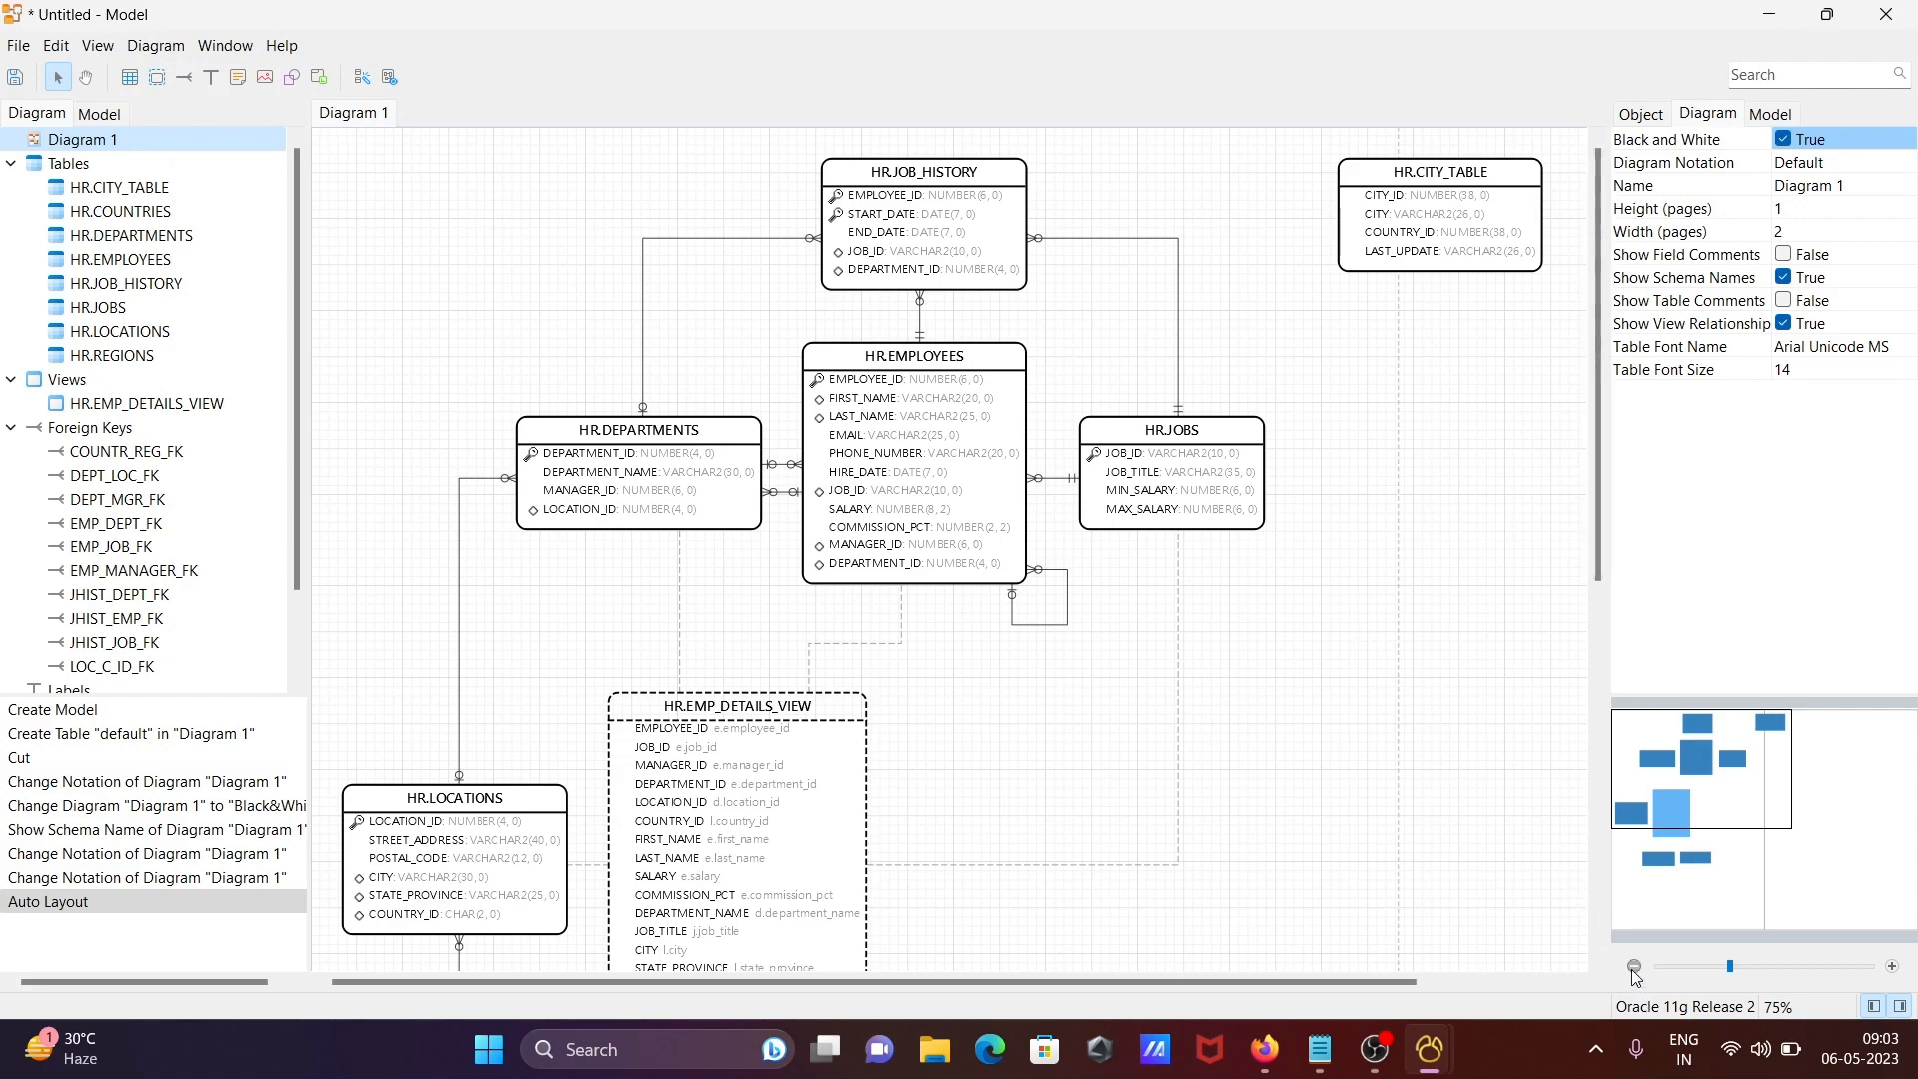
{"action": "left_click", "coordinate": [1632, 967]}
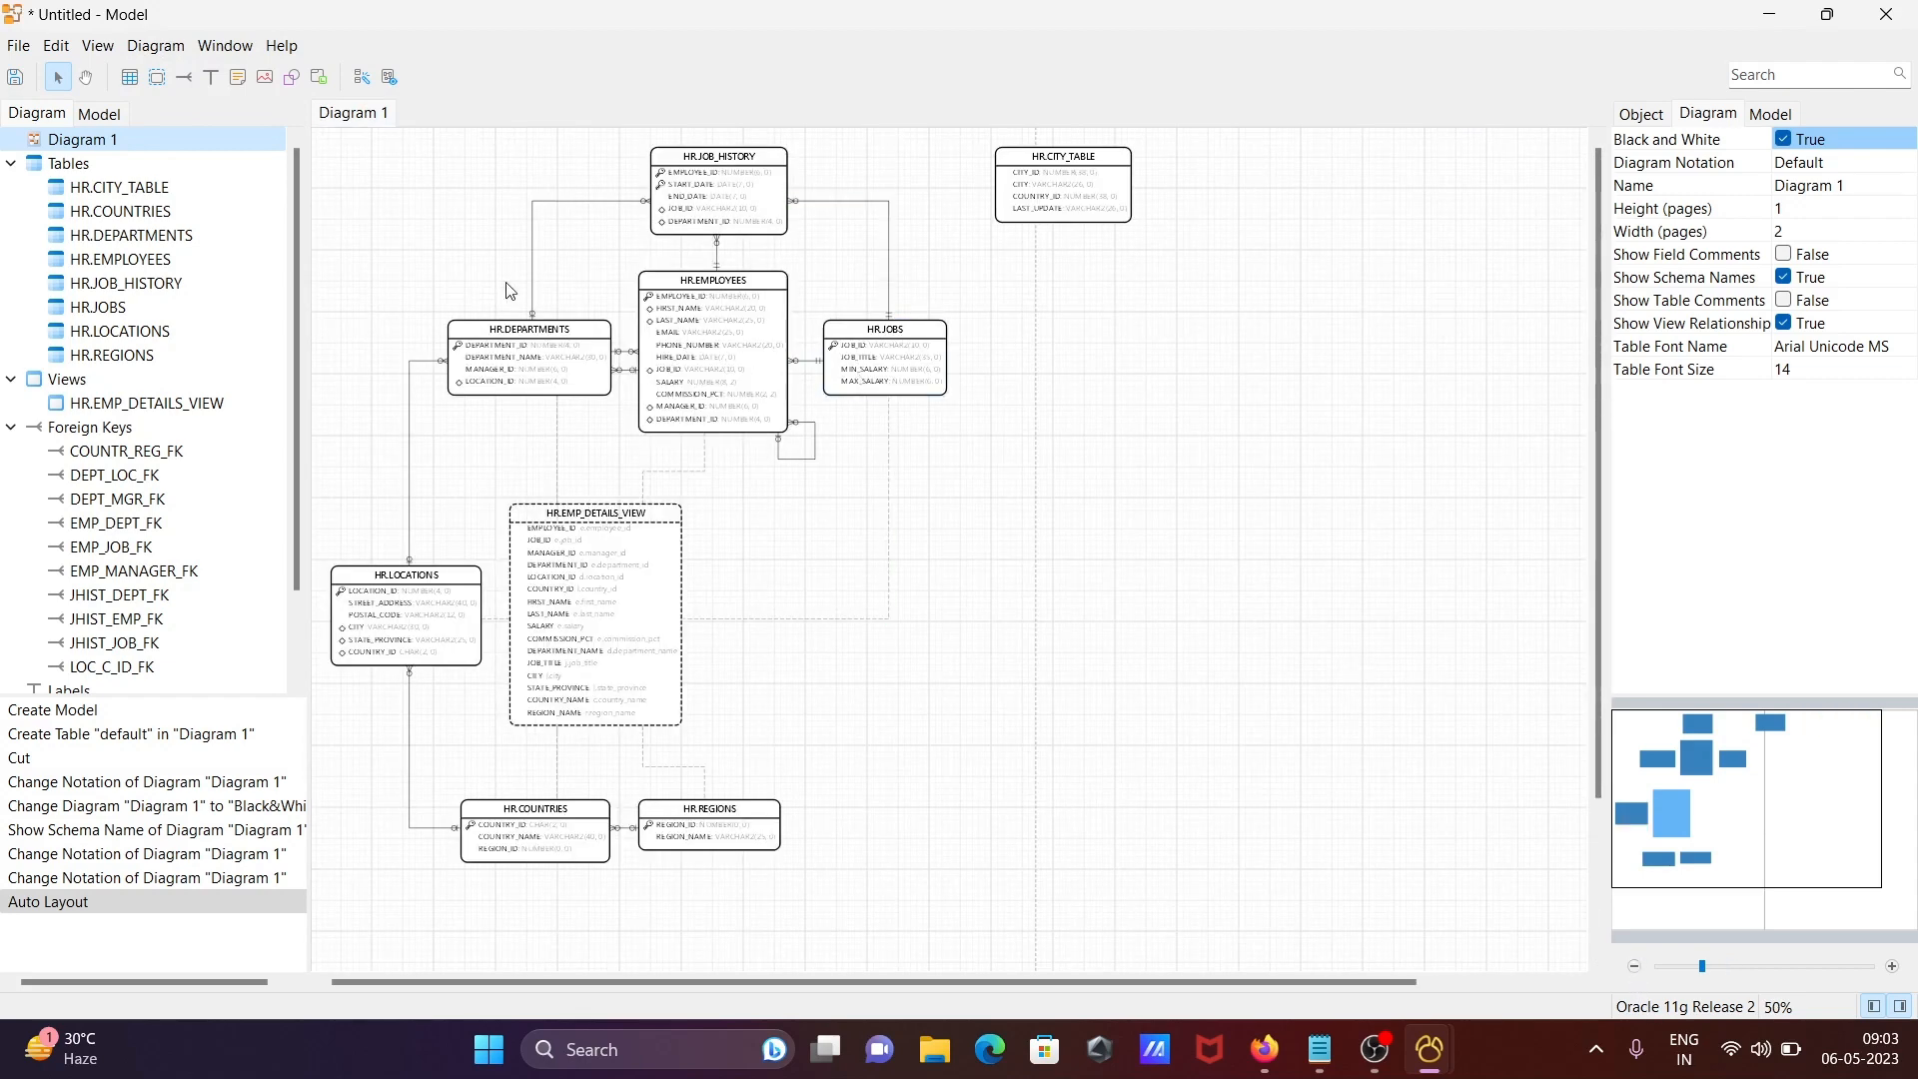
{"action": "mouse_move", "coordinate": [386, 76]}
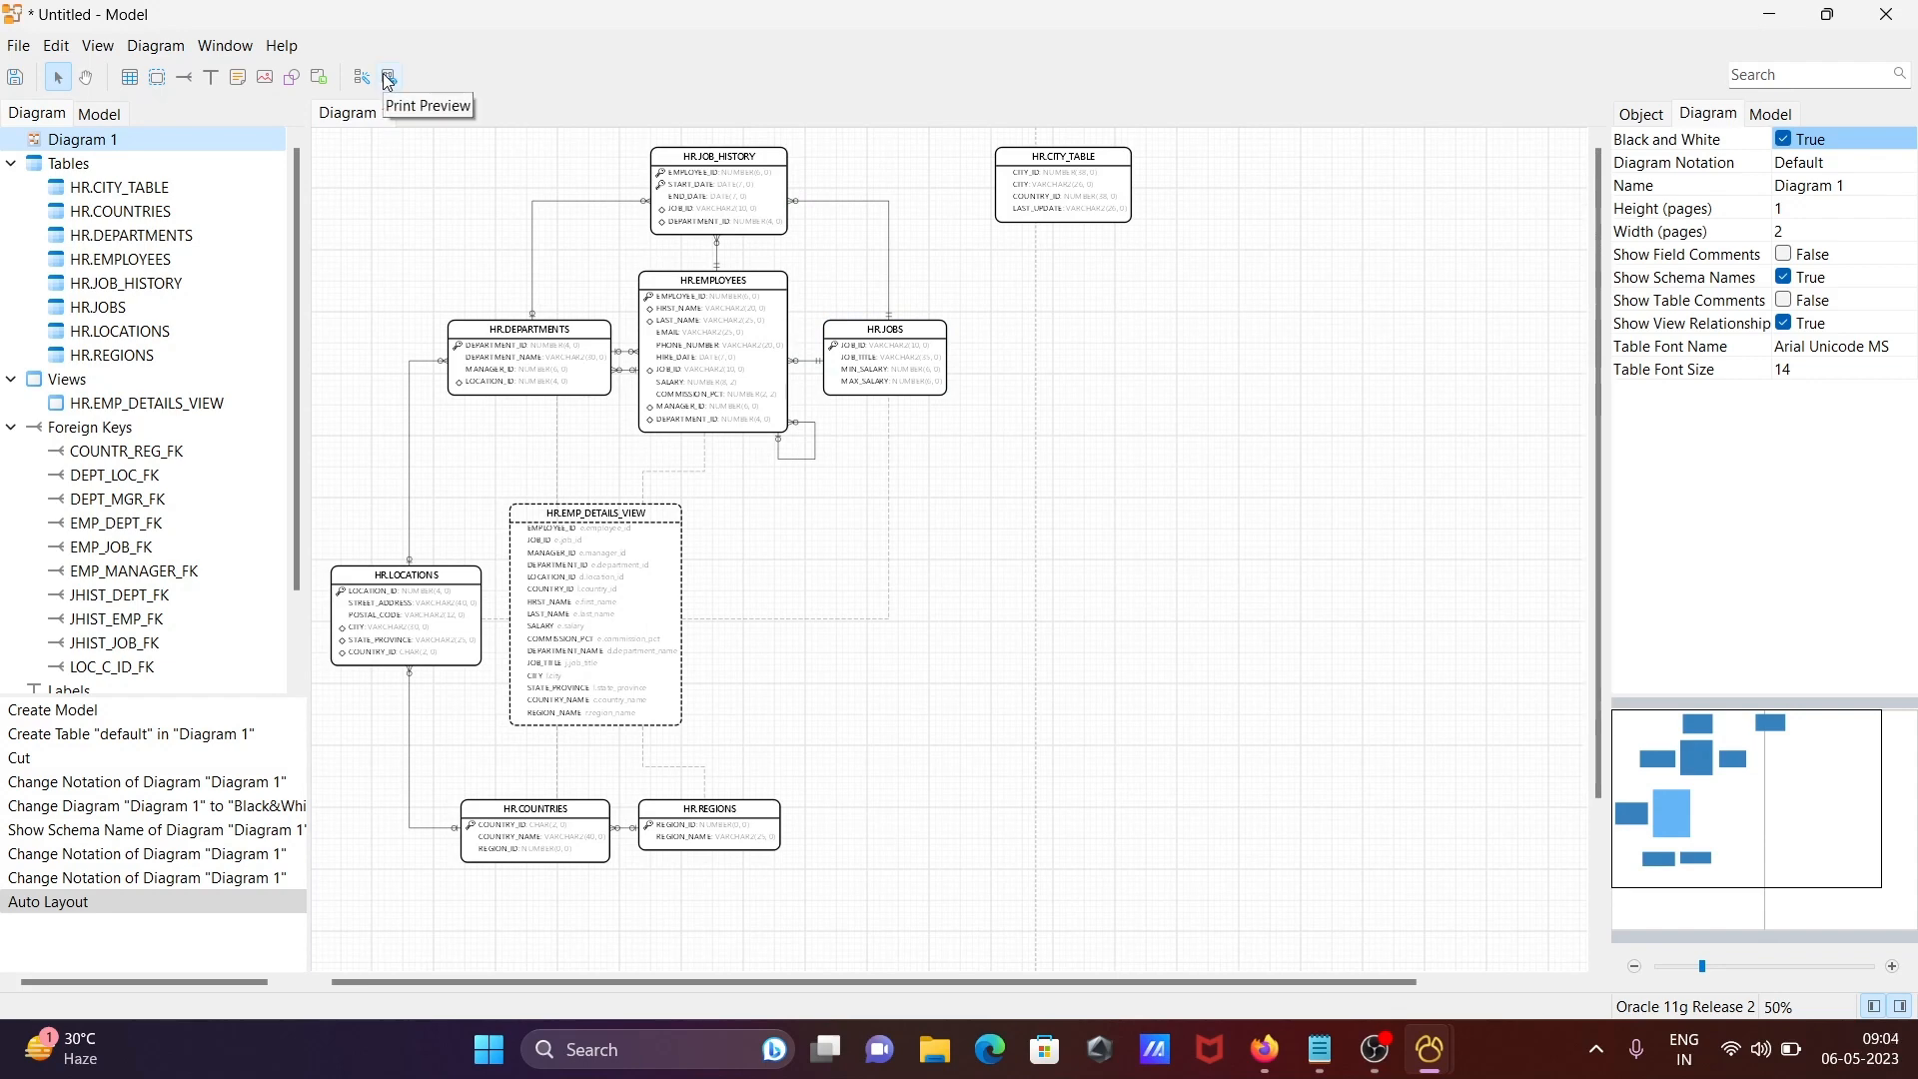
- Show the HR diagram in print preview at 50% across both A4 pages
{"action": "left_click", "coordinate": [386, 75]}
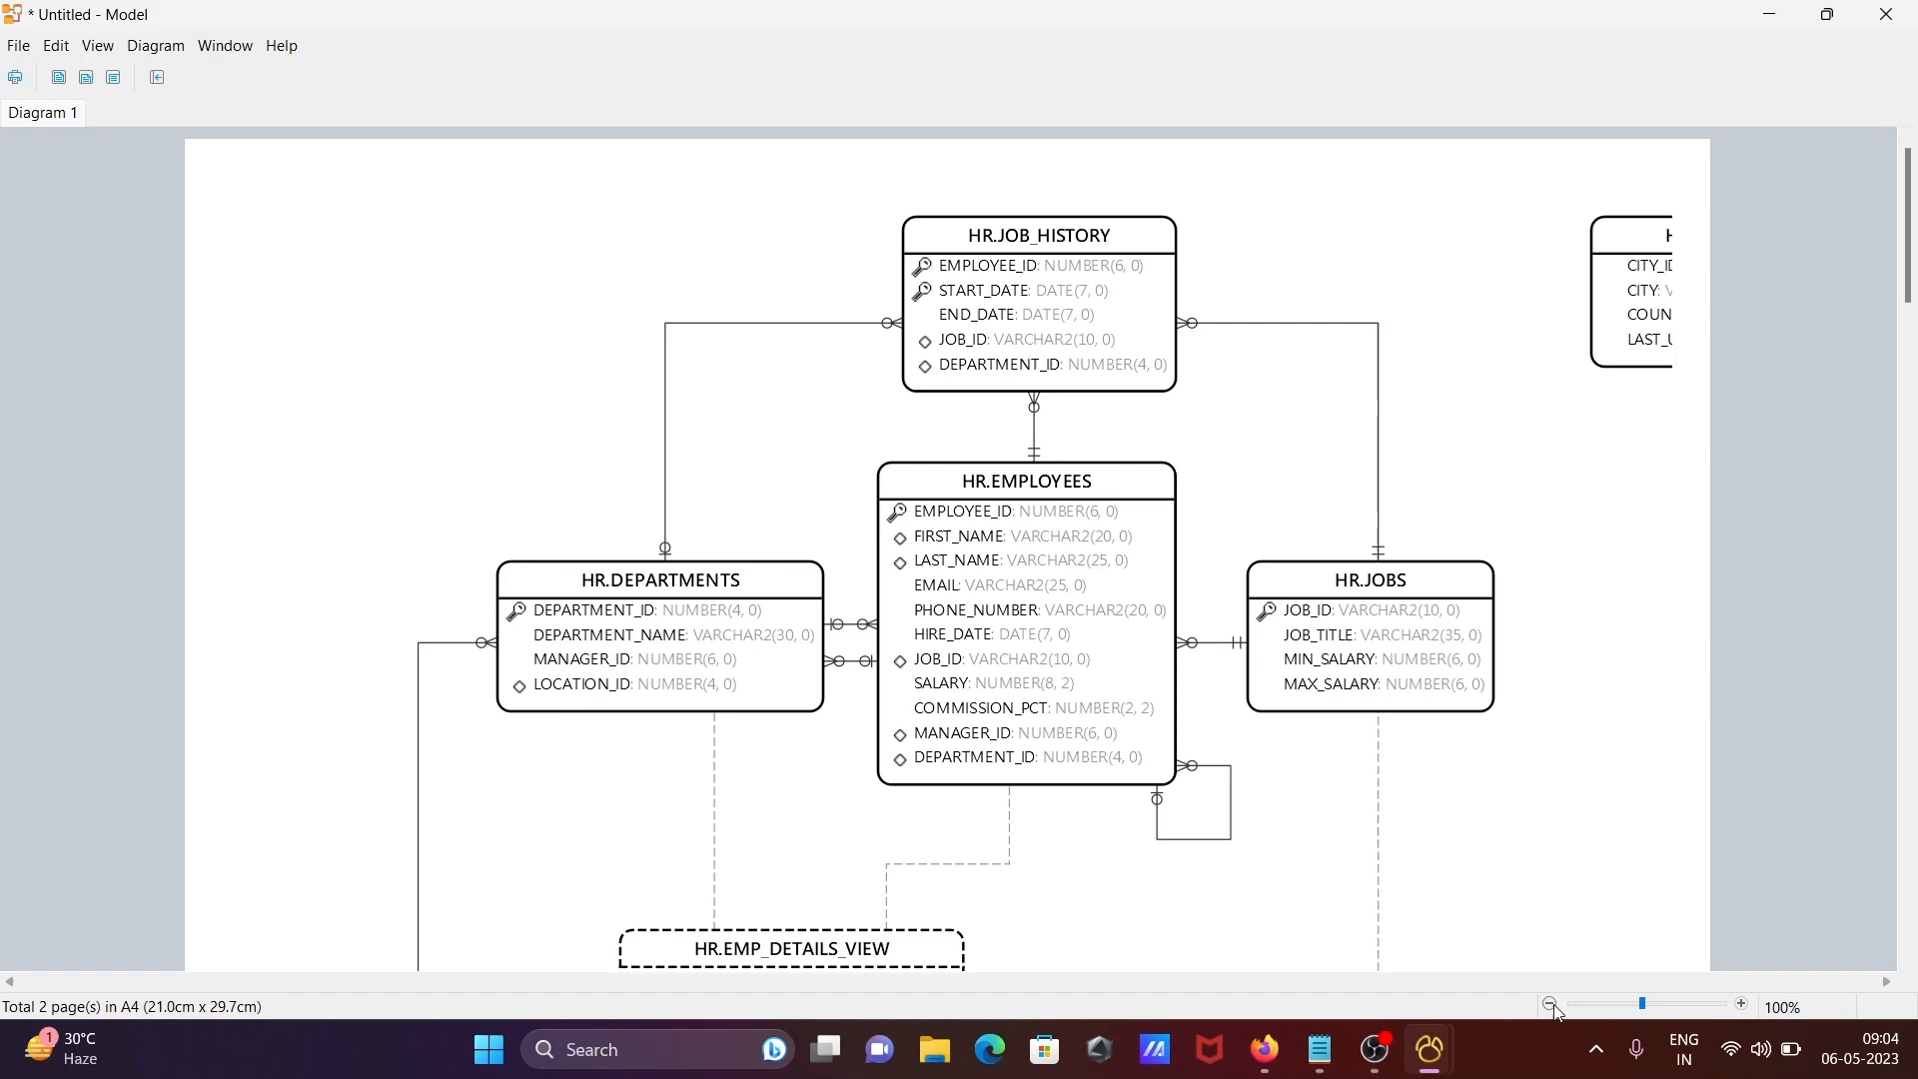
{"action": "left_click", "coordinate": [1548, 1004]}
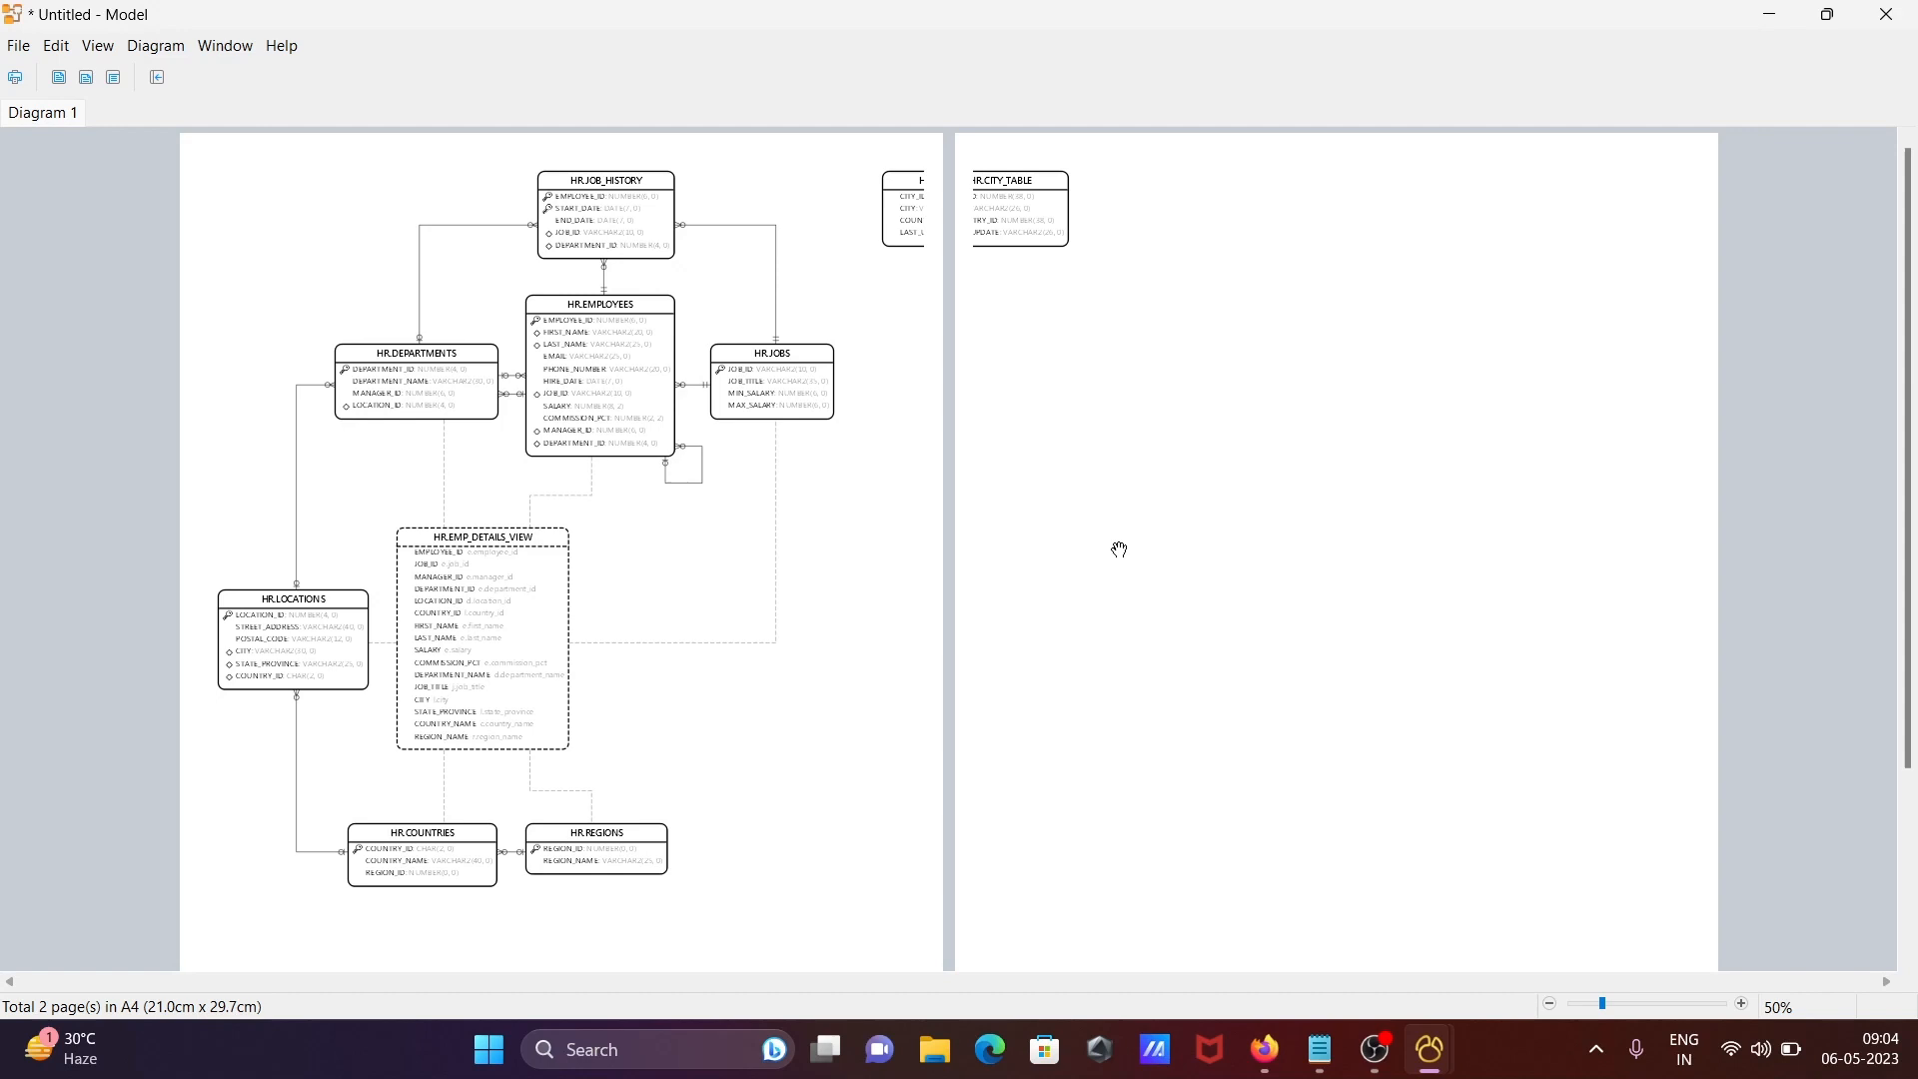
{"action": "mouse_move", "coordinate": [728, 434]}
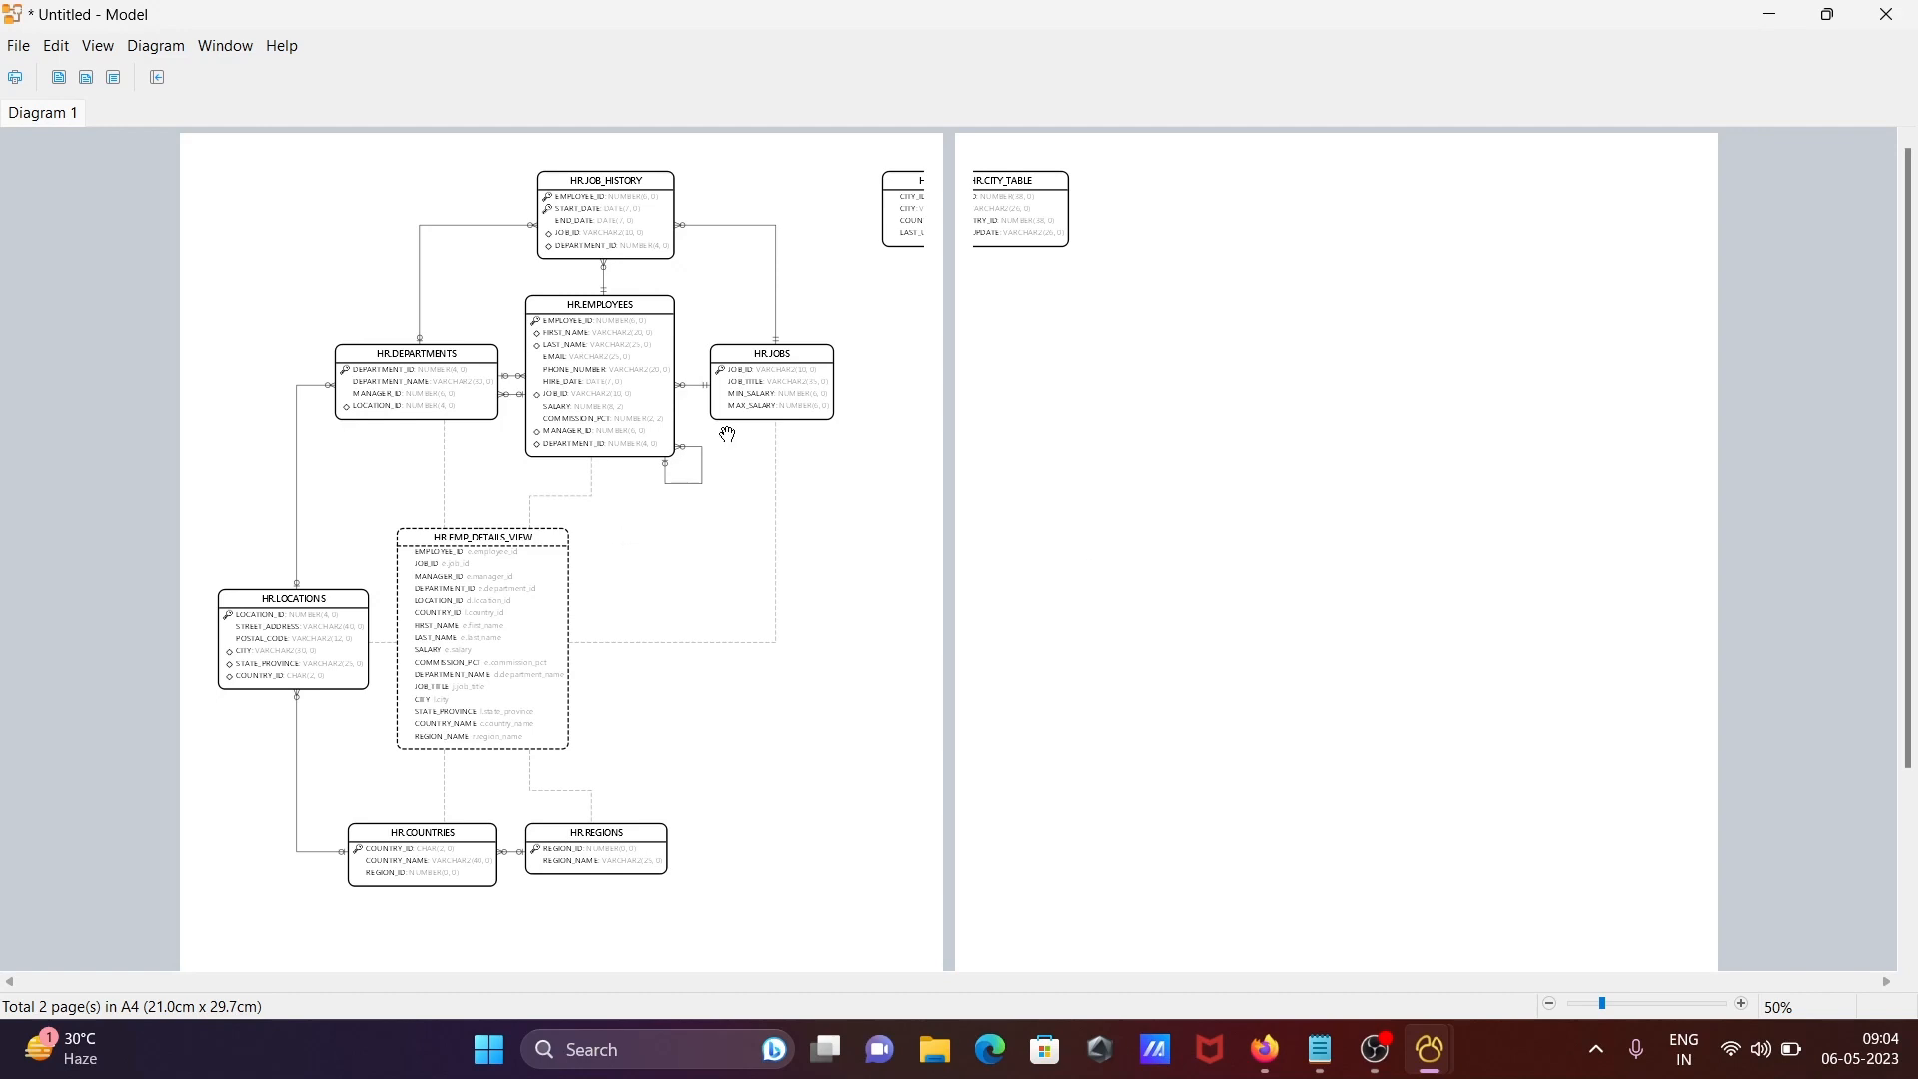
{"action": "mouse_move", "coordinate": [251, 627]}
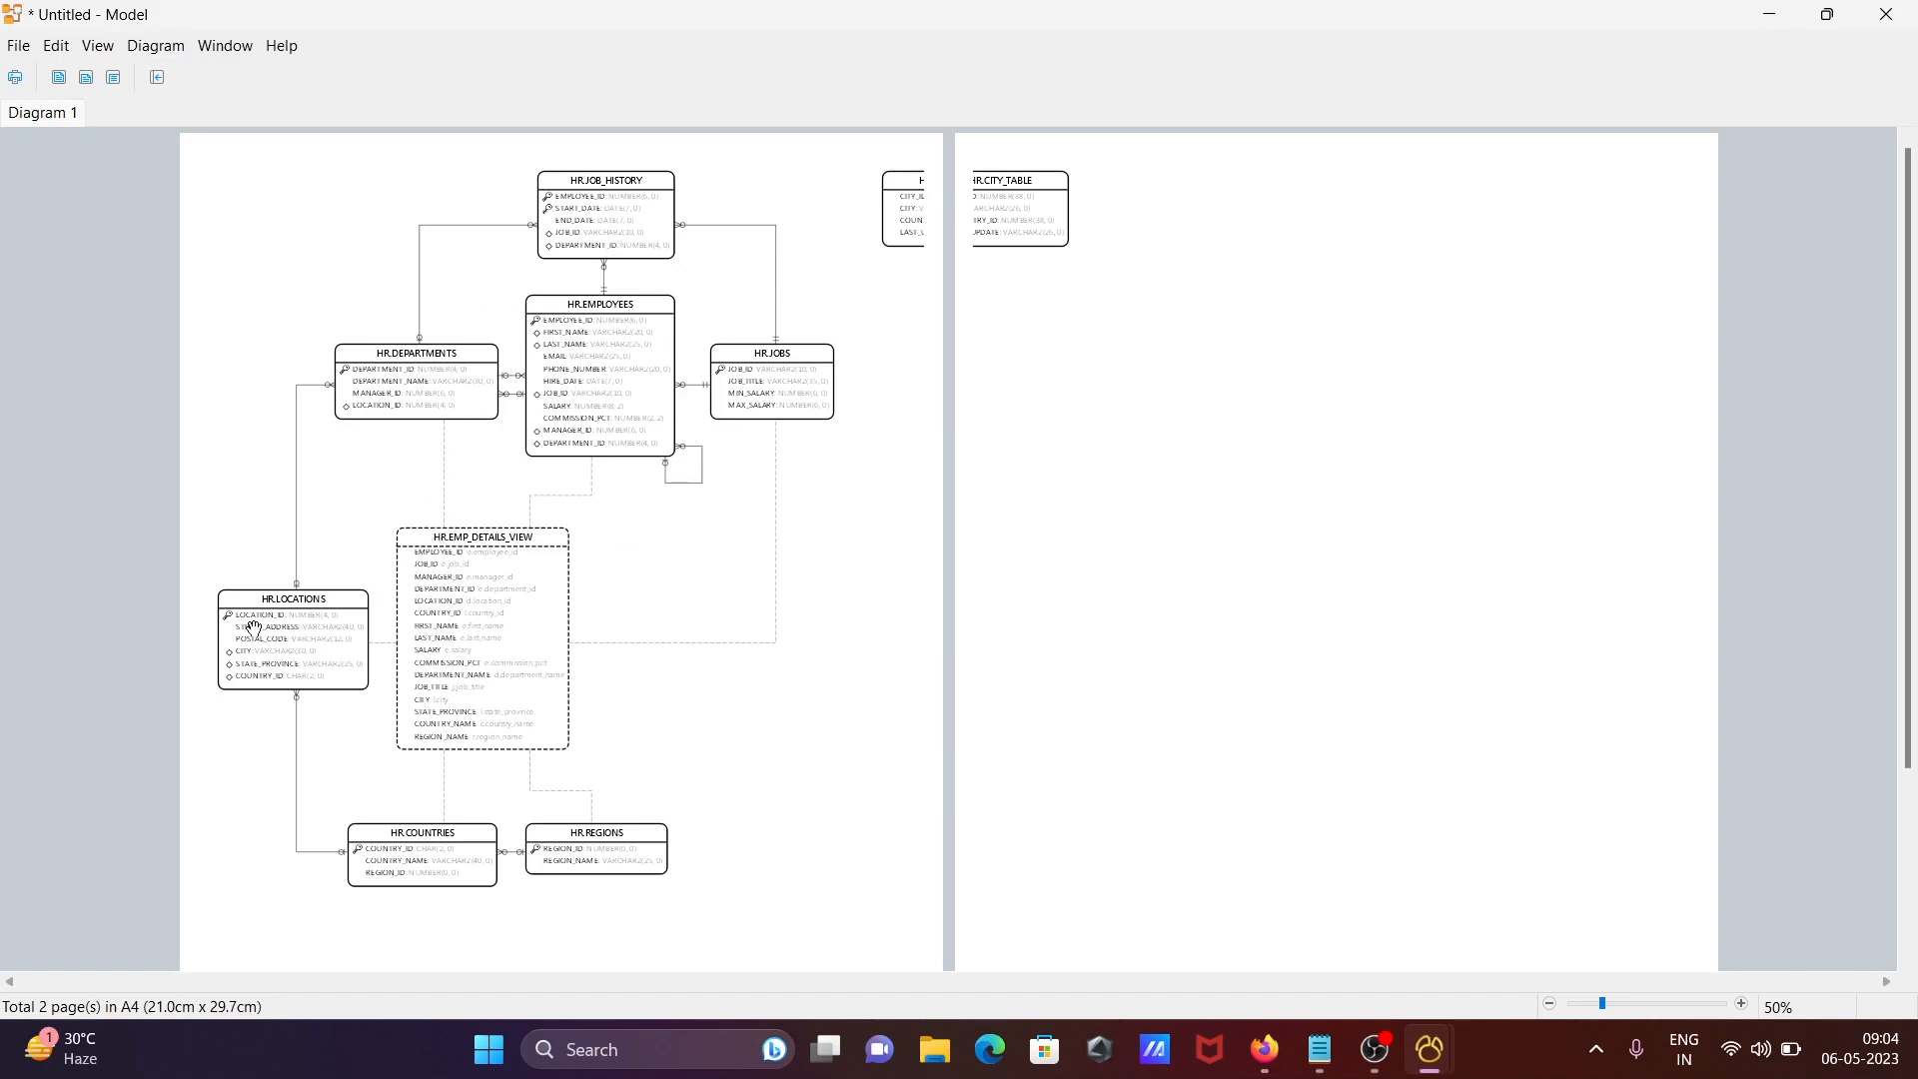
{"action": "mouse_move", "coordinate": [627, 392]}
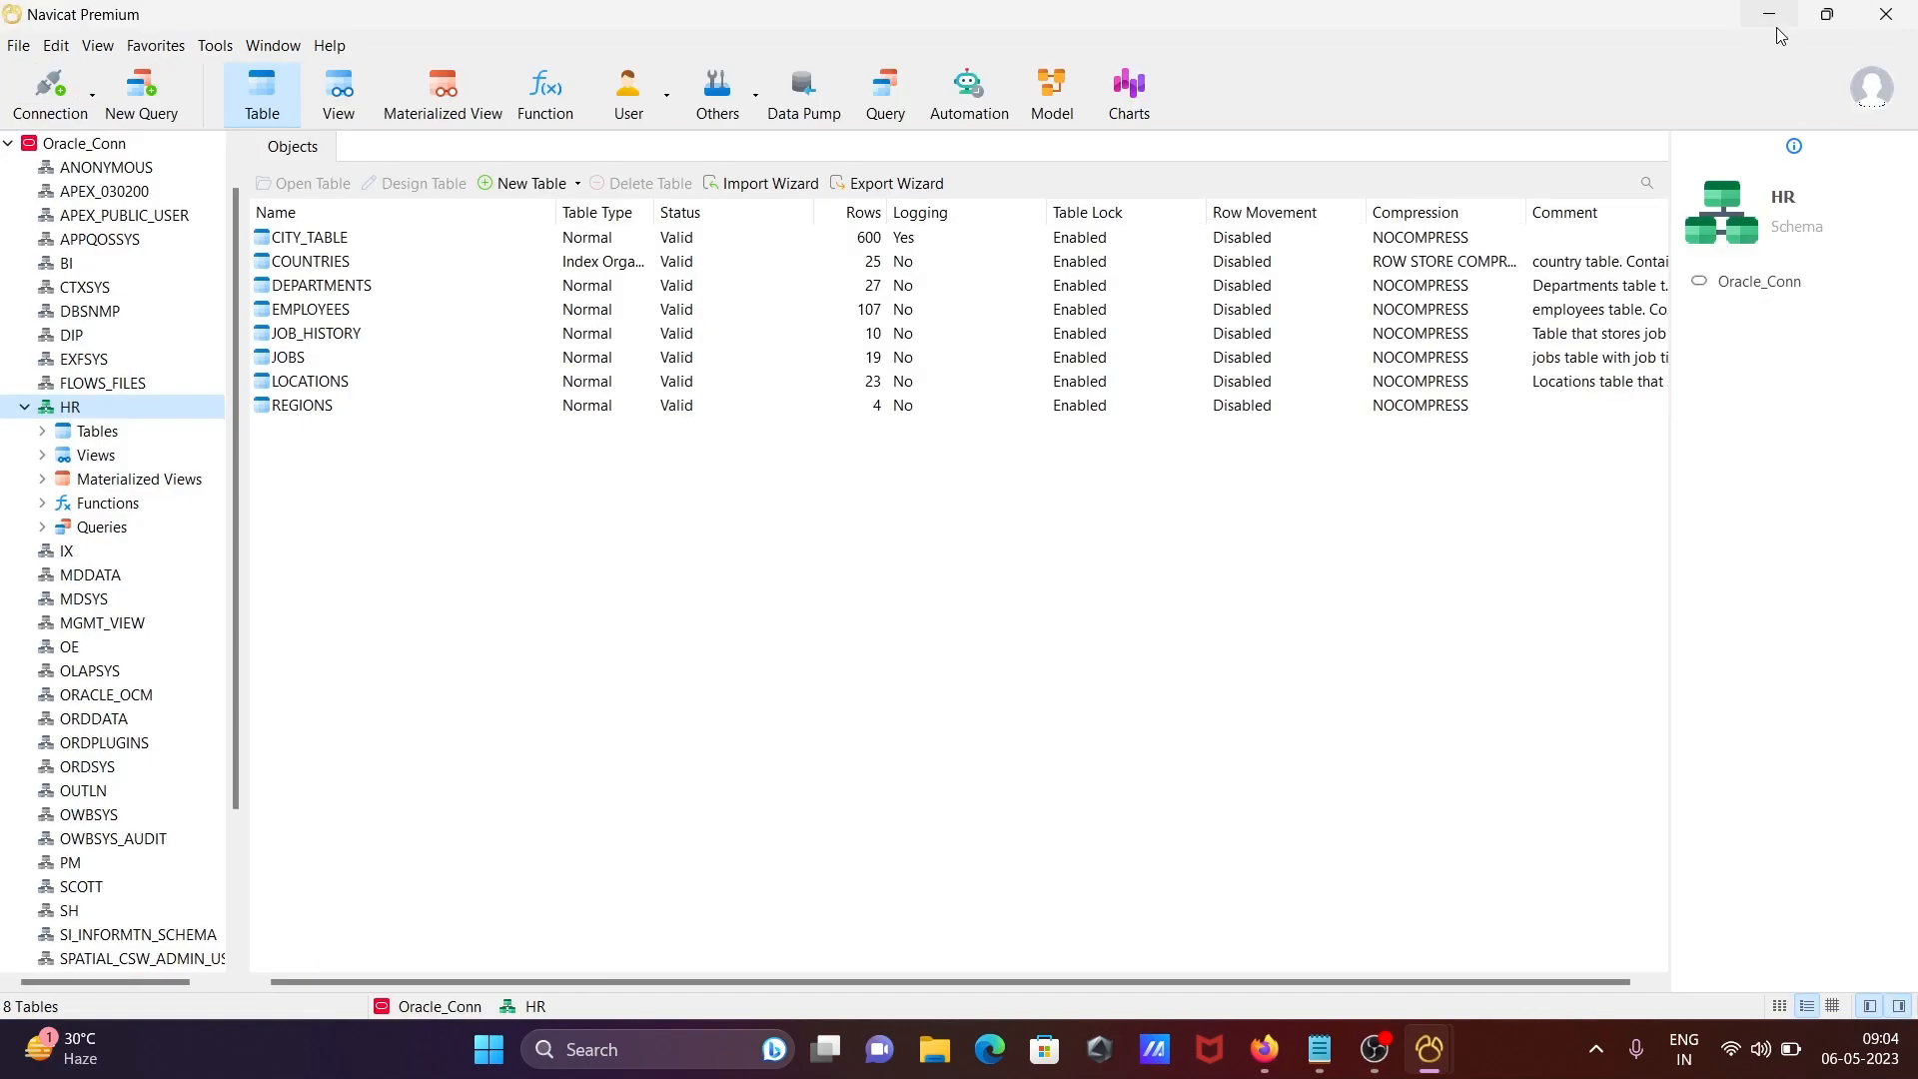
{"action": "mouse_move", "coordinate": [1318, 1049]}
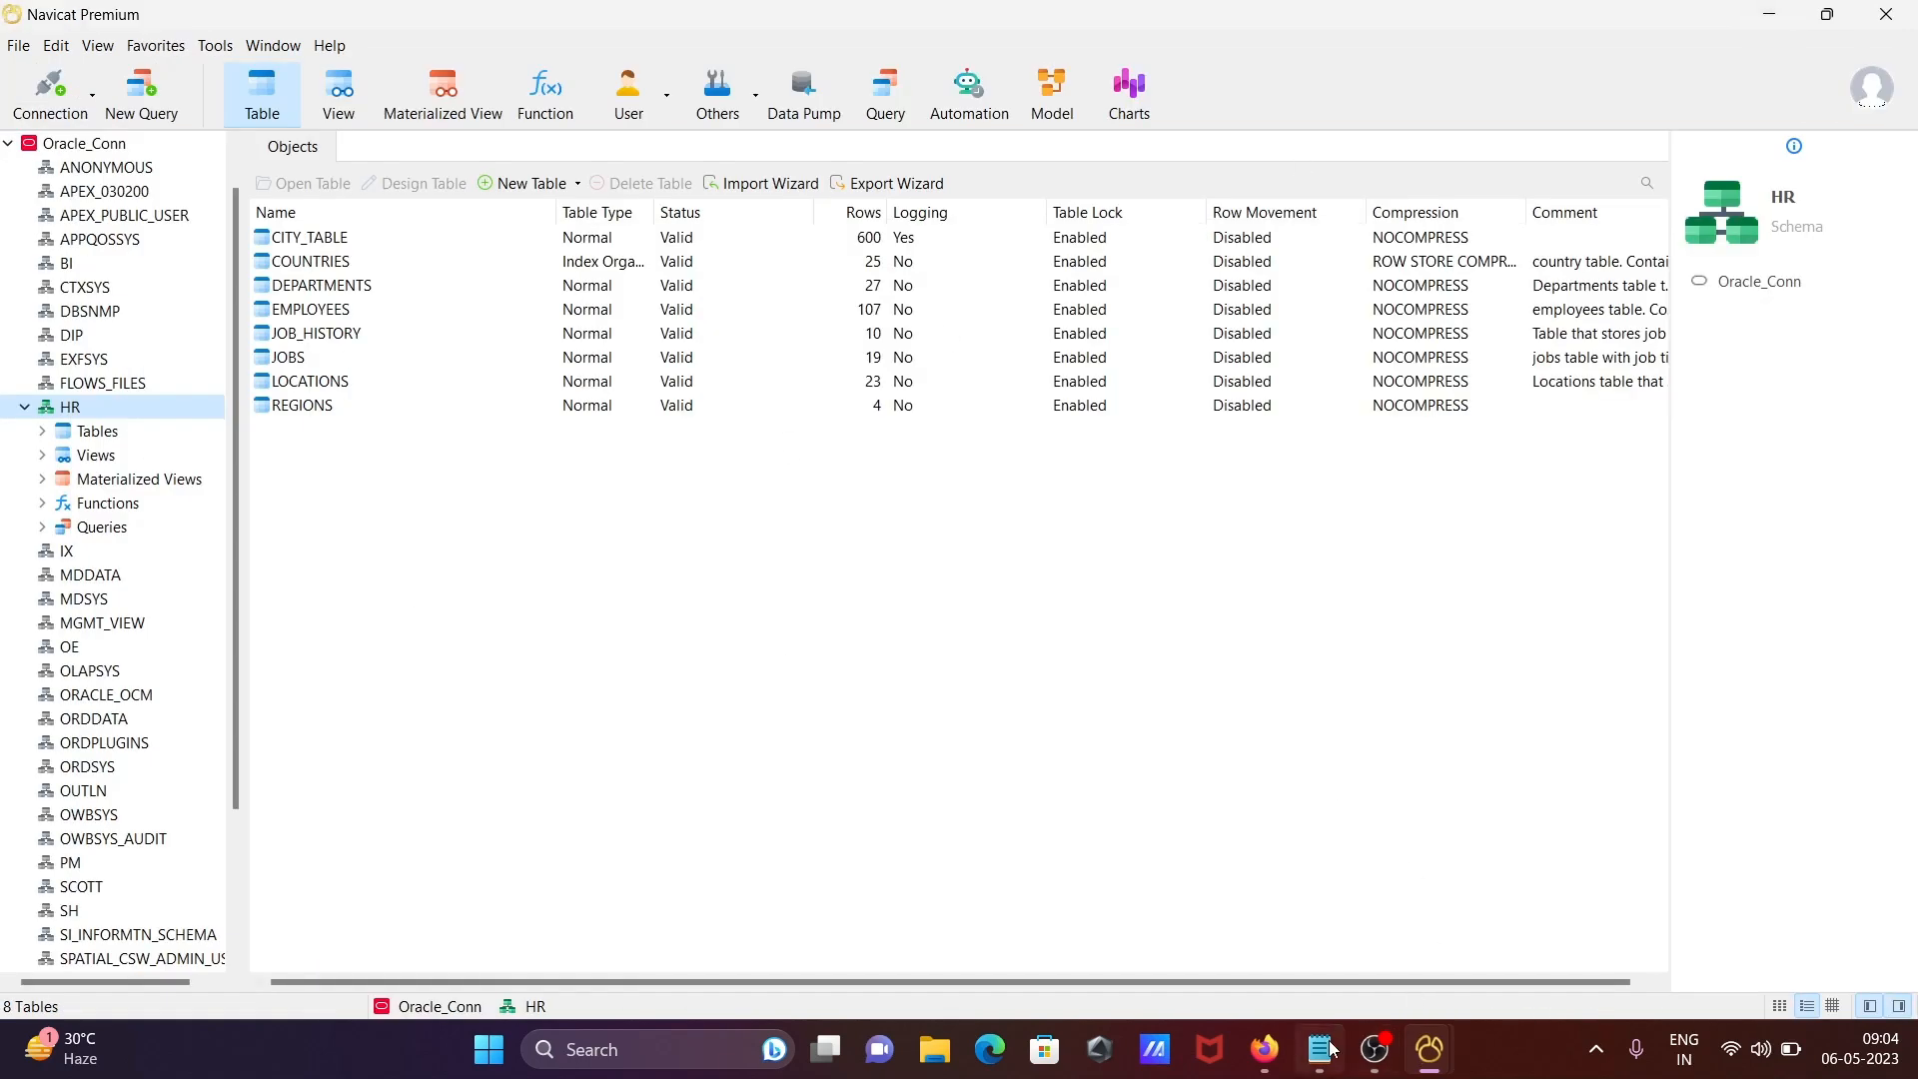
- Bring the 'How to create Database Model in Navicat' notes editor to the front
{"action": "left_click", "coordinate": [1319, 1049]}
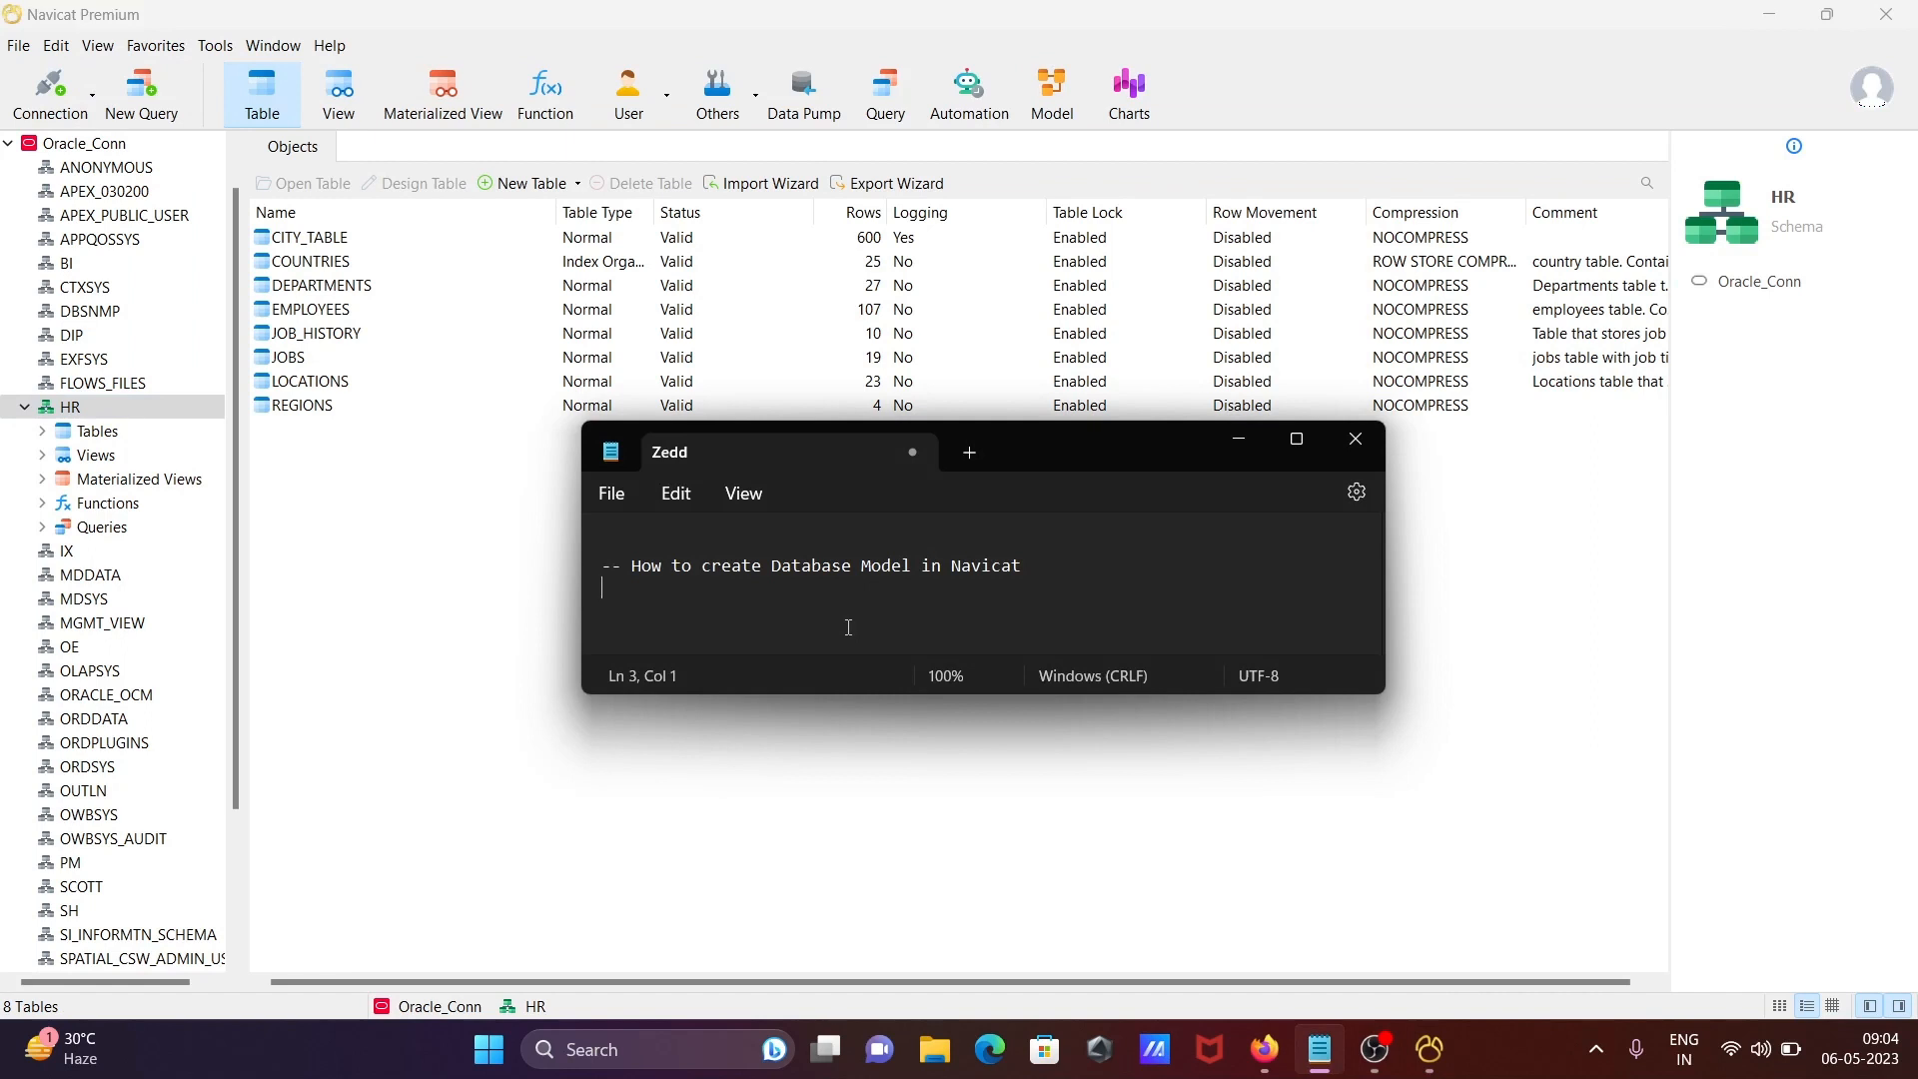
{"action": "mouse_move", "coordinate": [1227, 476]}
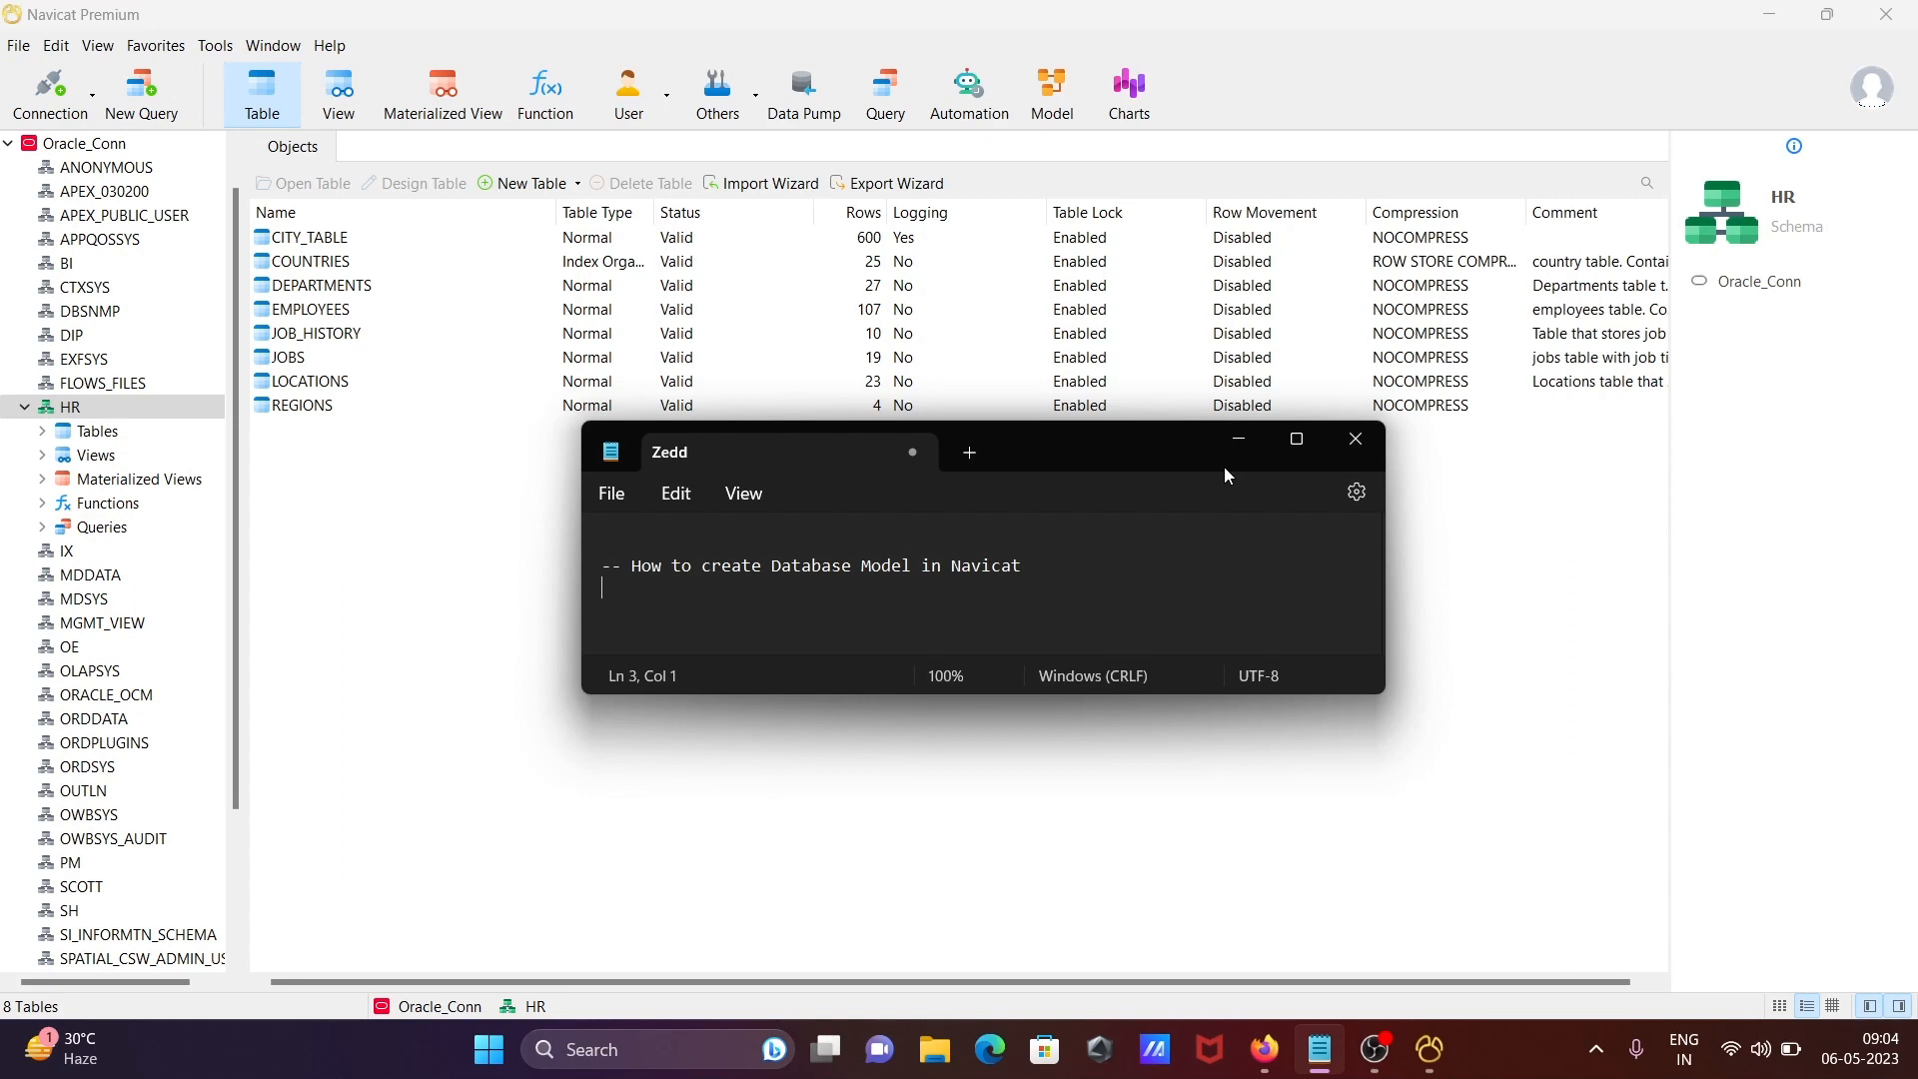